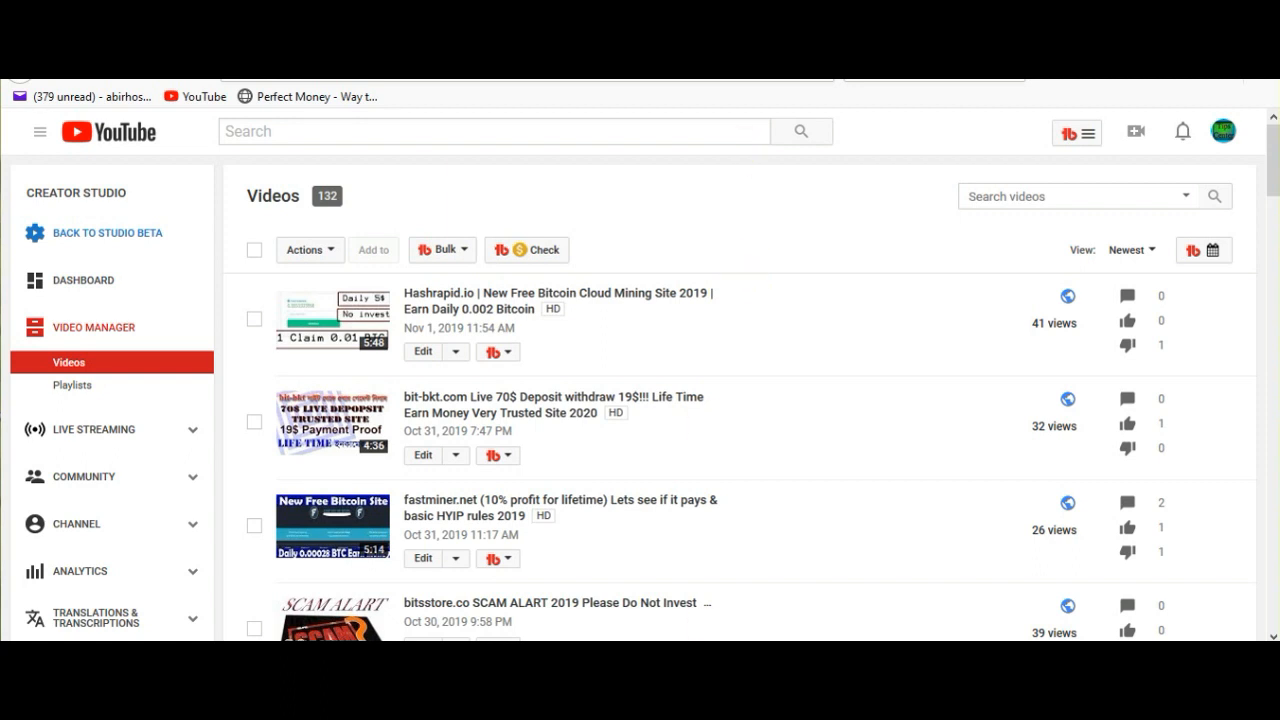
mouse_move(768, 360)
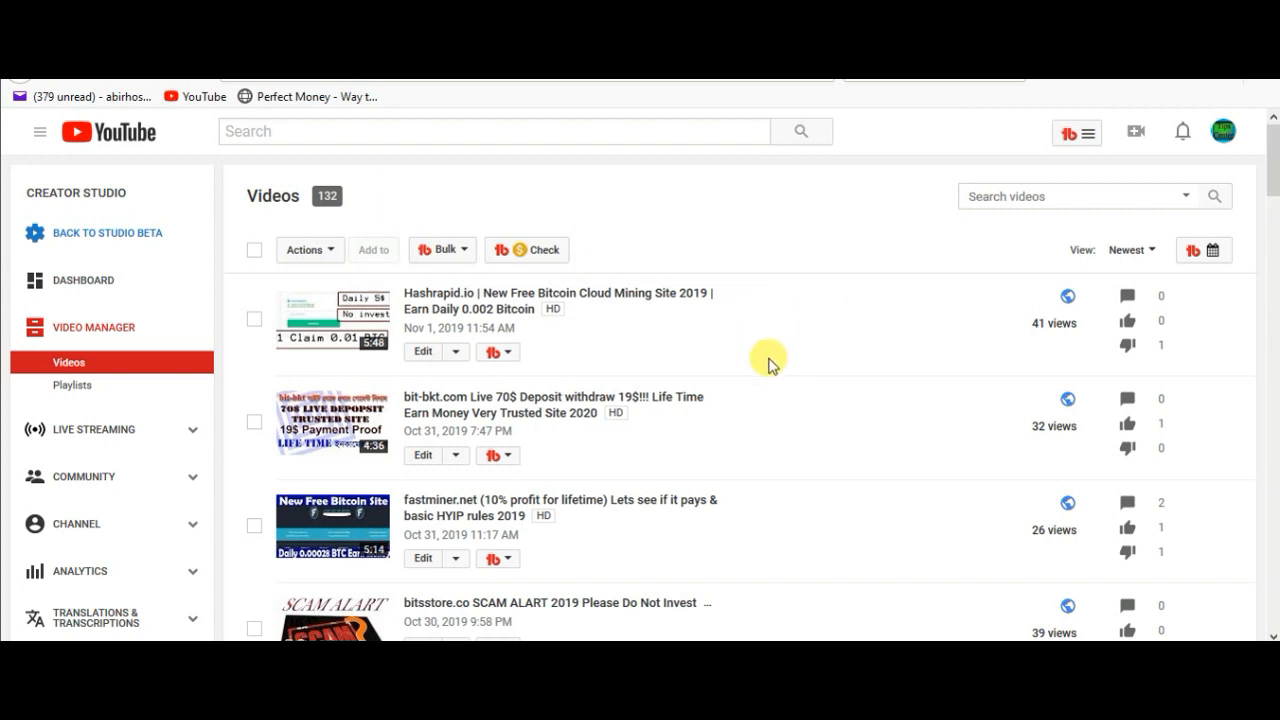
mouse_move(824, 414)
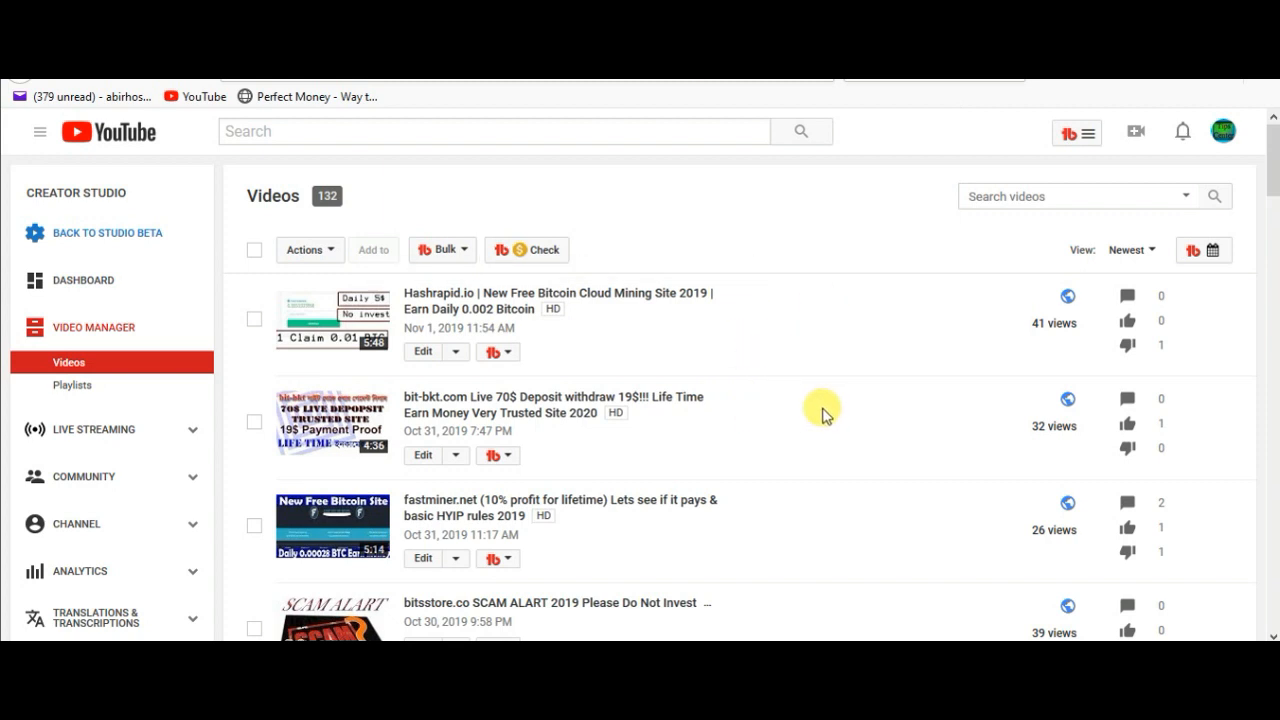
mouse_move(784, 376)
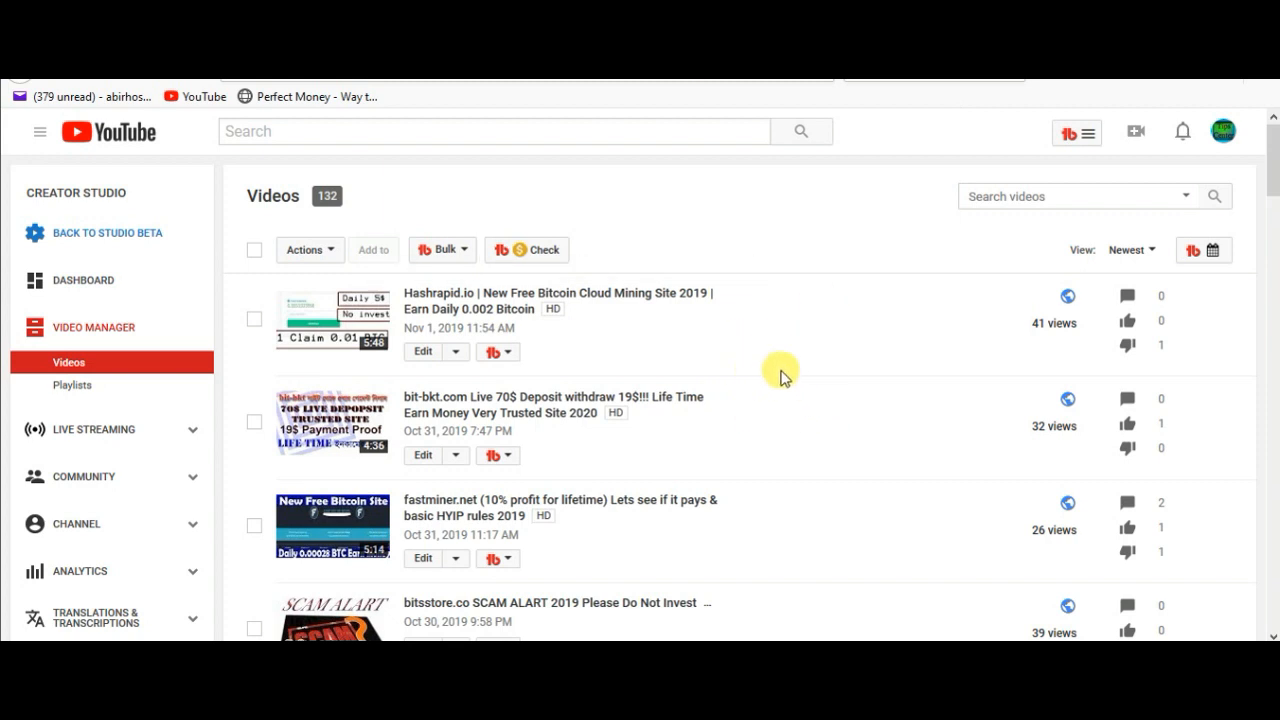
mouse_move(770, 378)
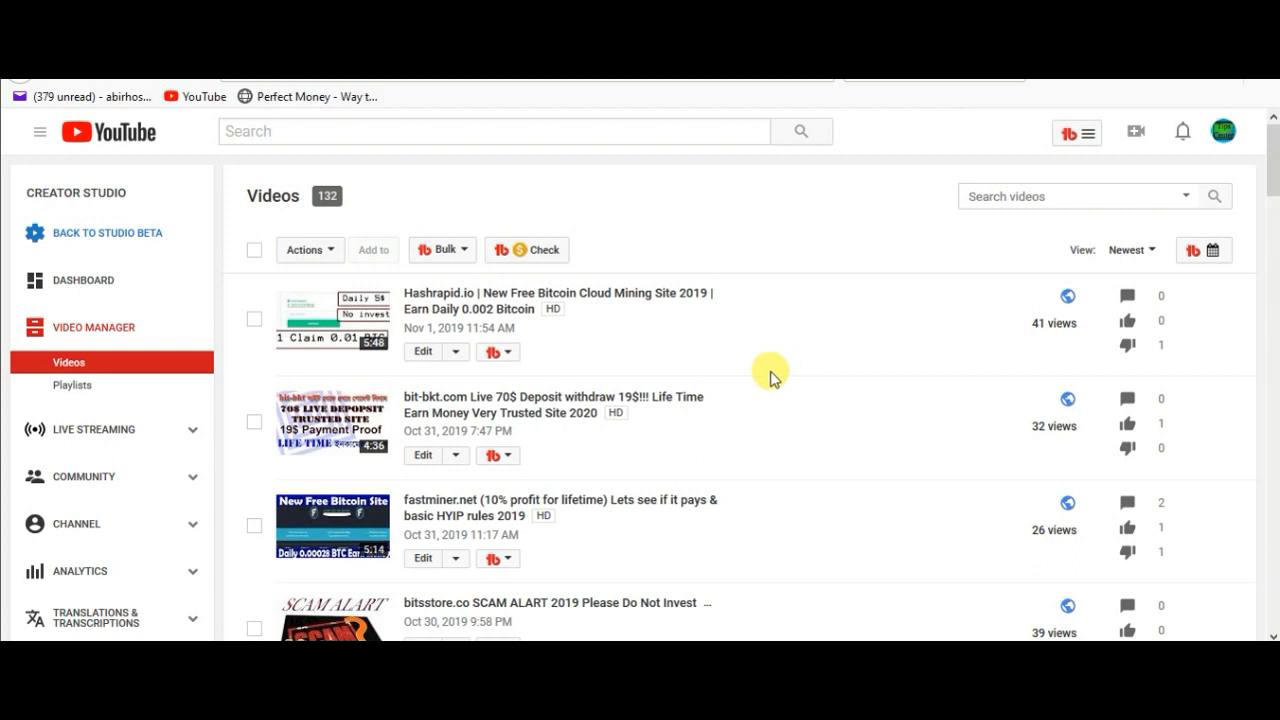
mouse_move(580, 220)
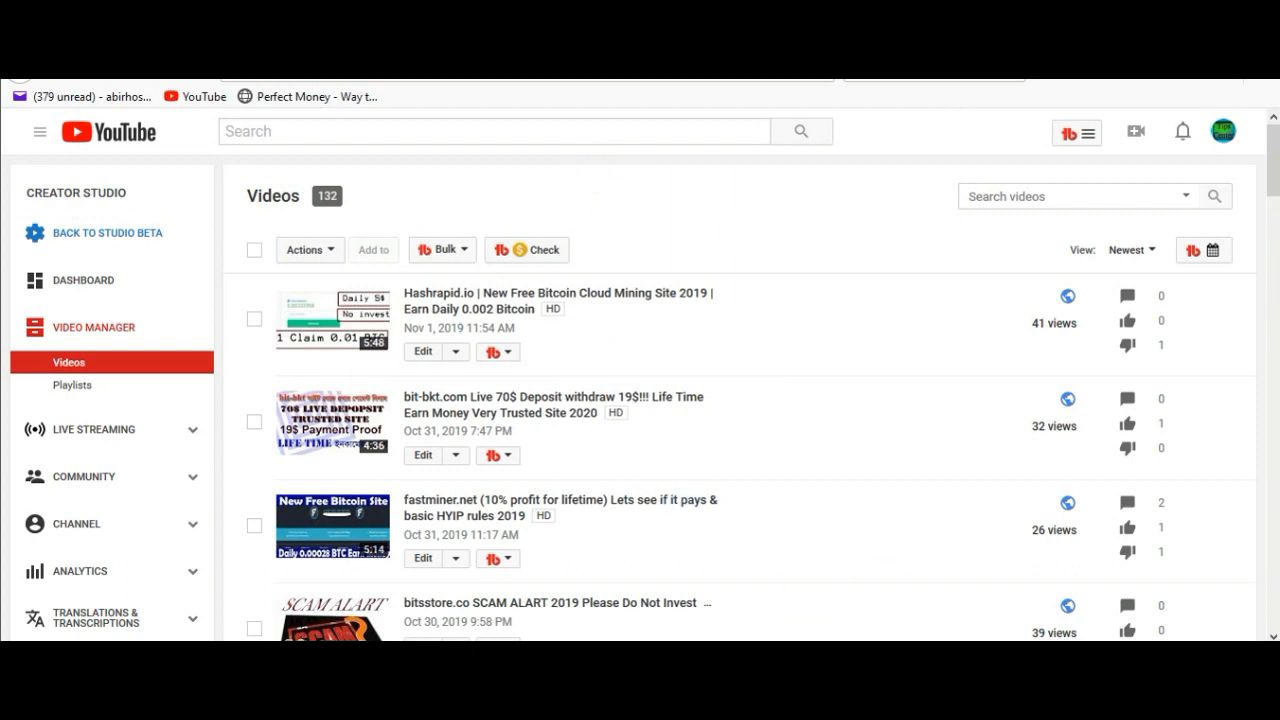
mouse_move(560, 374)
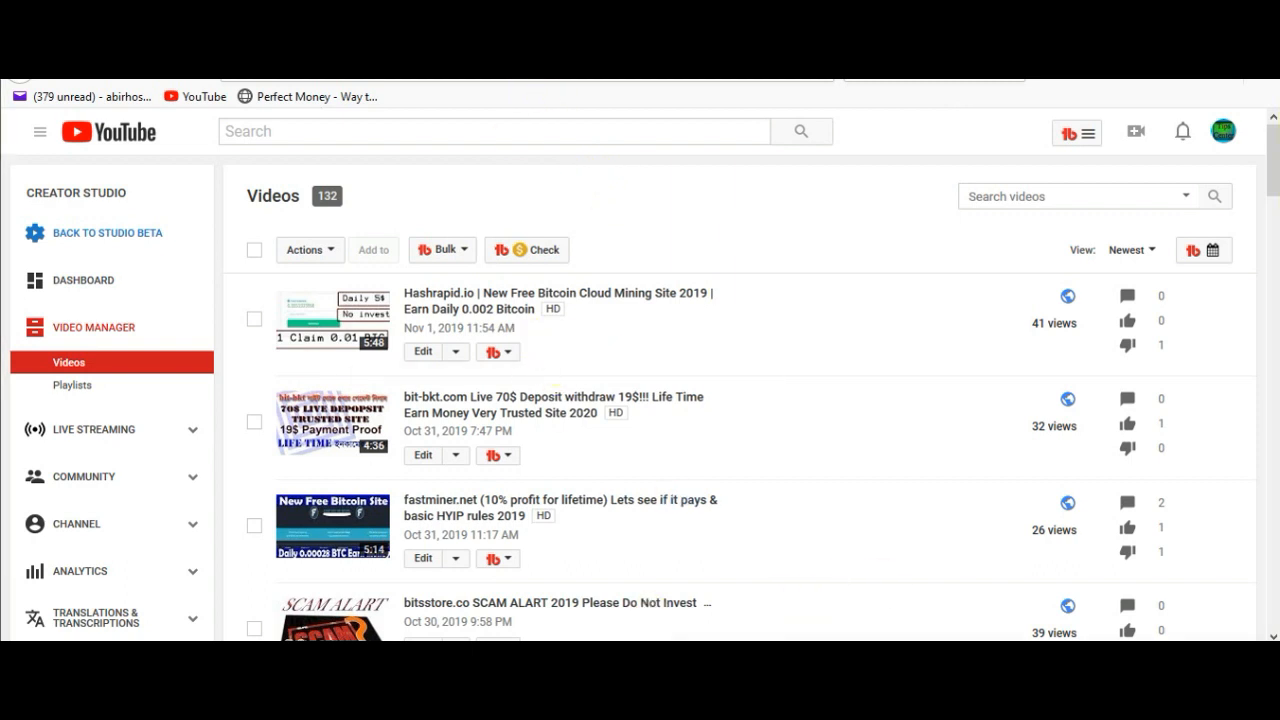
mouse_move(806, 186)
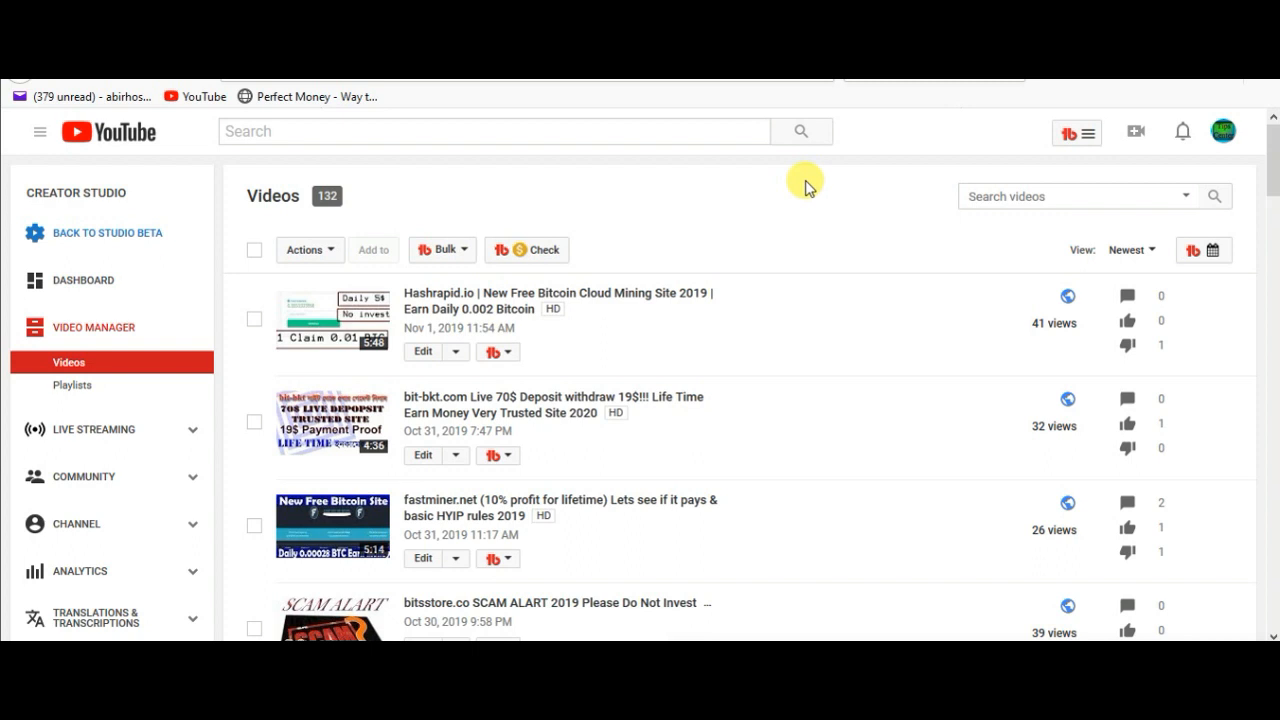
mouse_move(572, 182)
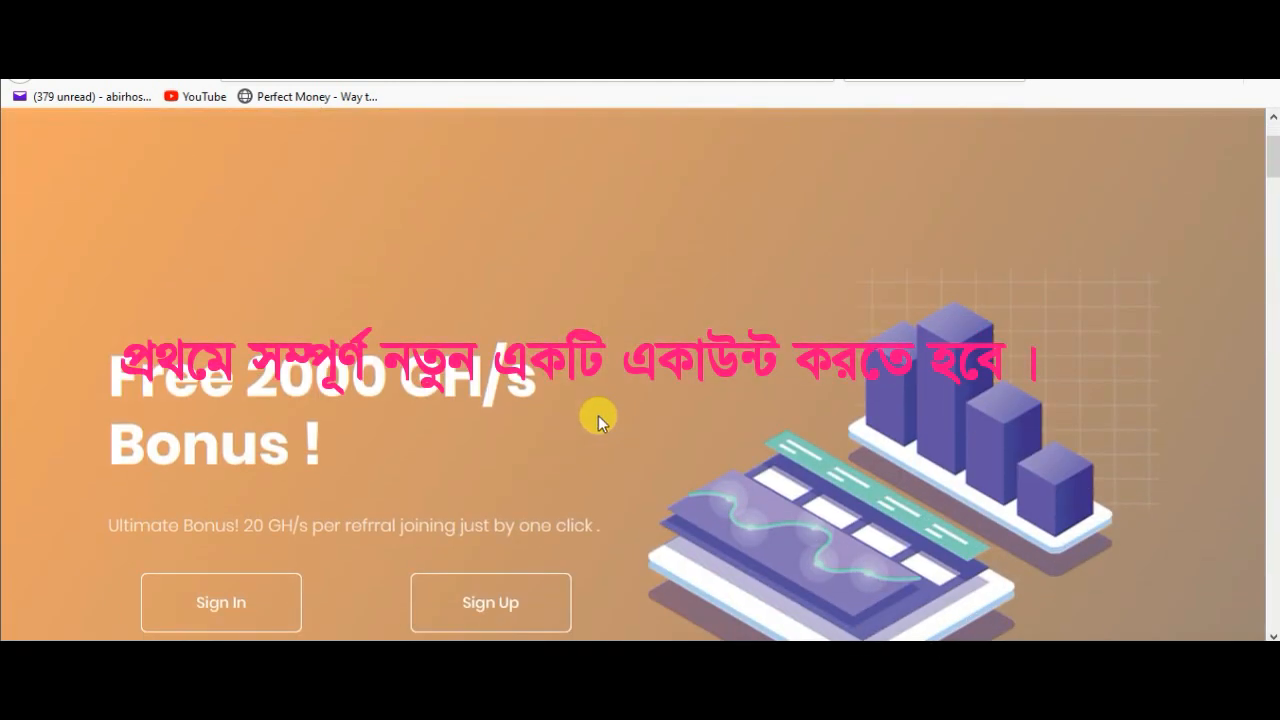
mouse_move(430, 456)
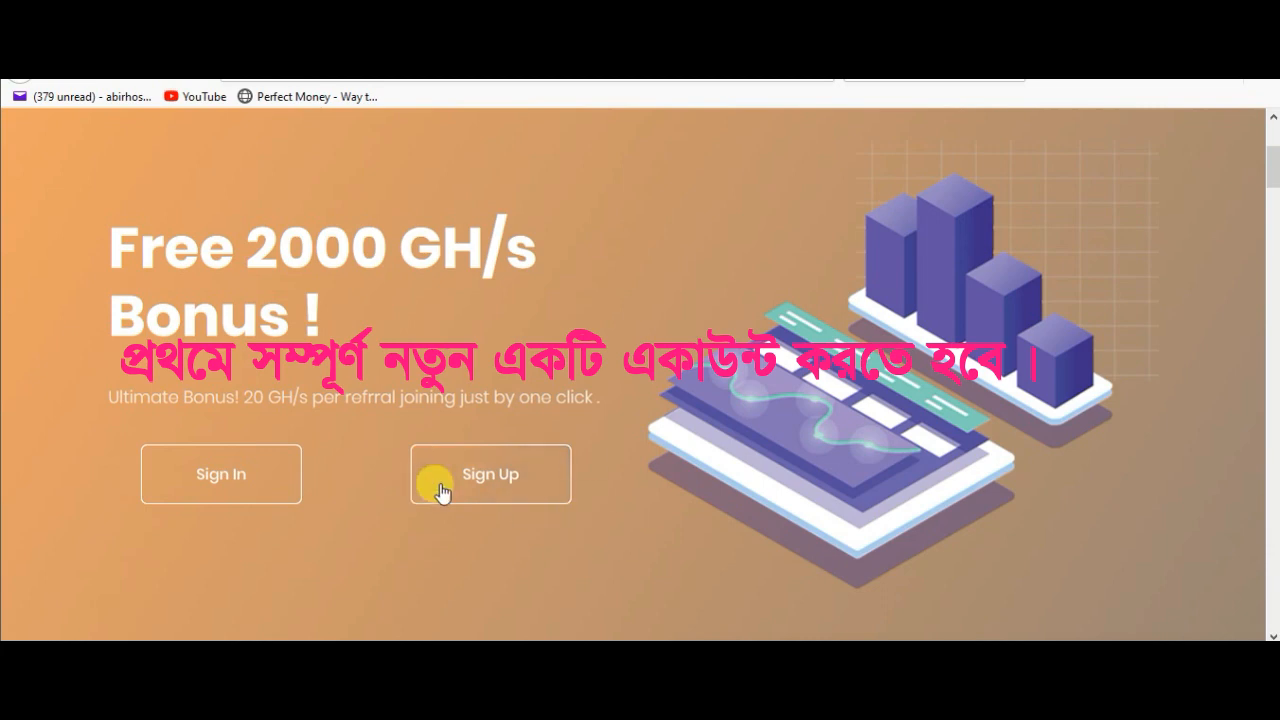
mouse_move(428, 528)
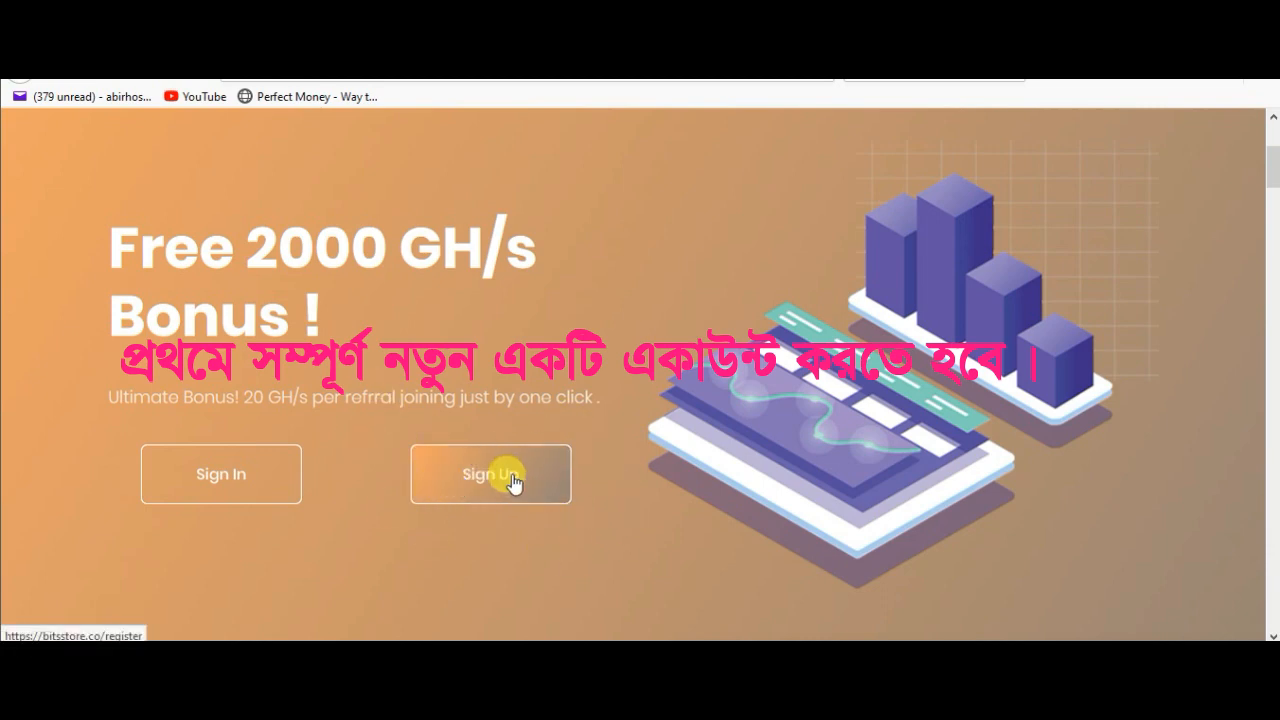
Go from the landing page to the Sign Up registration form asking for a BTC wallet address
left_click(490, 474)
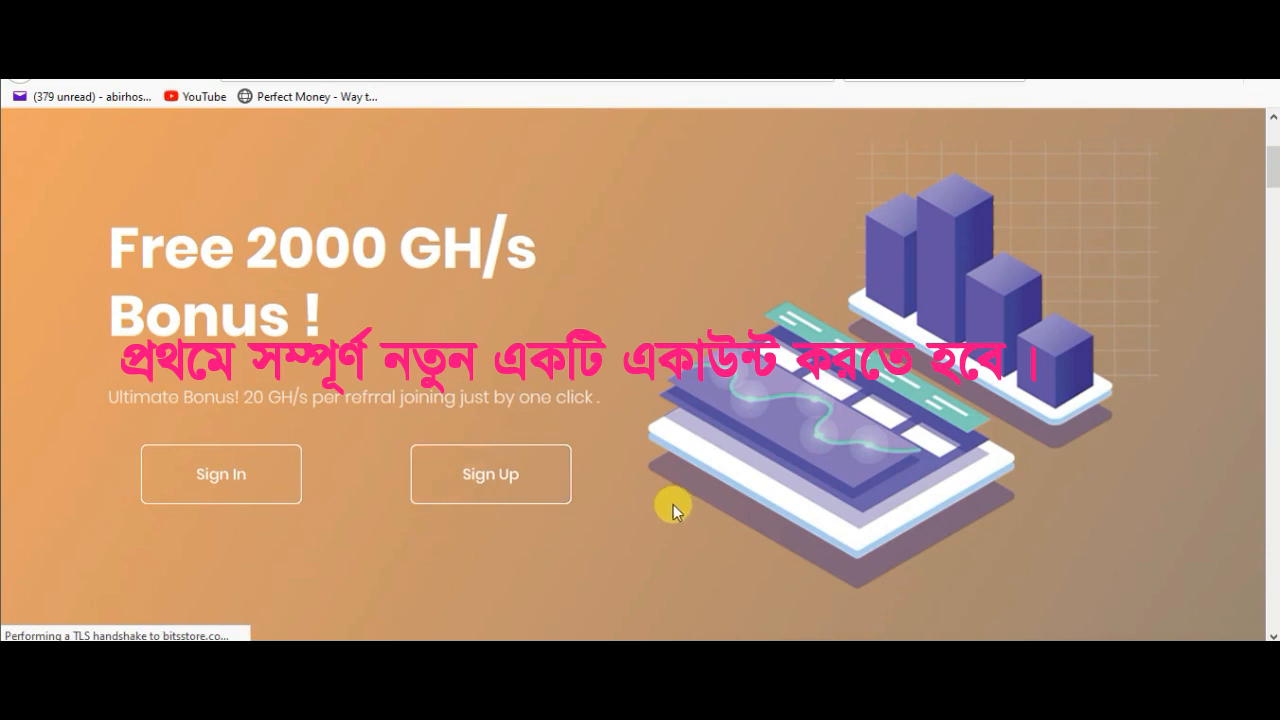
mouse_move(692, 450)
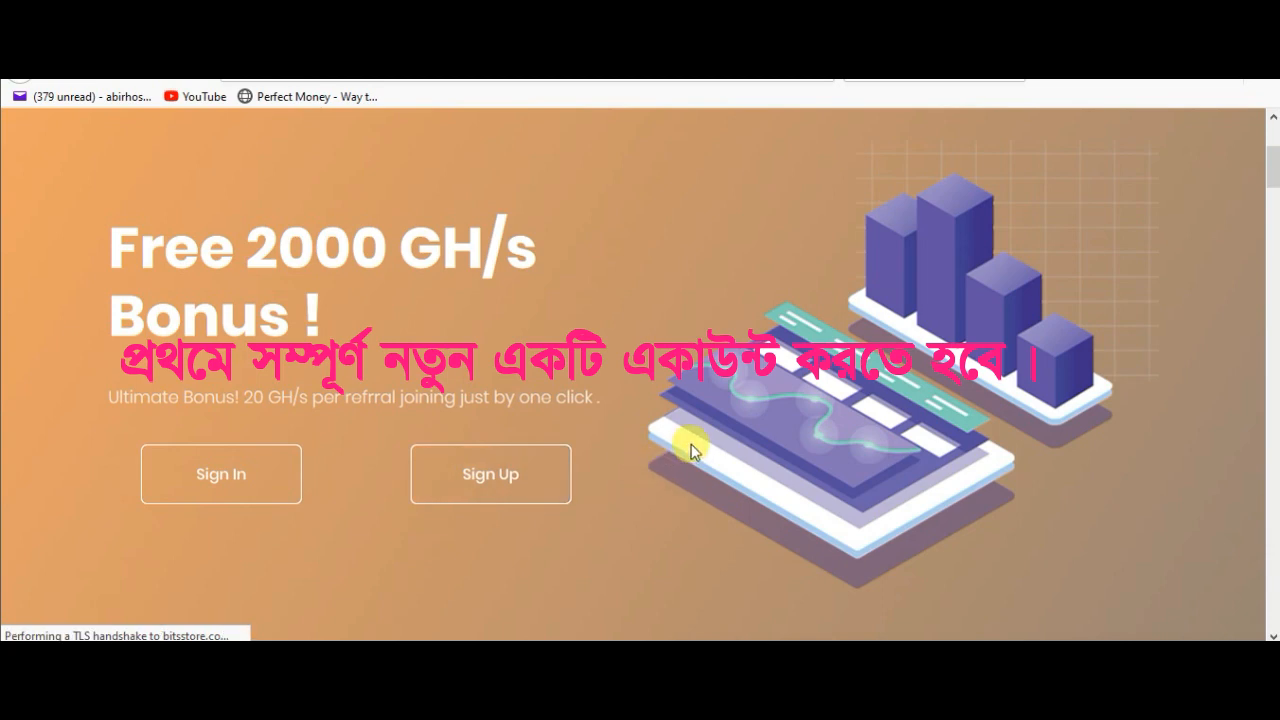
scroll("down", 3)
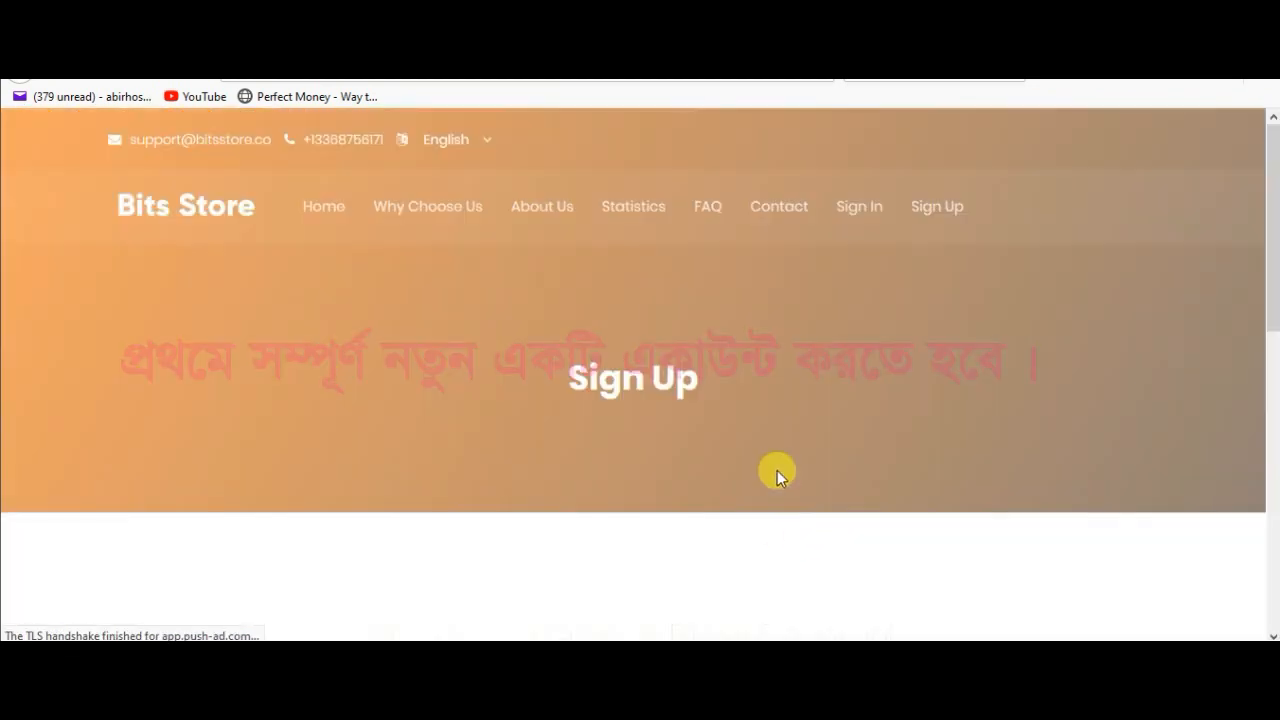
scroll("down", 3)
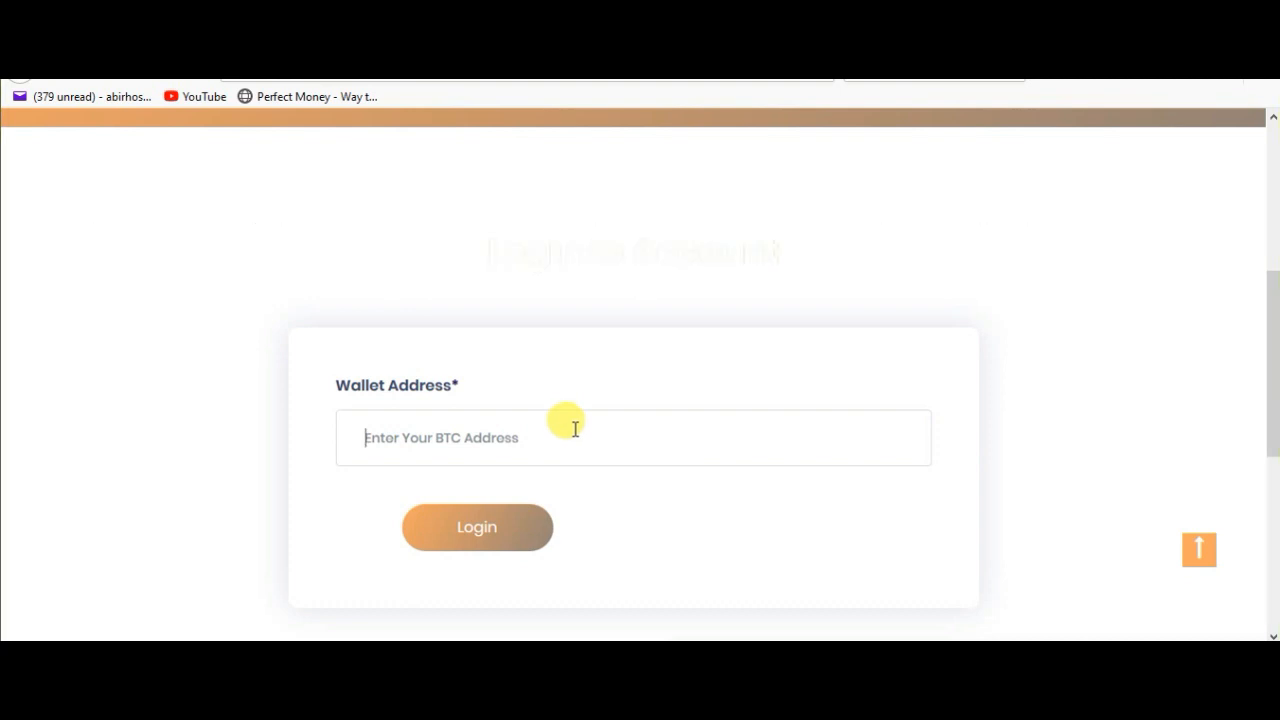
Log in with the pasted BTC wallet address, reaching the dashboard with 4040 active GH/s
key("ctrl+v")
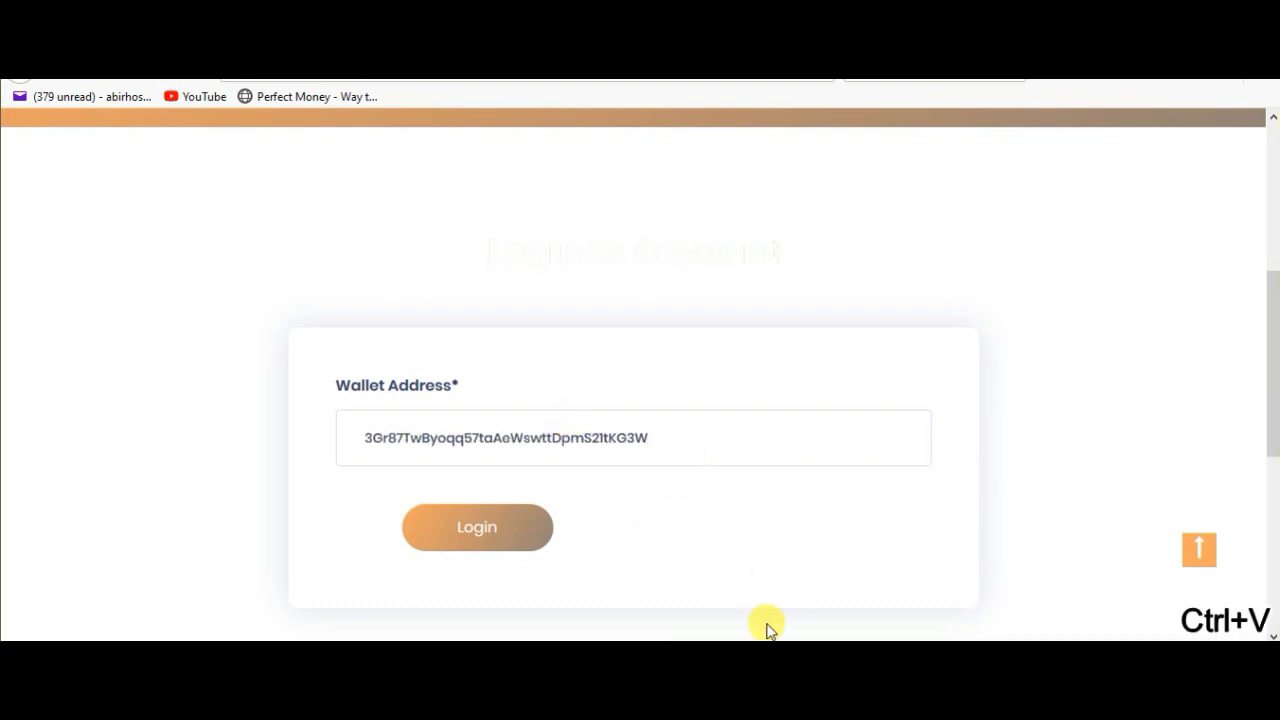
mouse_move(780, 558)
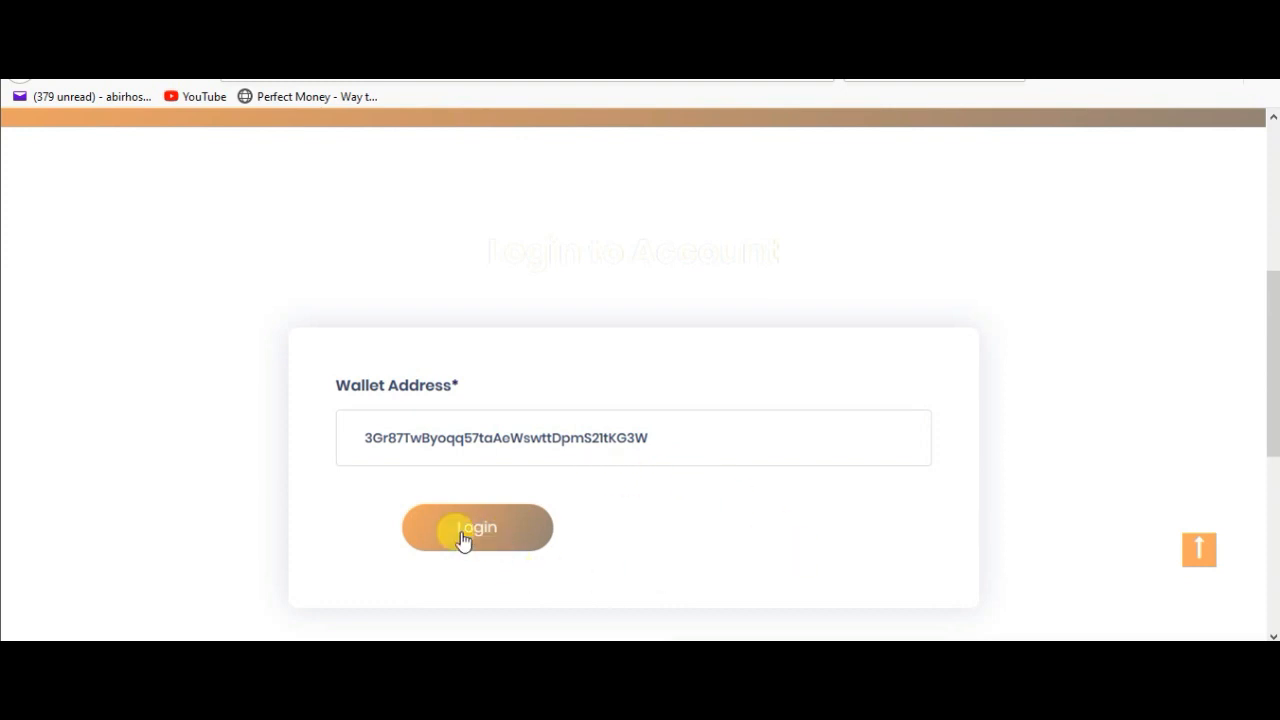
left_click(476, 528)
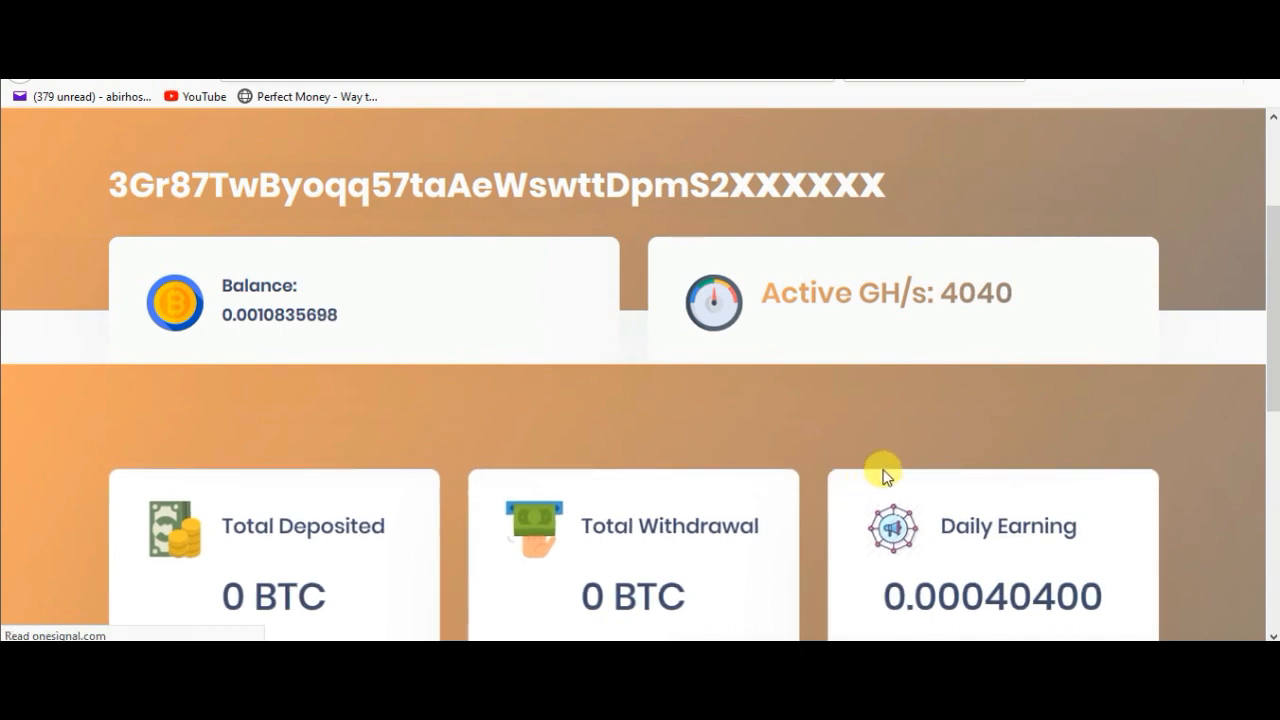
scroll("down", 3)
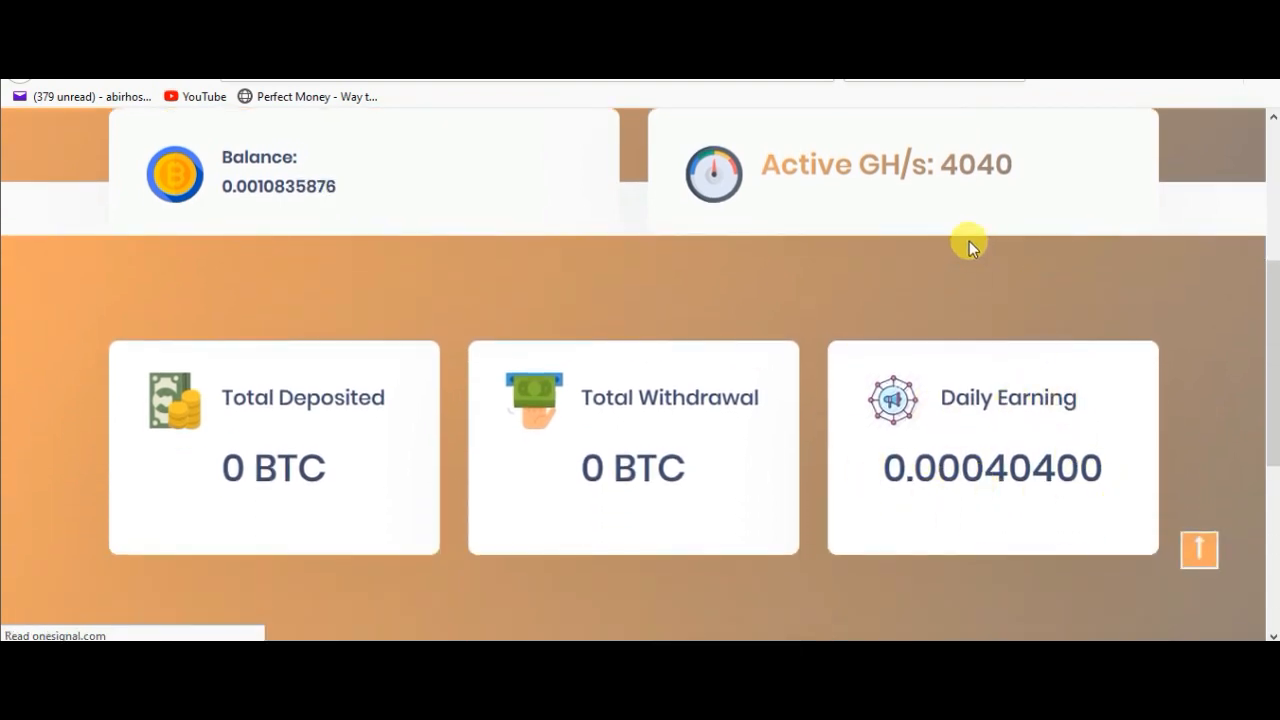
mouse_move(1070, 432)
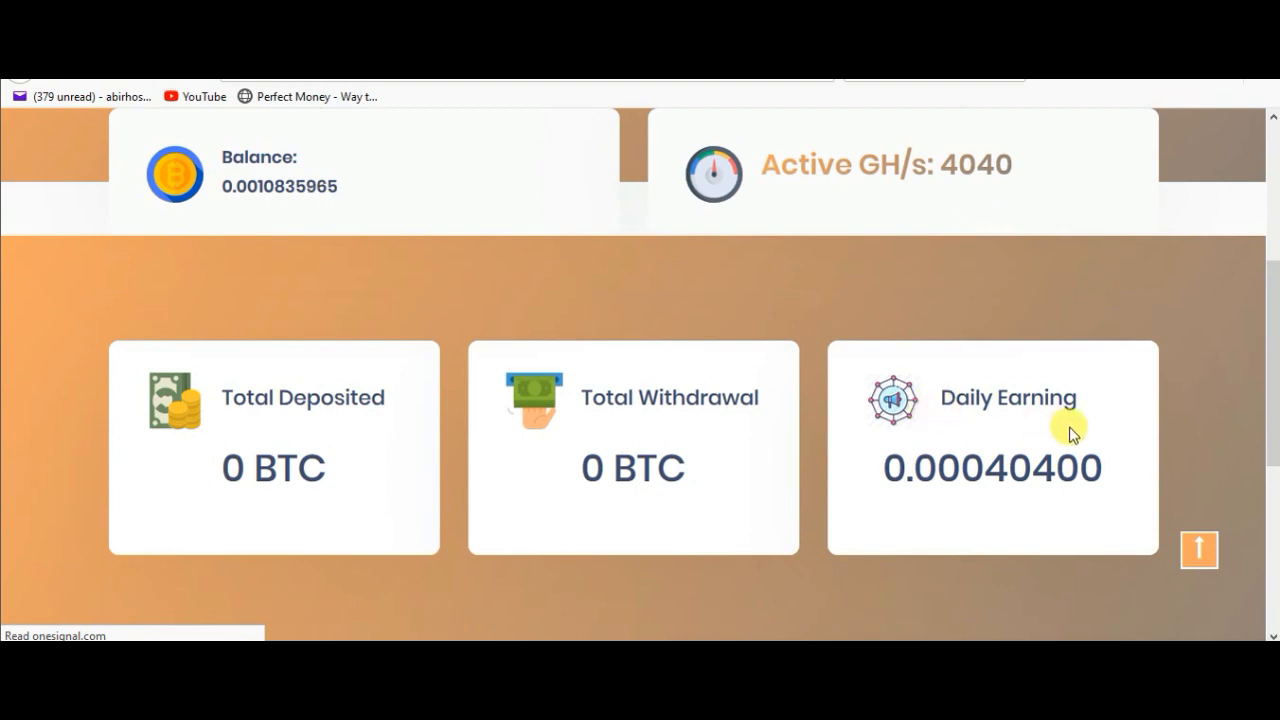
mouse_move(936, 216)
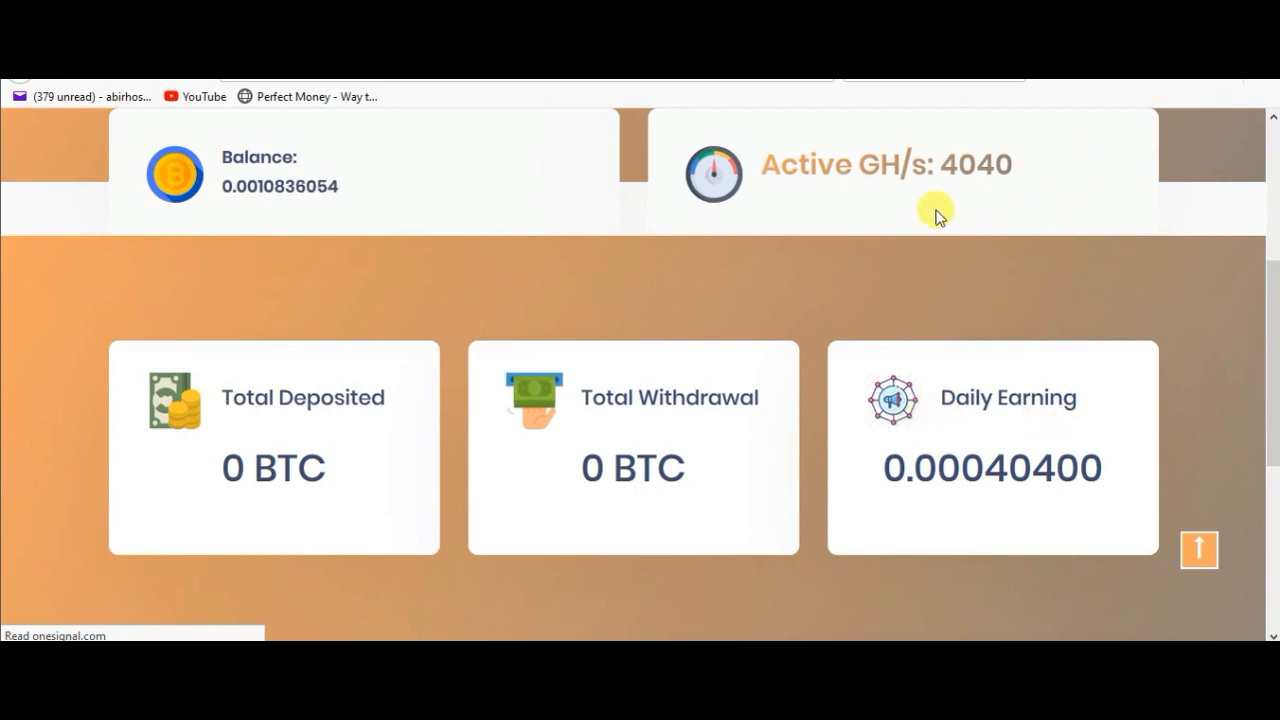
mouse_move(562, 272)
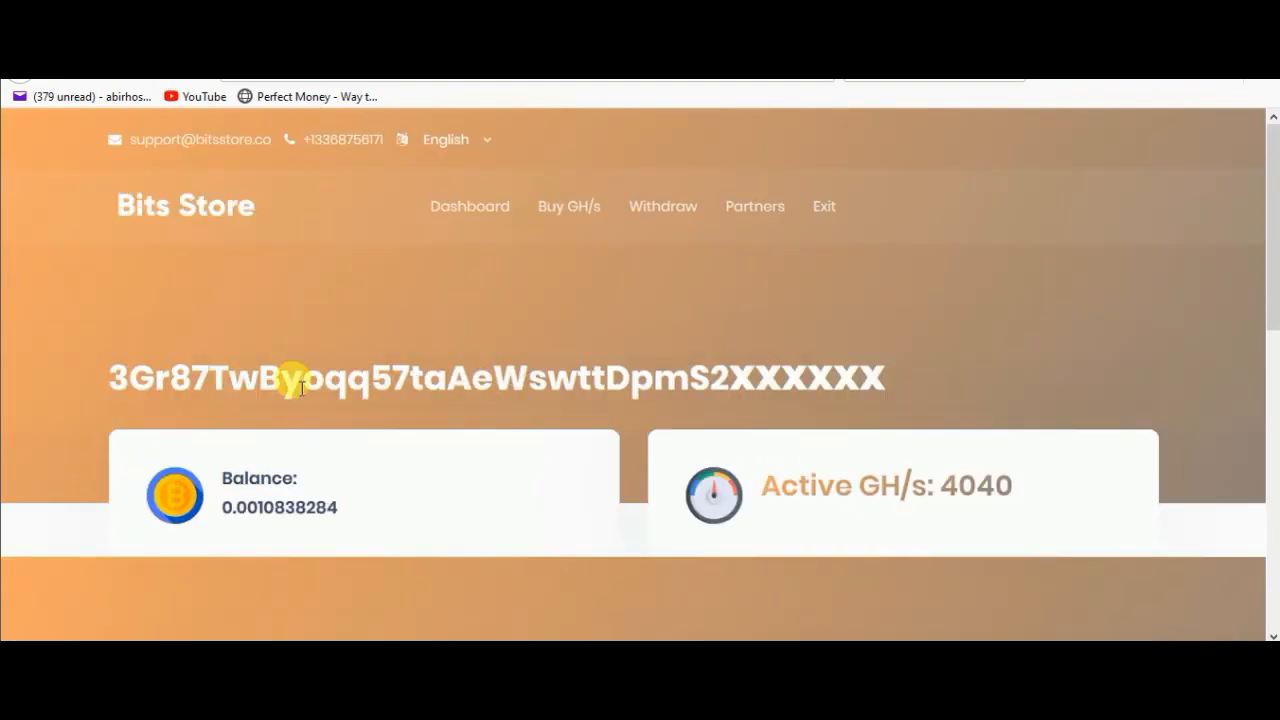
mouse_move(704, 332)
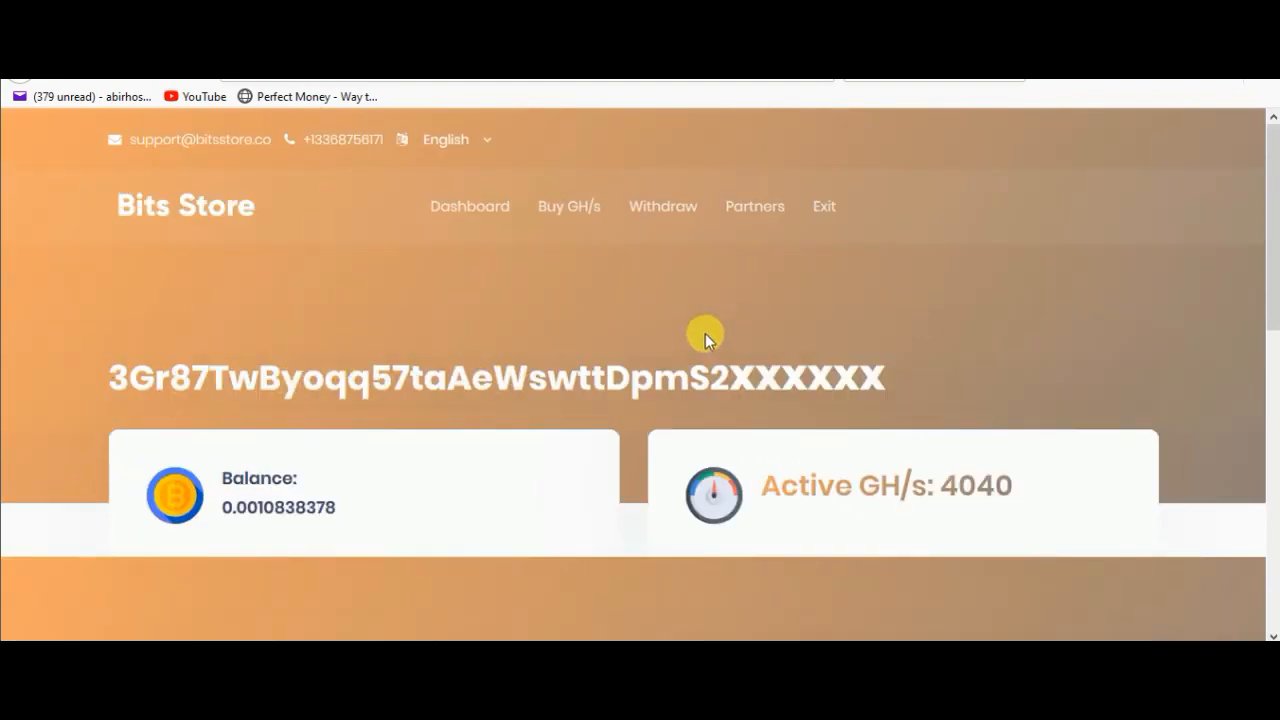
mouse_move(876, 576)
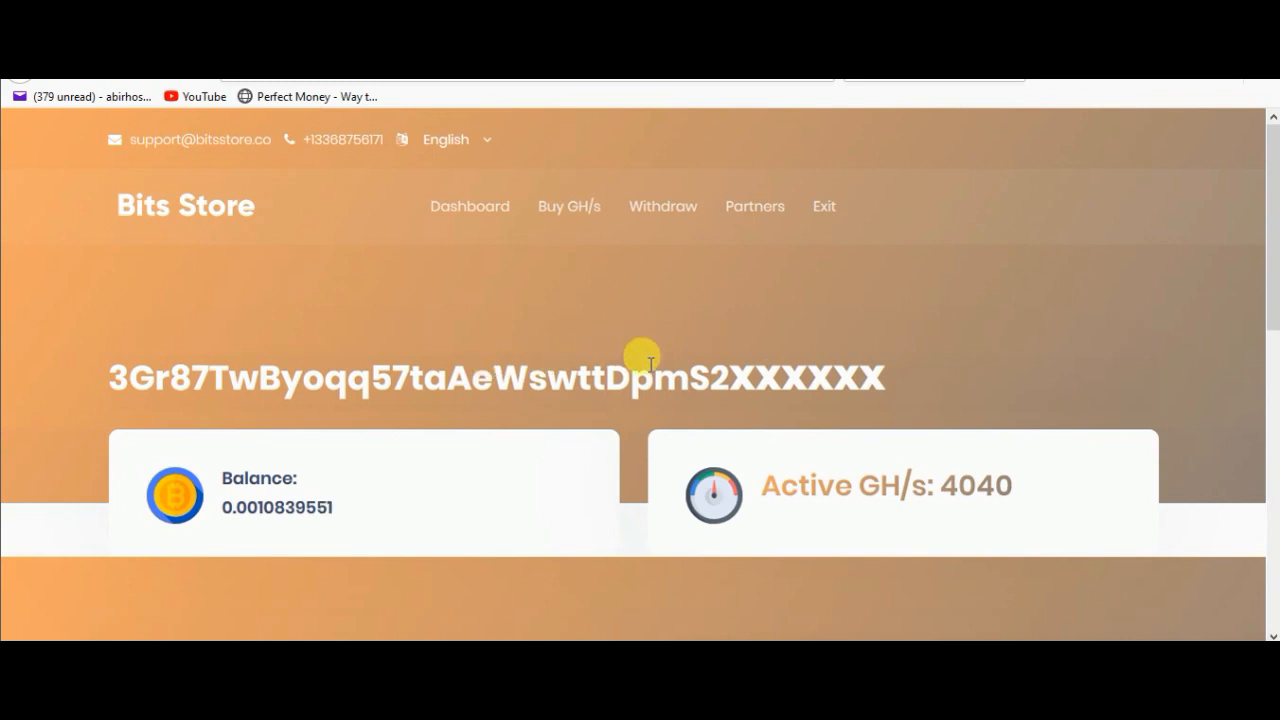
mouse_move(200, 332)
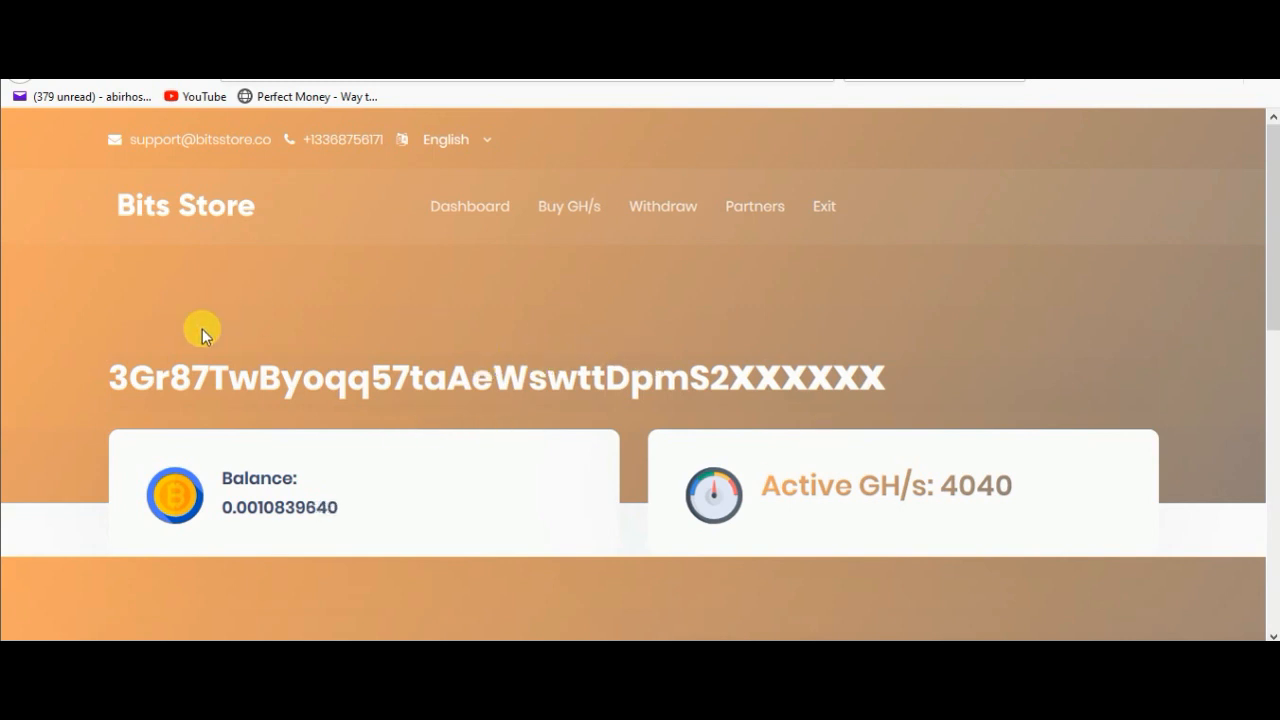
scroll("down", 3)
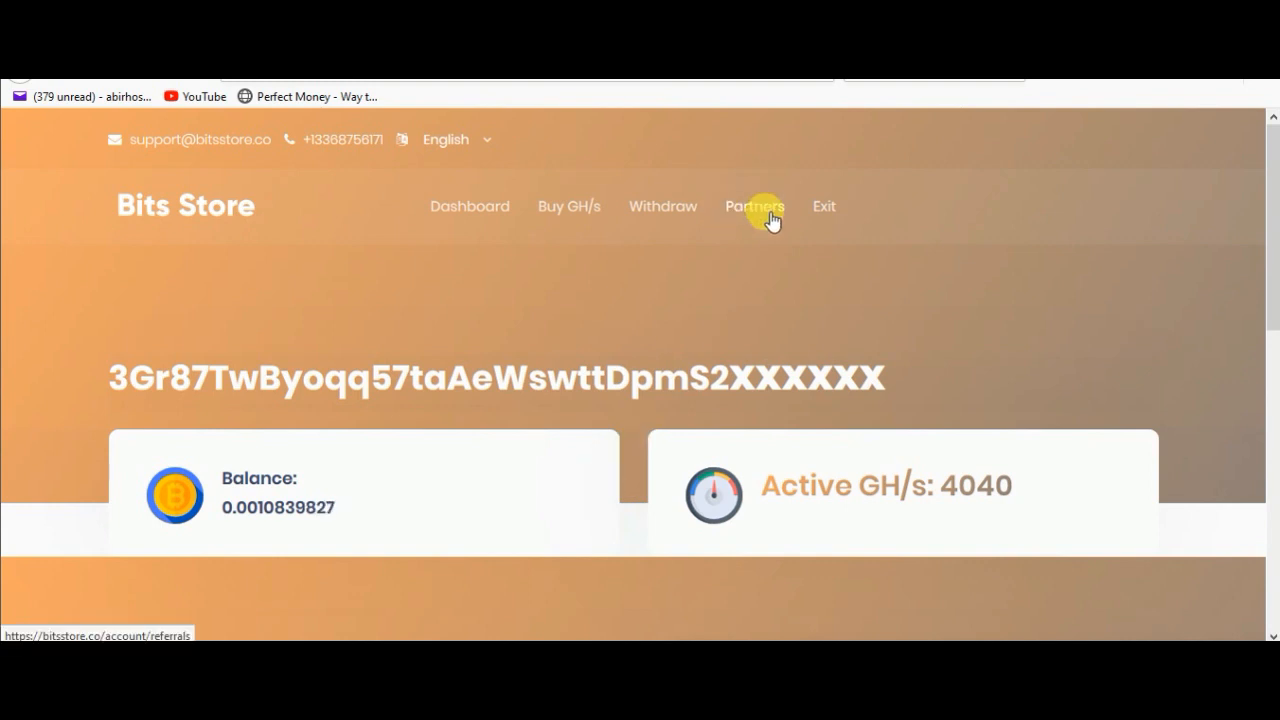
left_click(756, 206)
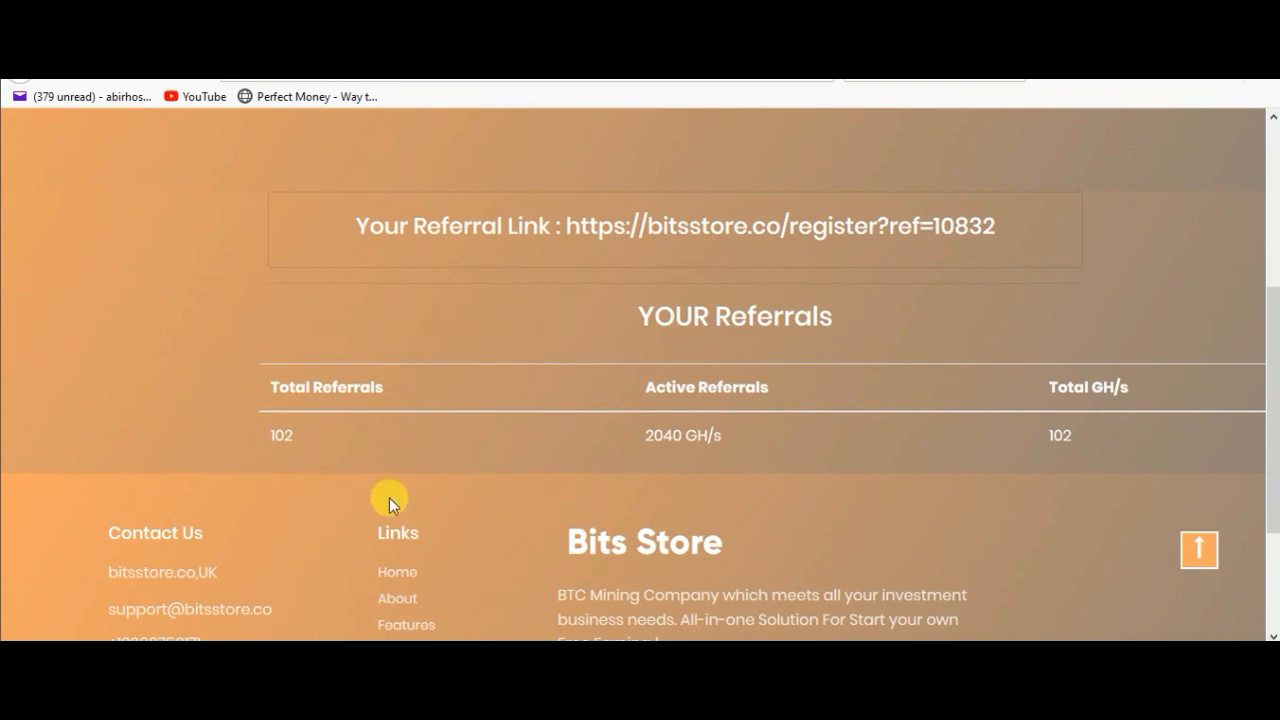
mouse_move(976, 522)
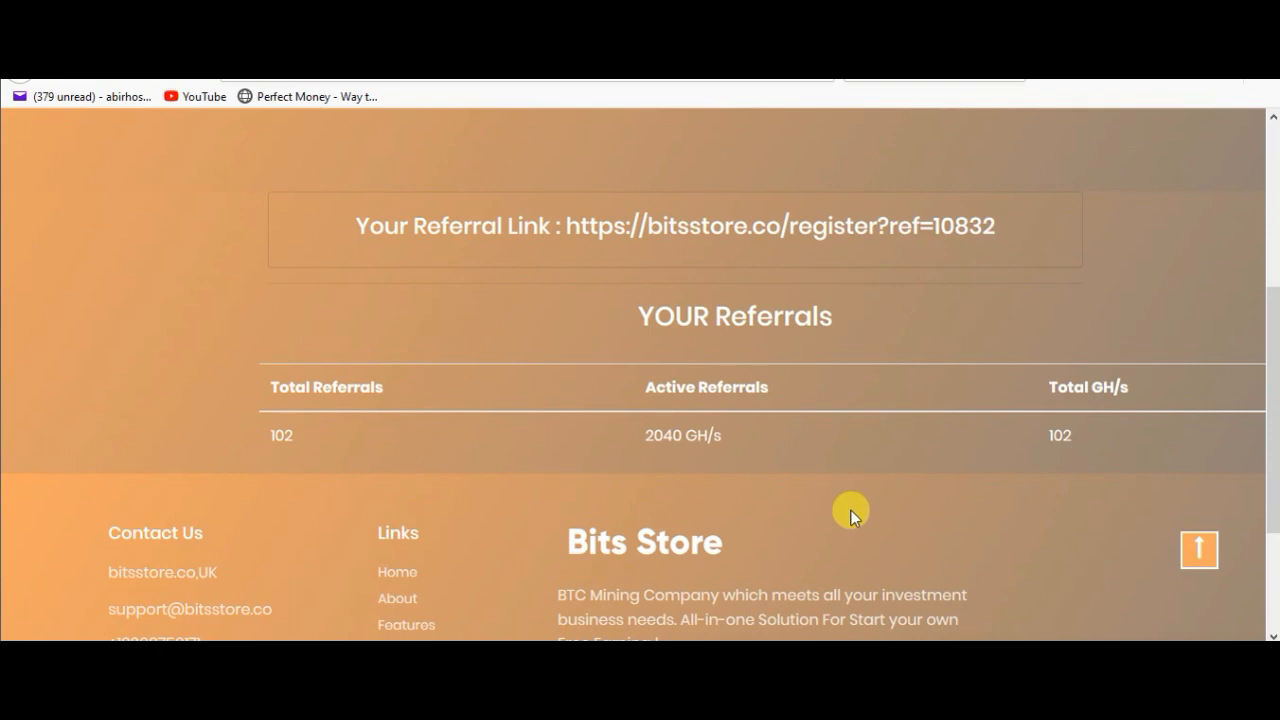
mouse_move(644, 496)
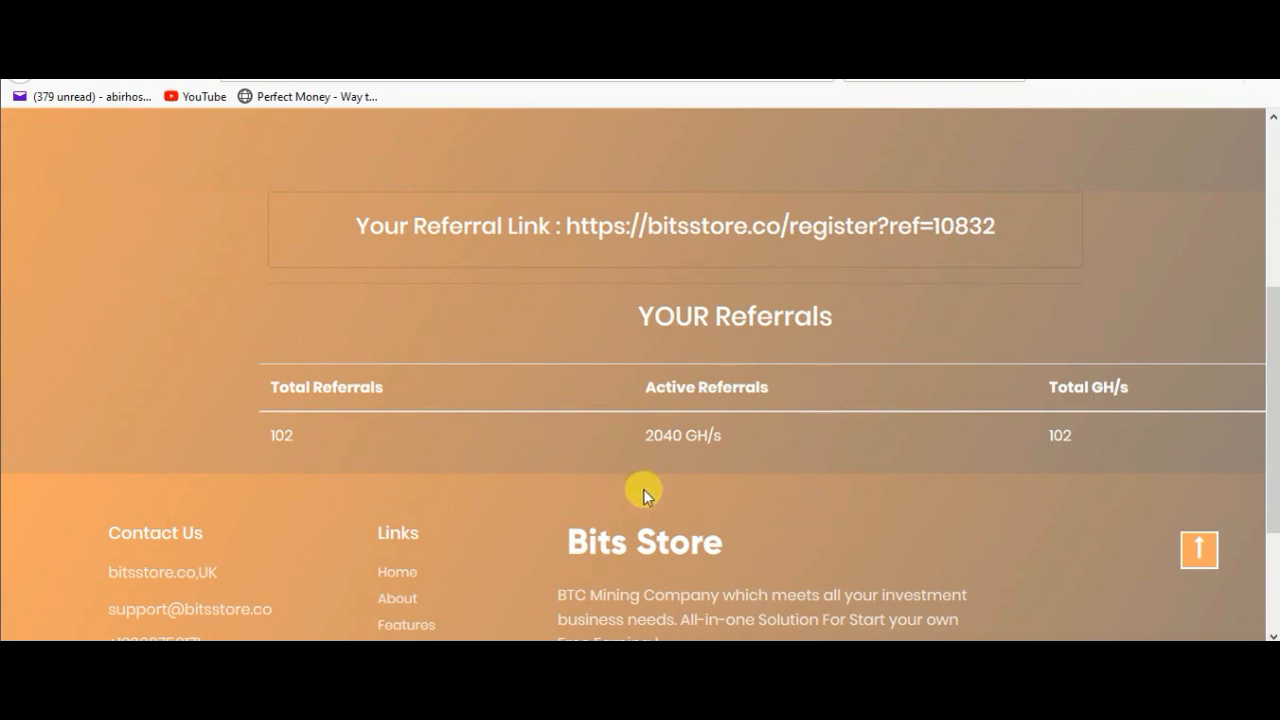
mouse_move(812, 440)
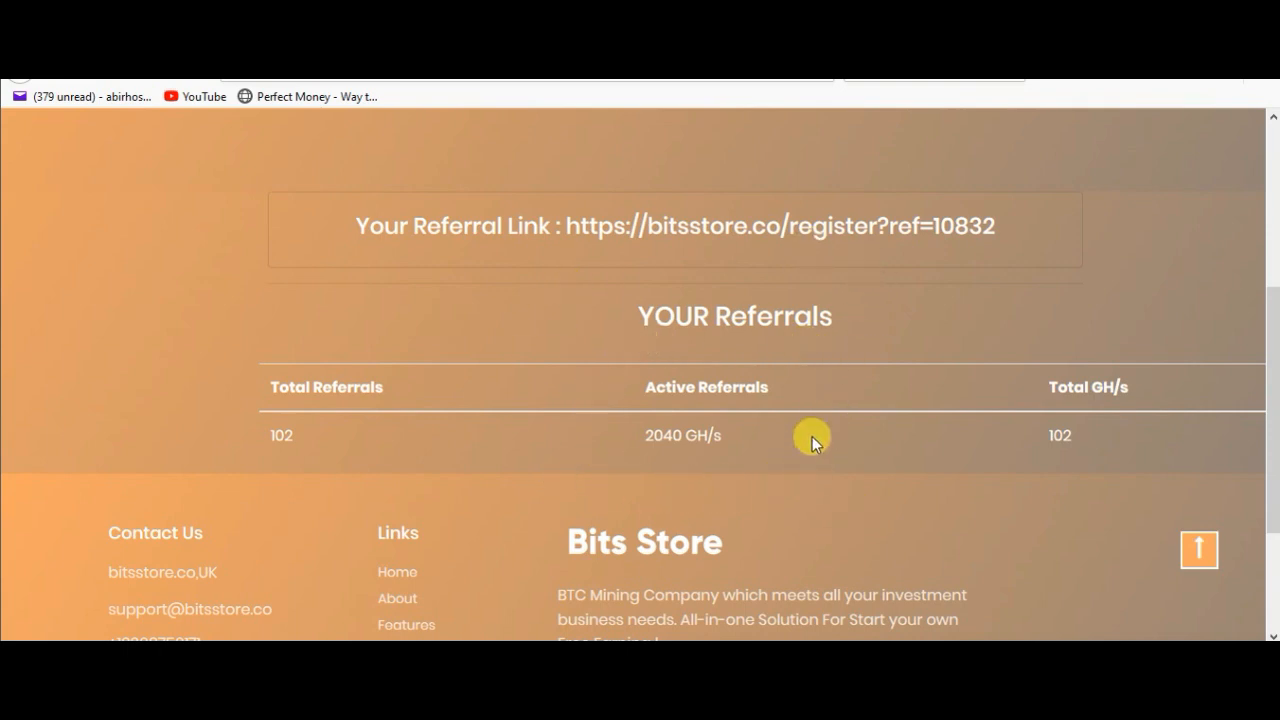
mouse_move(636, 472)
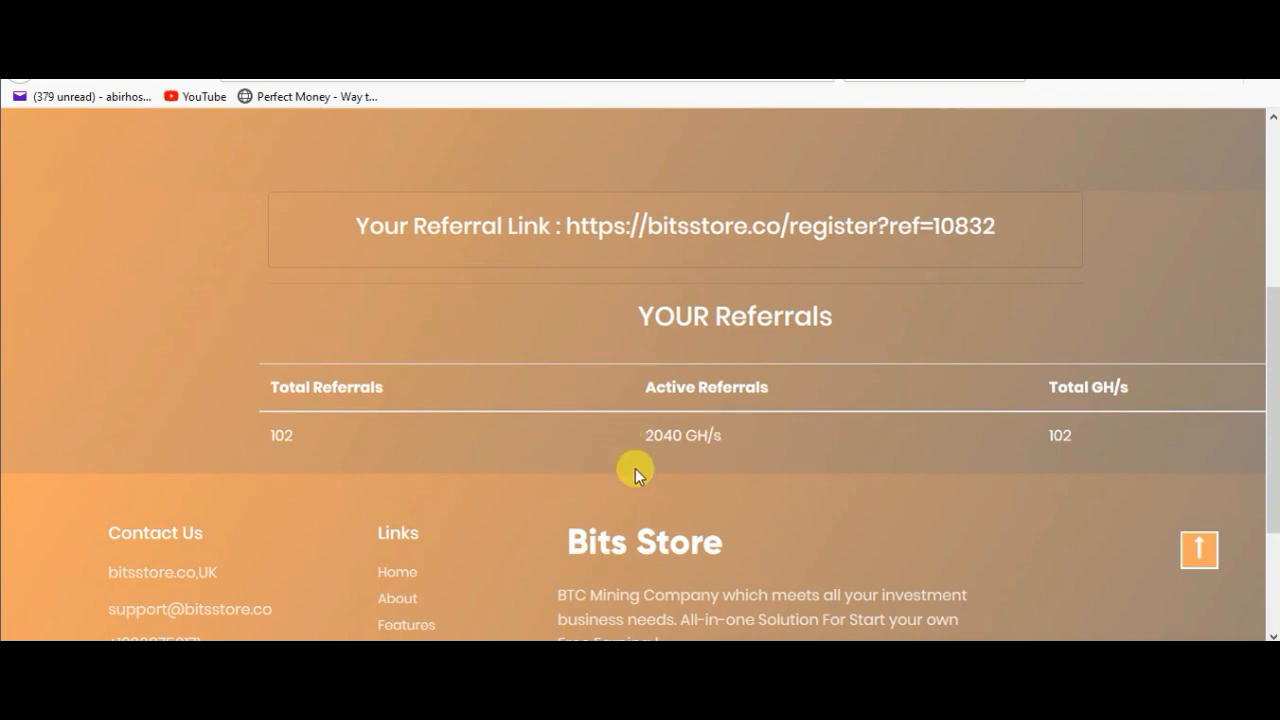
mouse_move(844, 480)
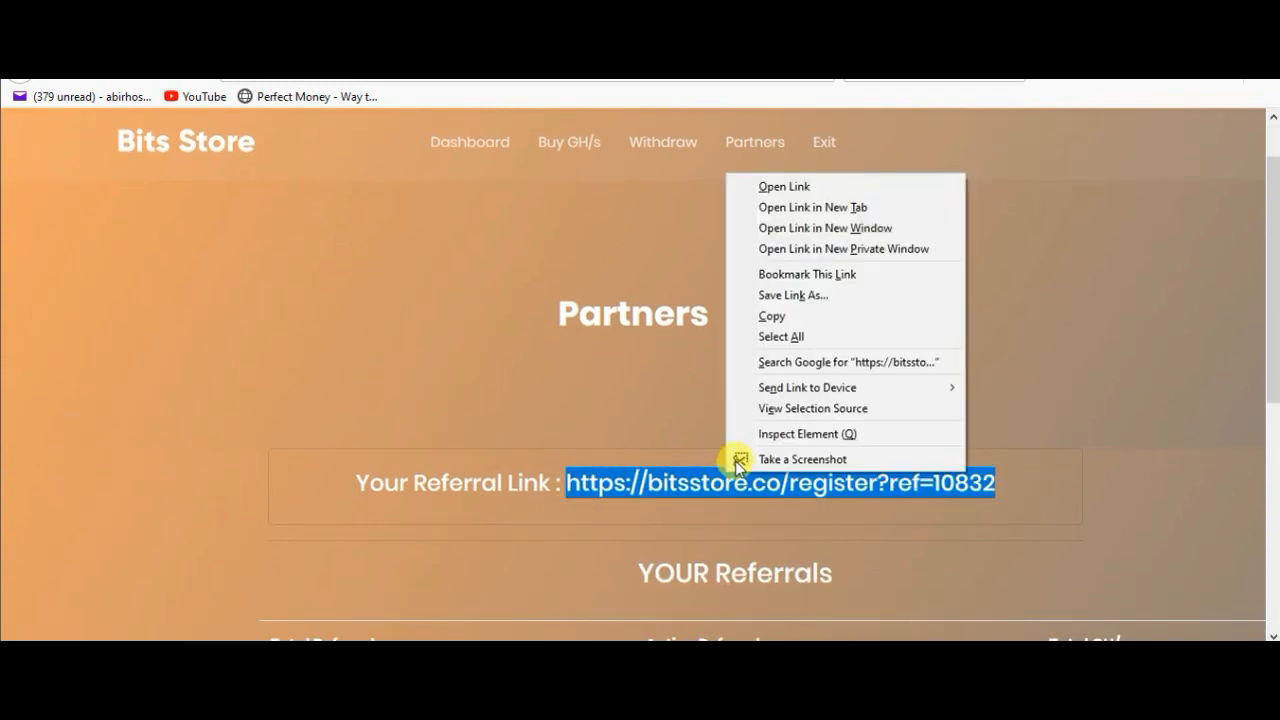
left_click(772, 316)
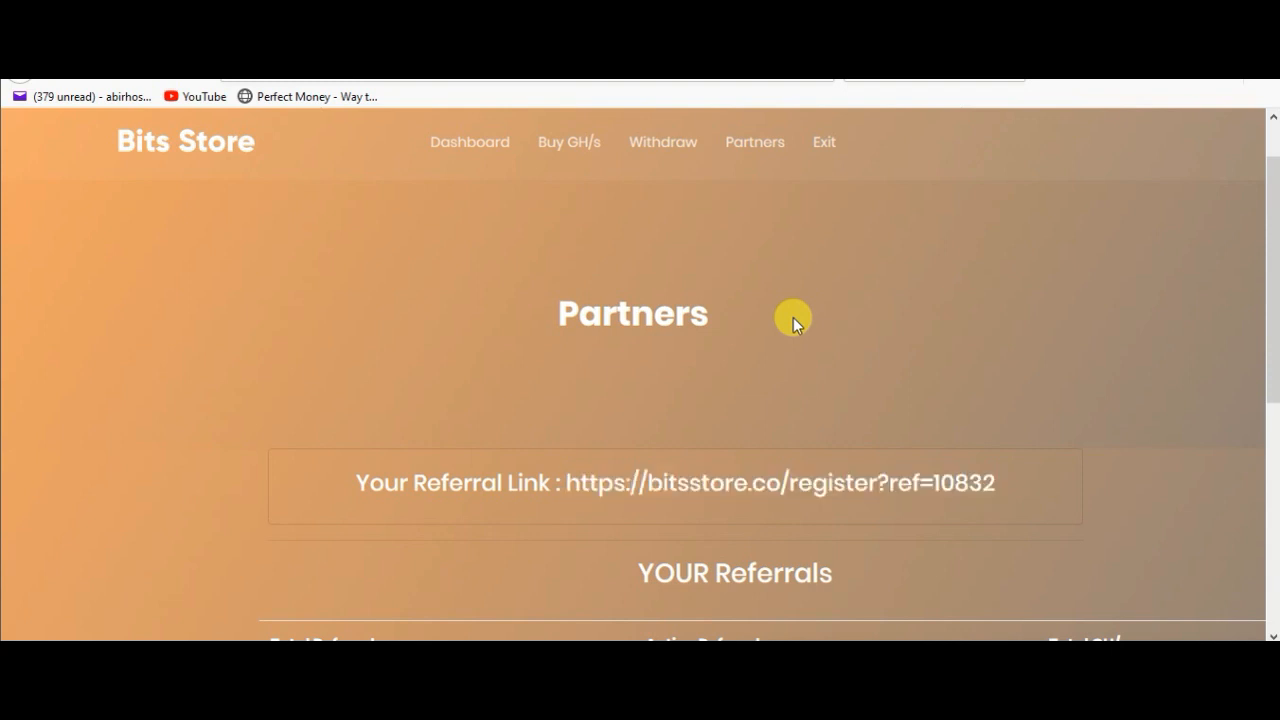
mouse_move(784, 316)
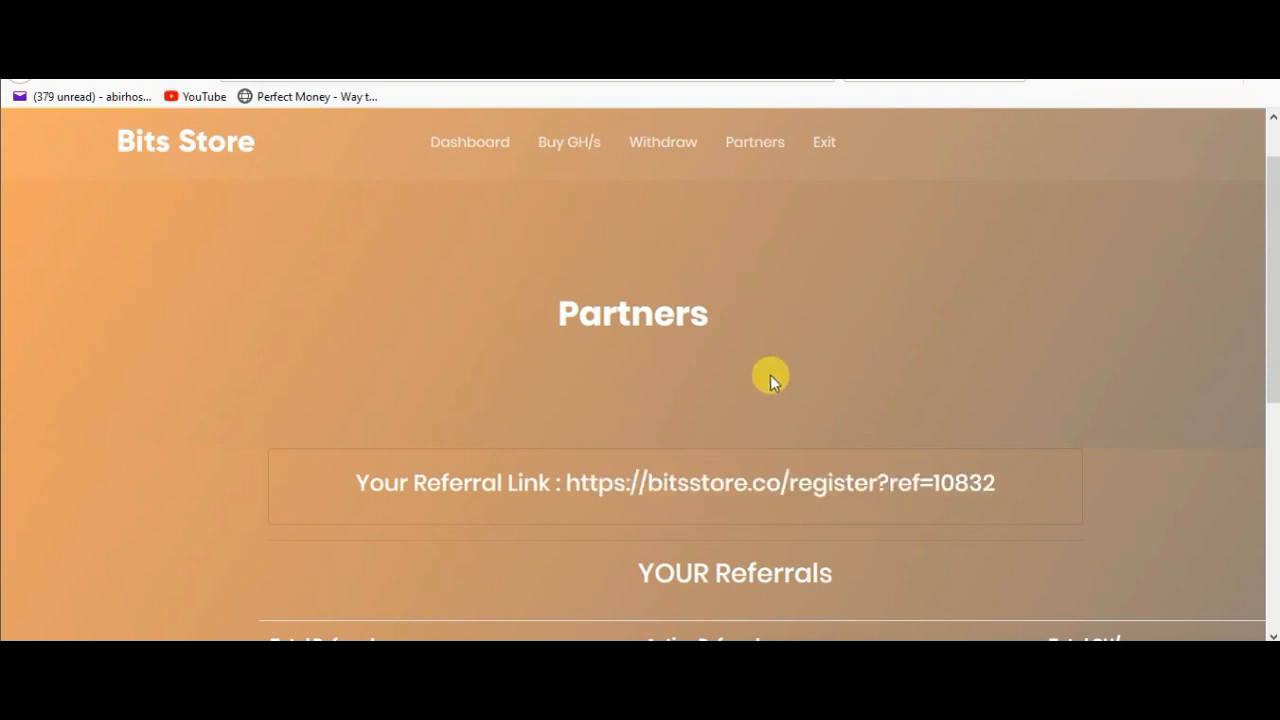
mouse_move(676, 378)
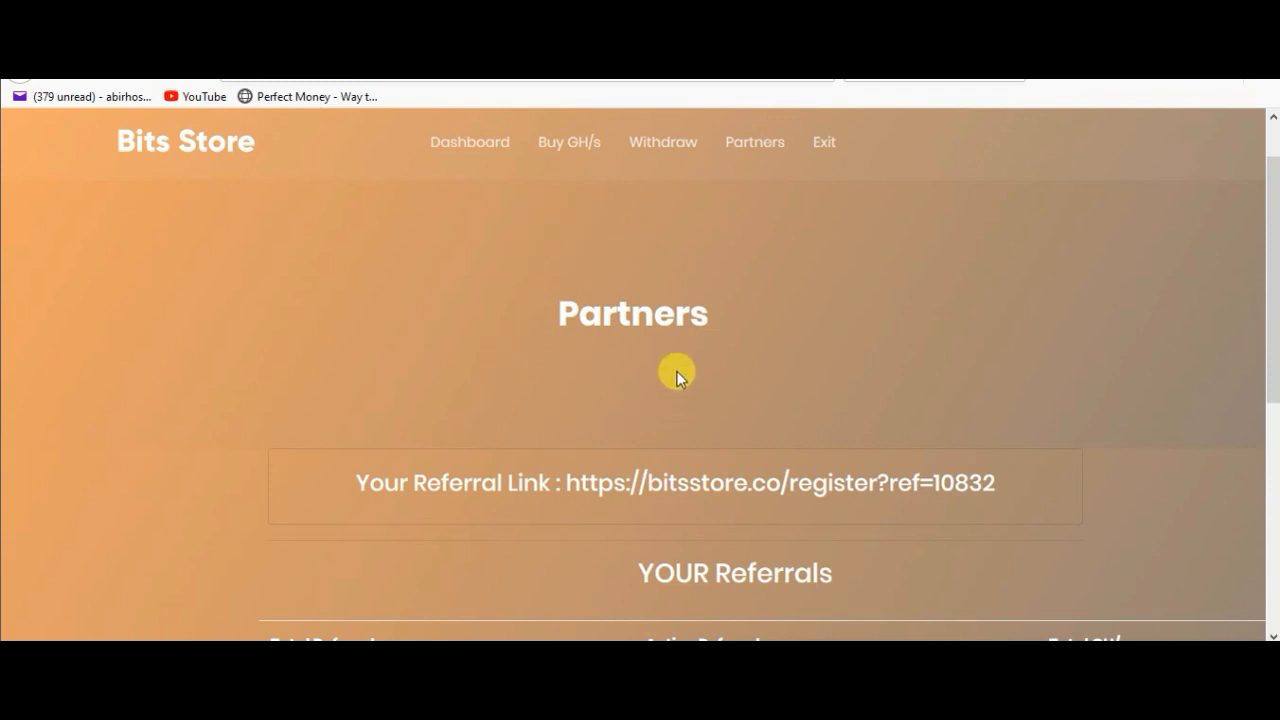
mouse_move(710, 390)
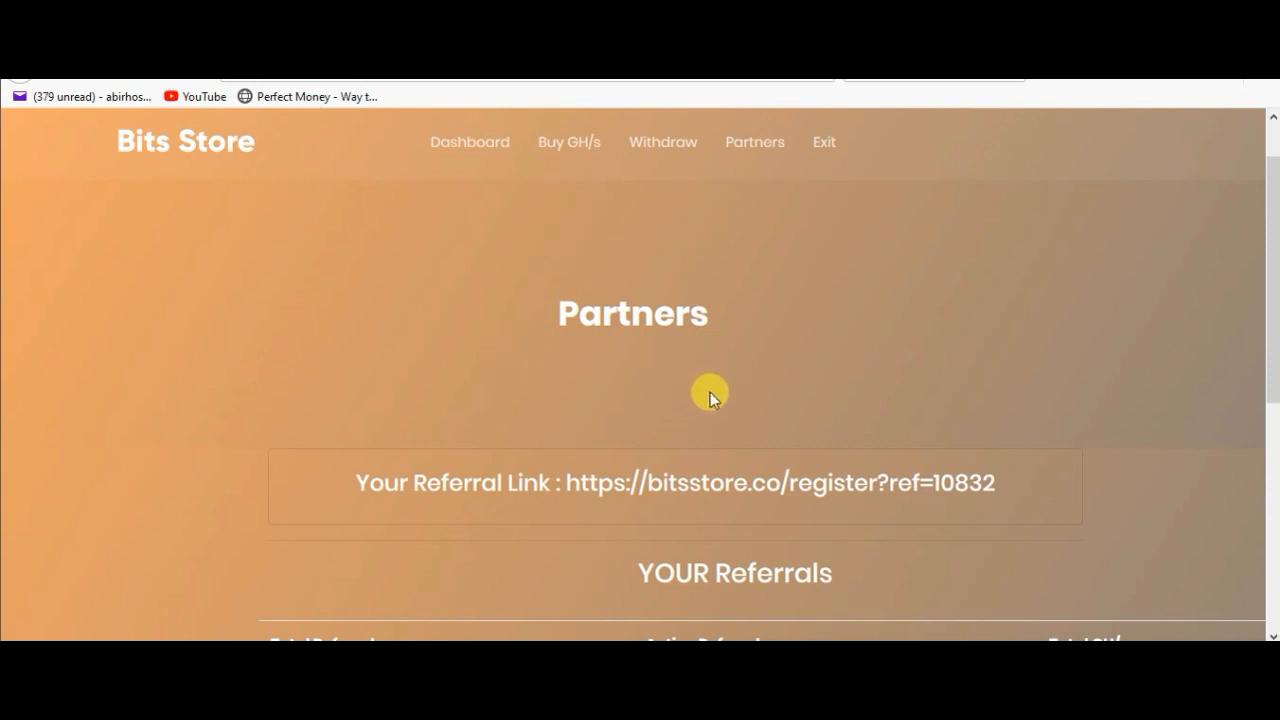
mouse_move(738, 302)
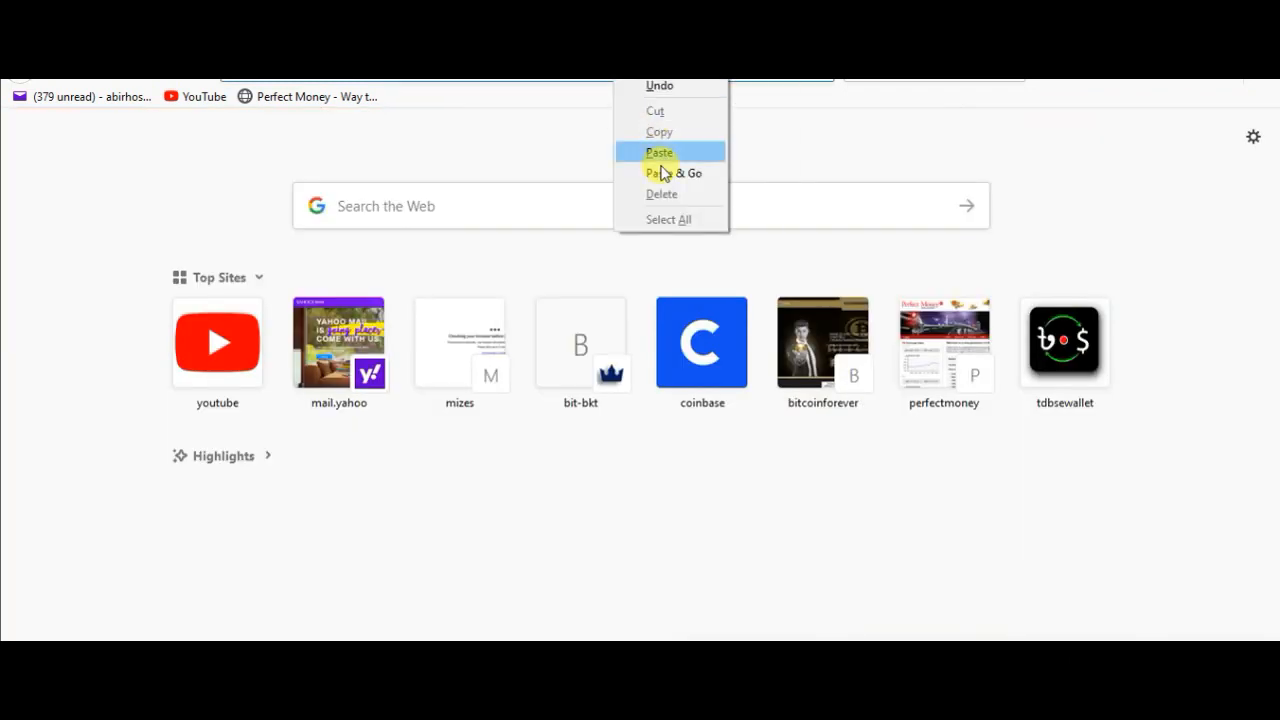
Follow the copied link, sign out of the account and return to the Sign Up page
left_click(672, 172)
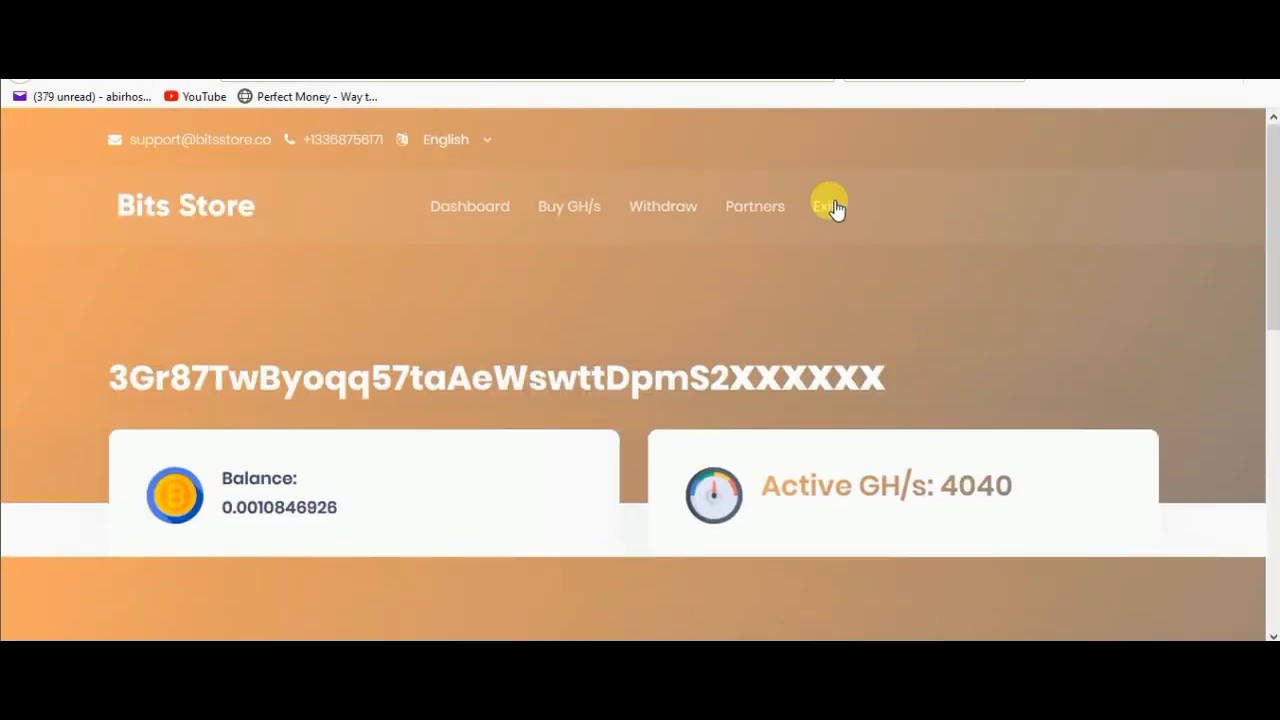
left_click(828, 206)
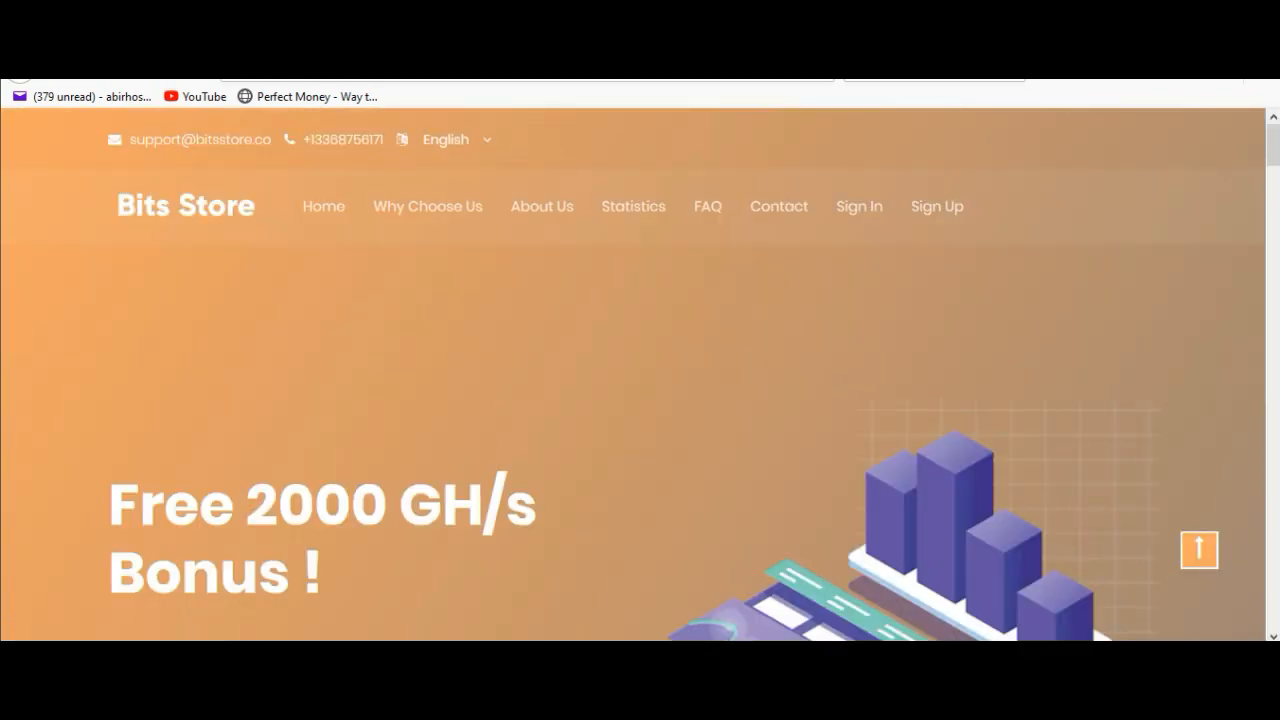
right_click(600, 80)
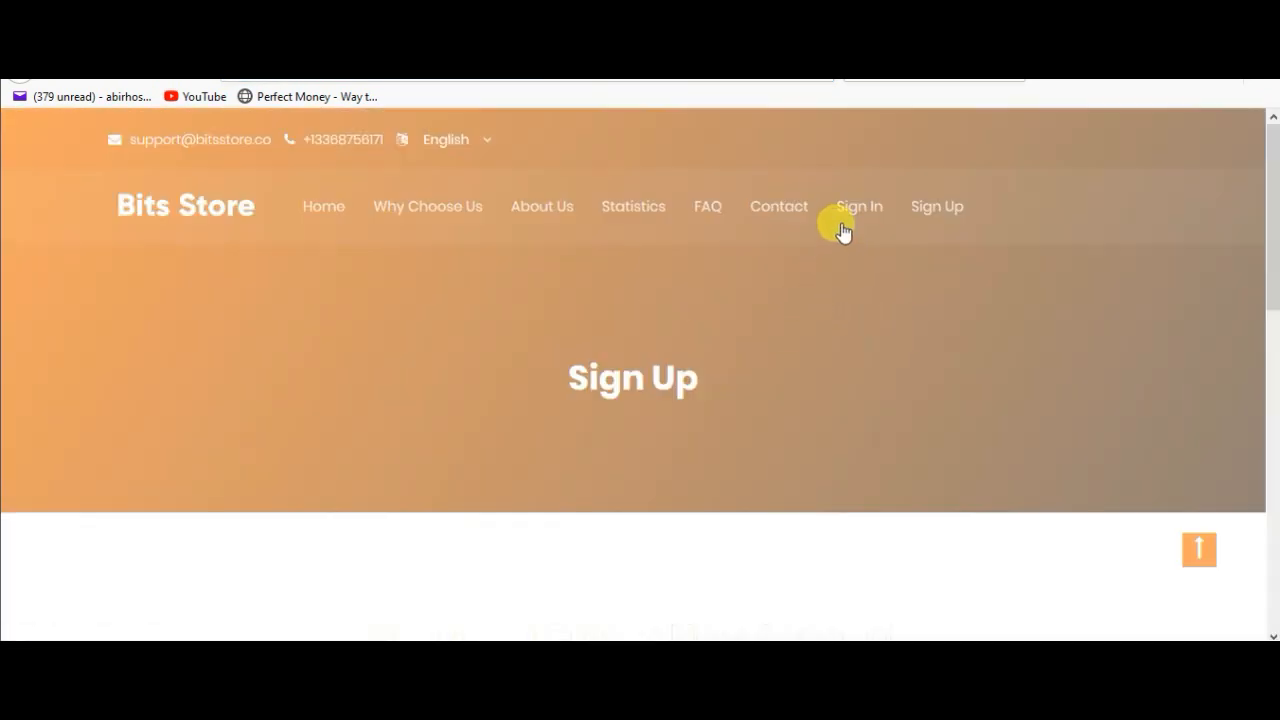
mouse_move(550, 356)
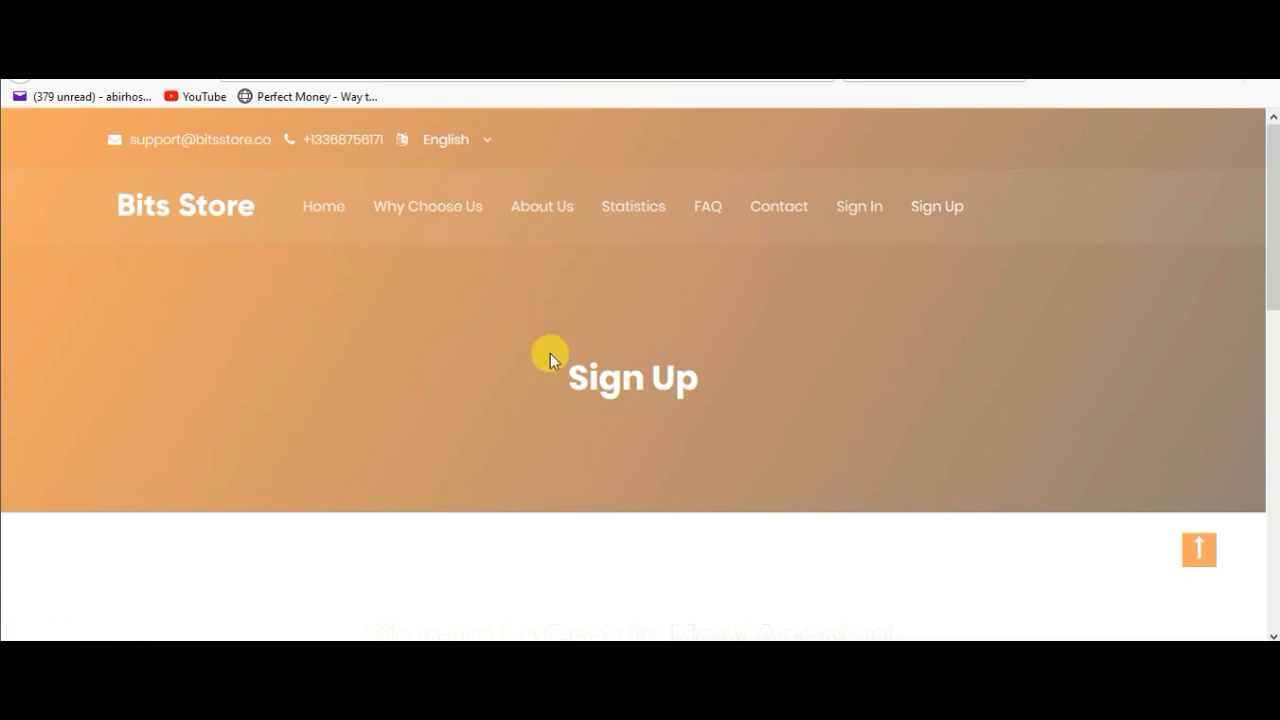
mouse_move(480, 314)
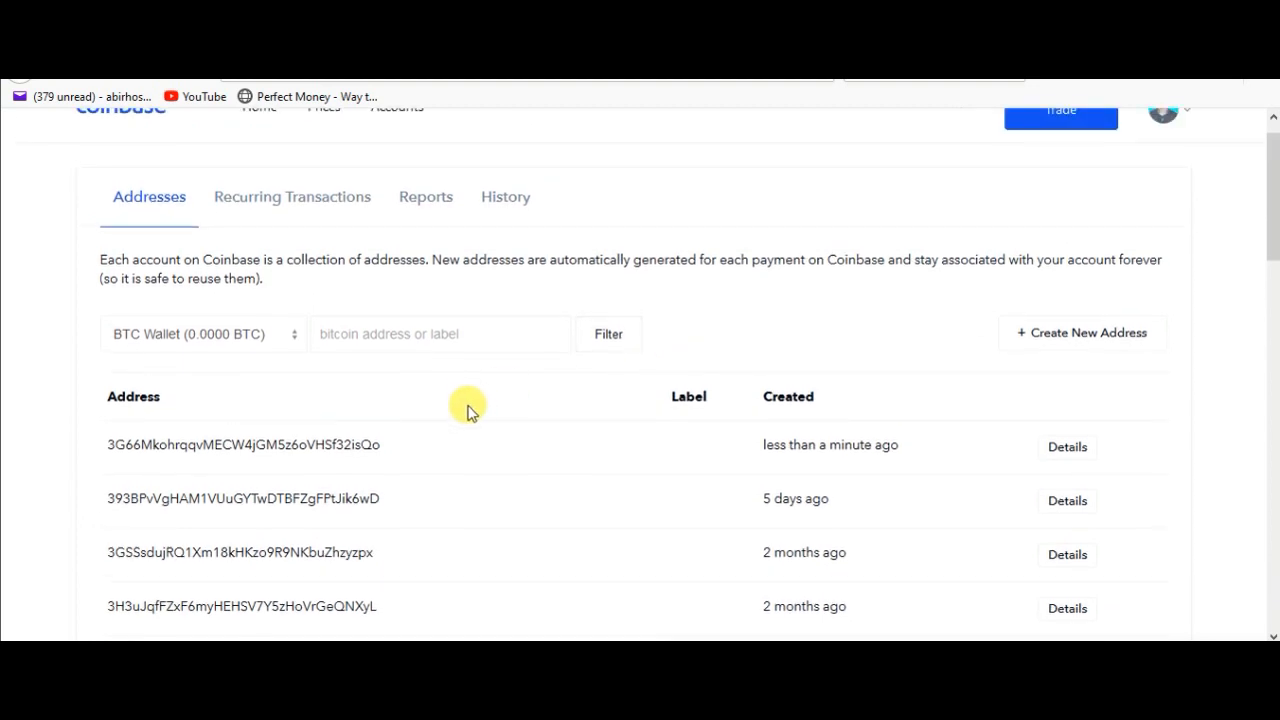
mouse_move(728, 470)
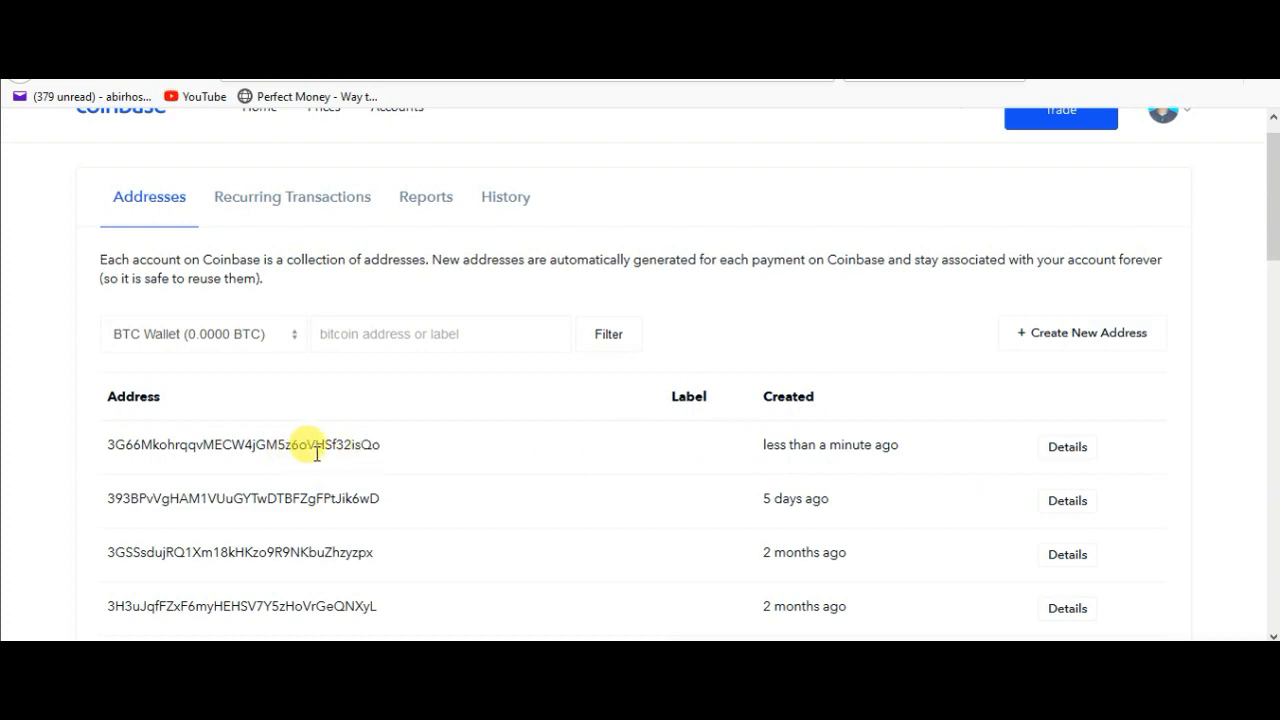
scroll("down", 3)
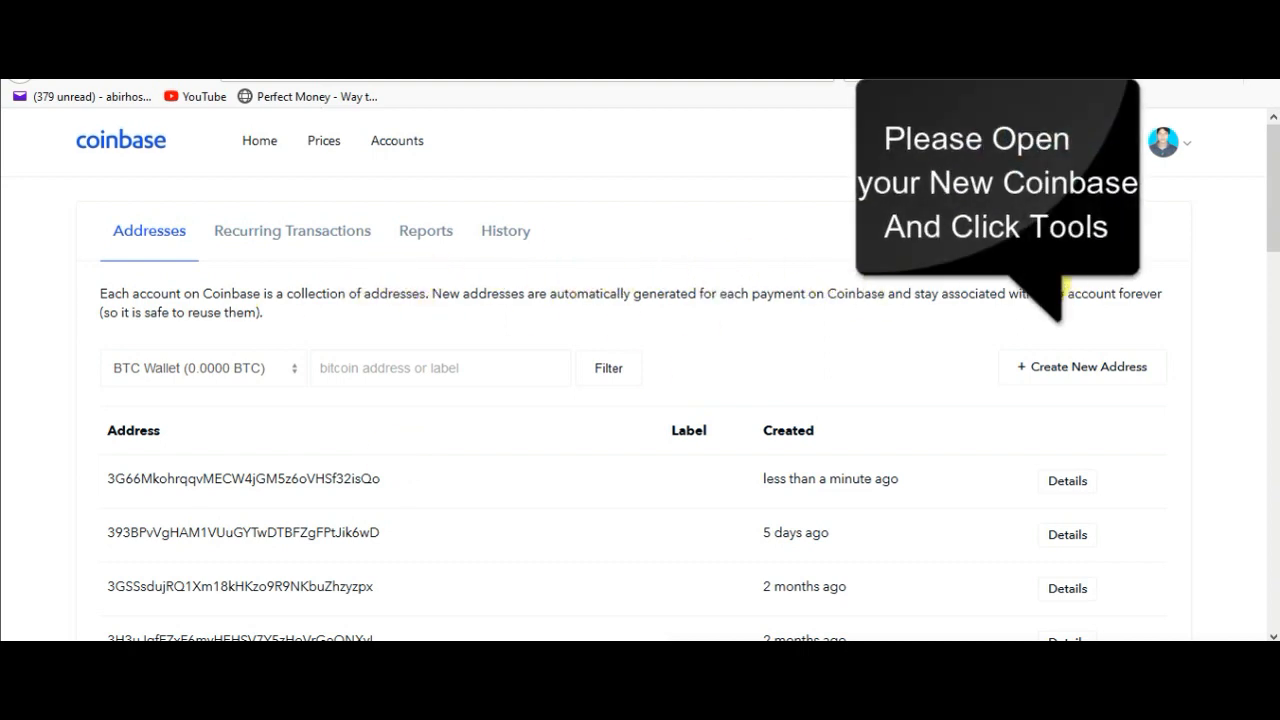
left_click(1170, 142)
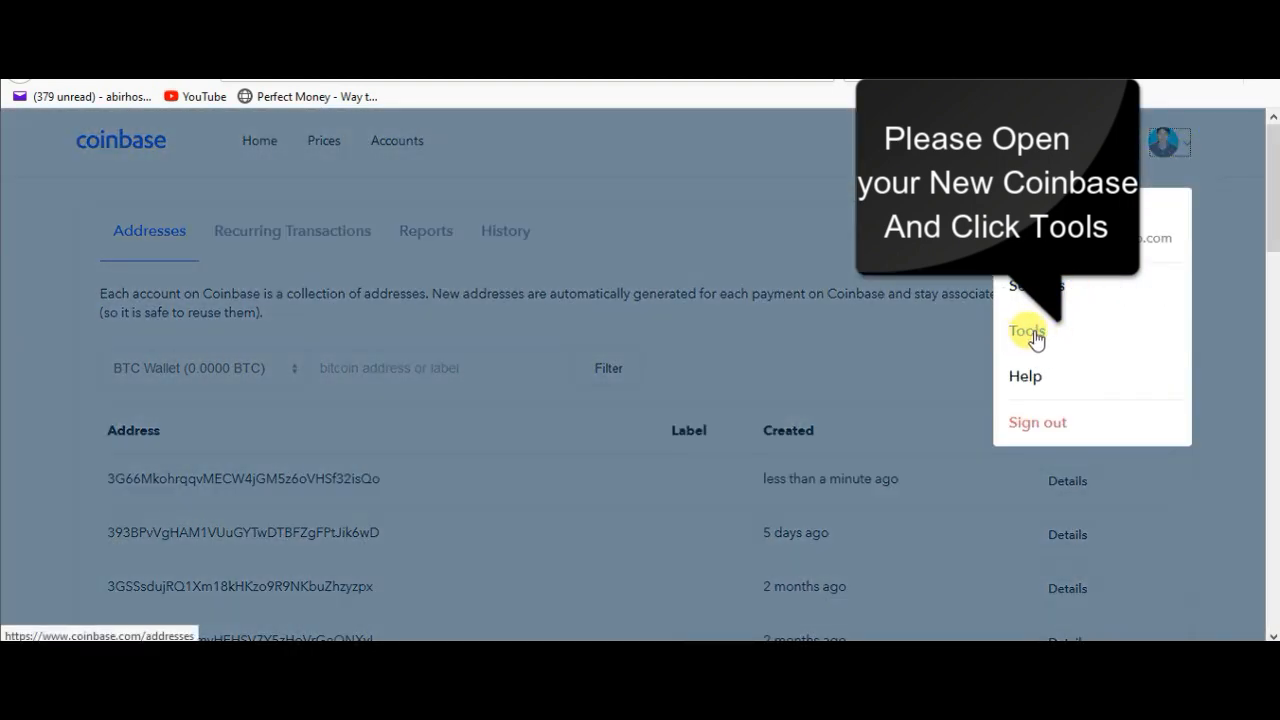
left_click(1026, 330)
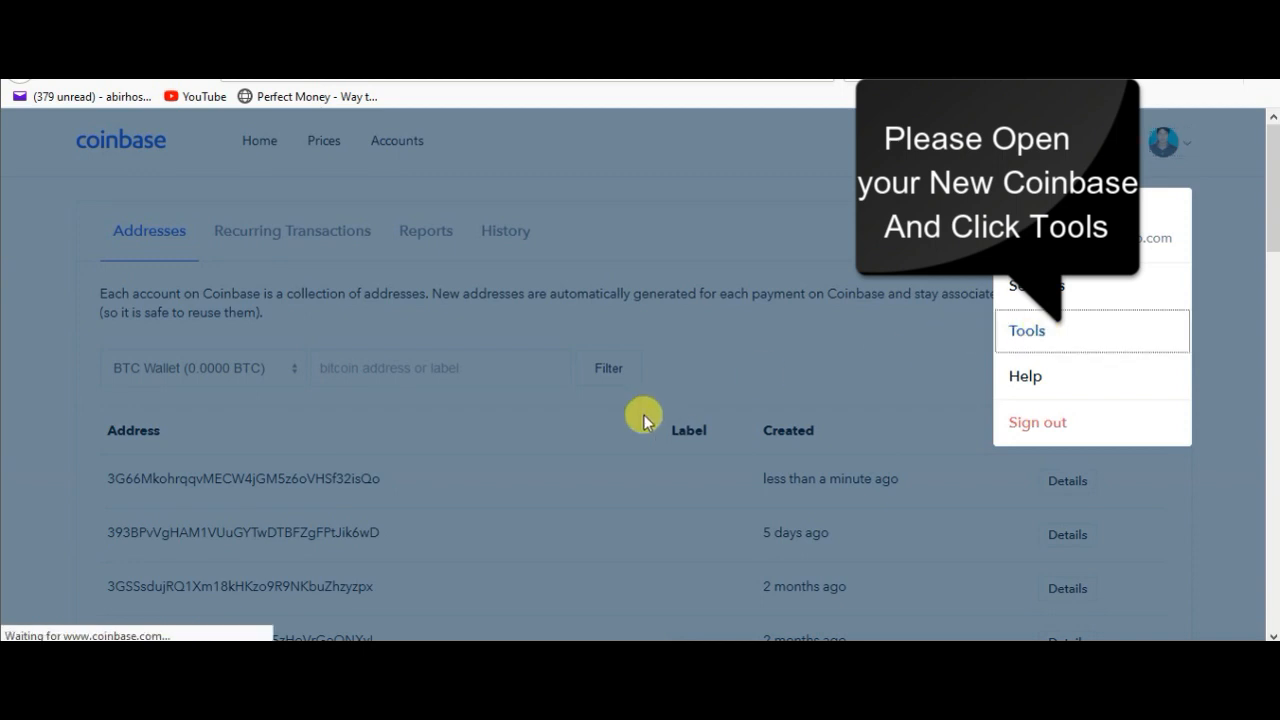
mouse_move(324, 516)
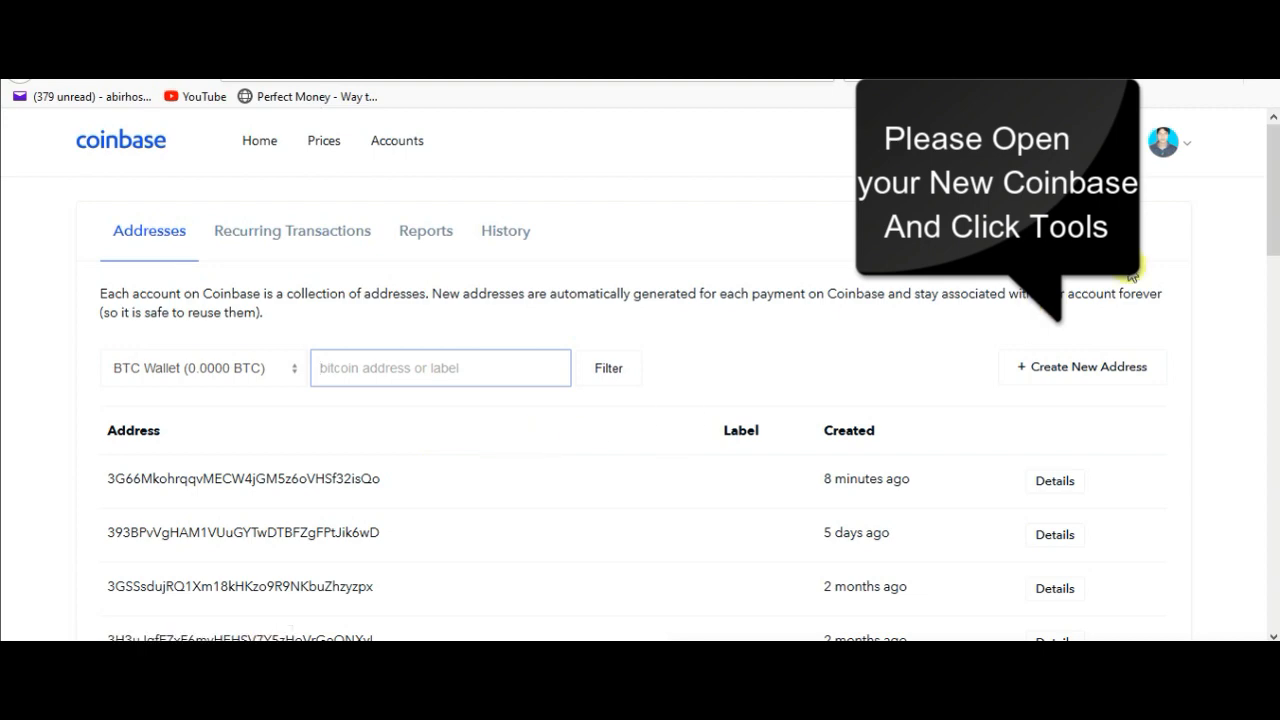
scroll("down", 3)
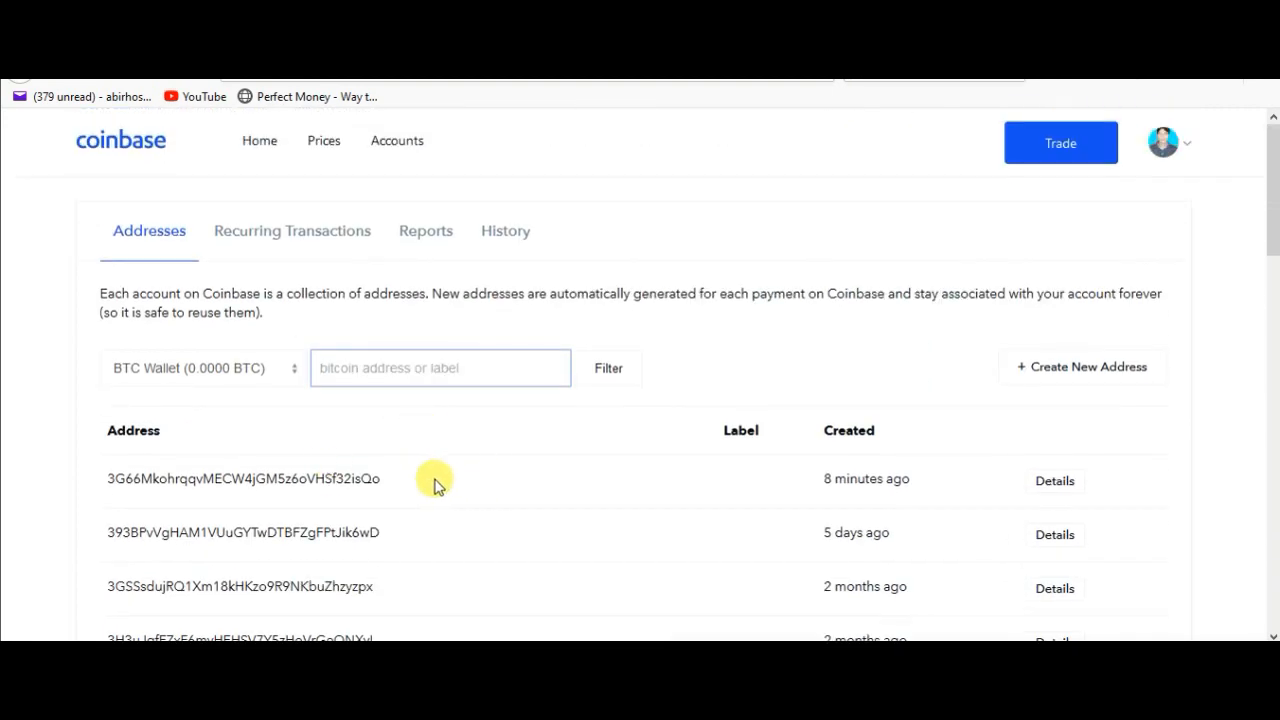
mouse_move(1118, 382)
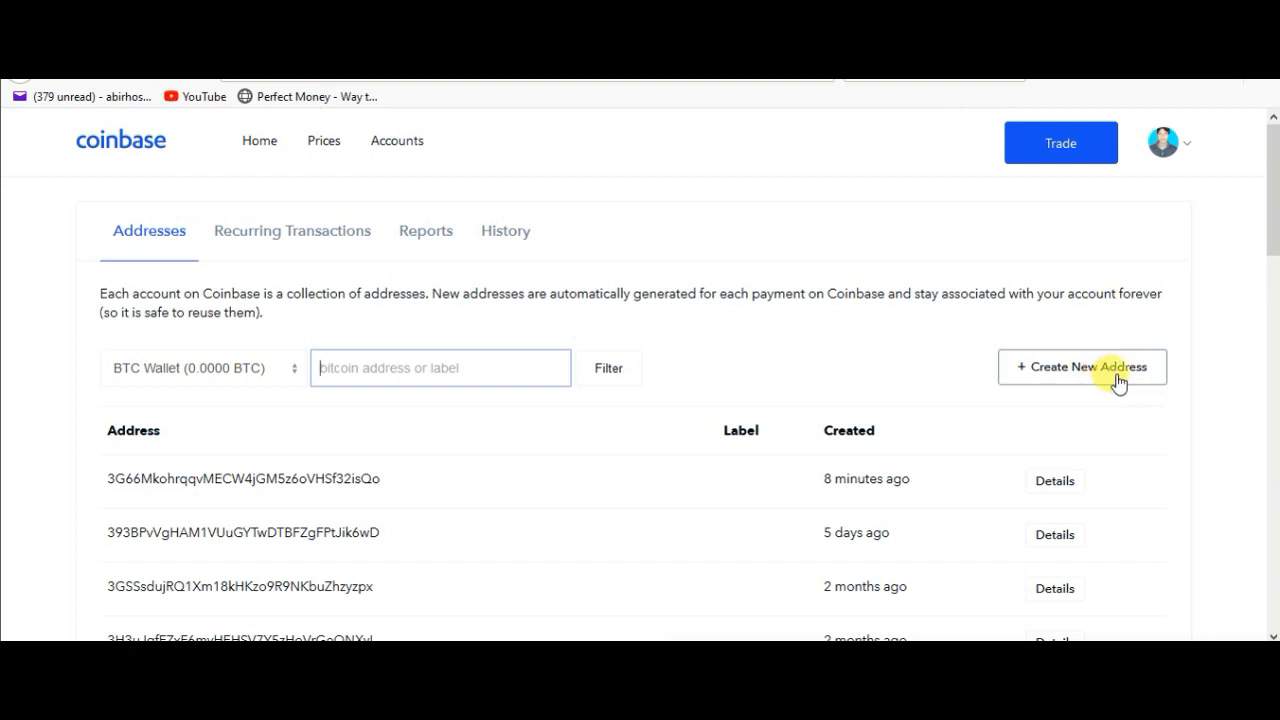
mouse_move(948, 424)
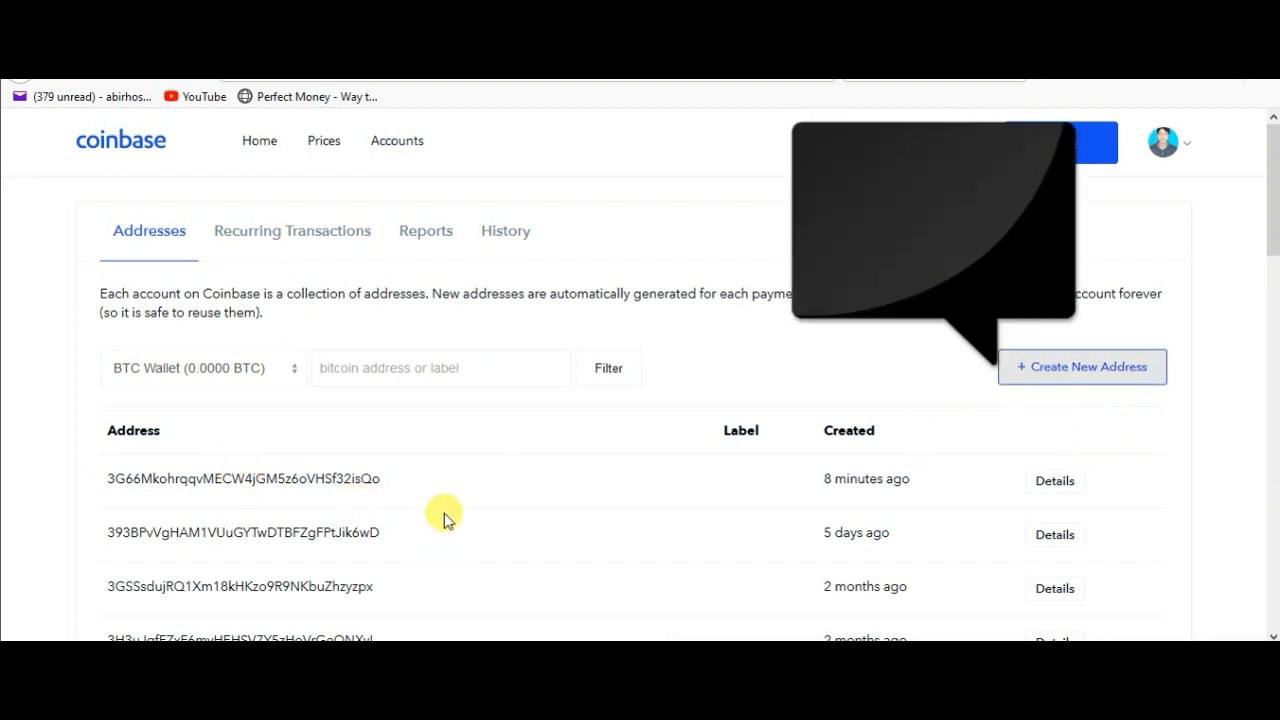
Generate a new Coinbase BTC address and copy it for the Bits Store signup
left_click(1080, 366)
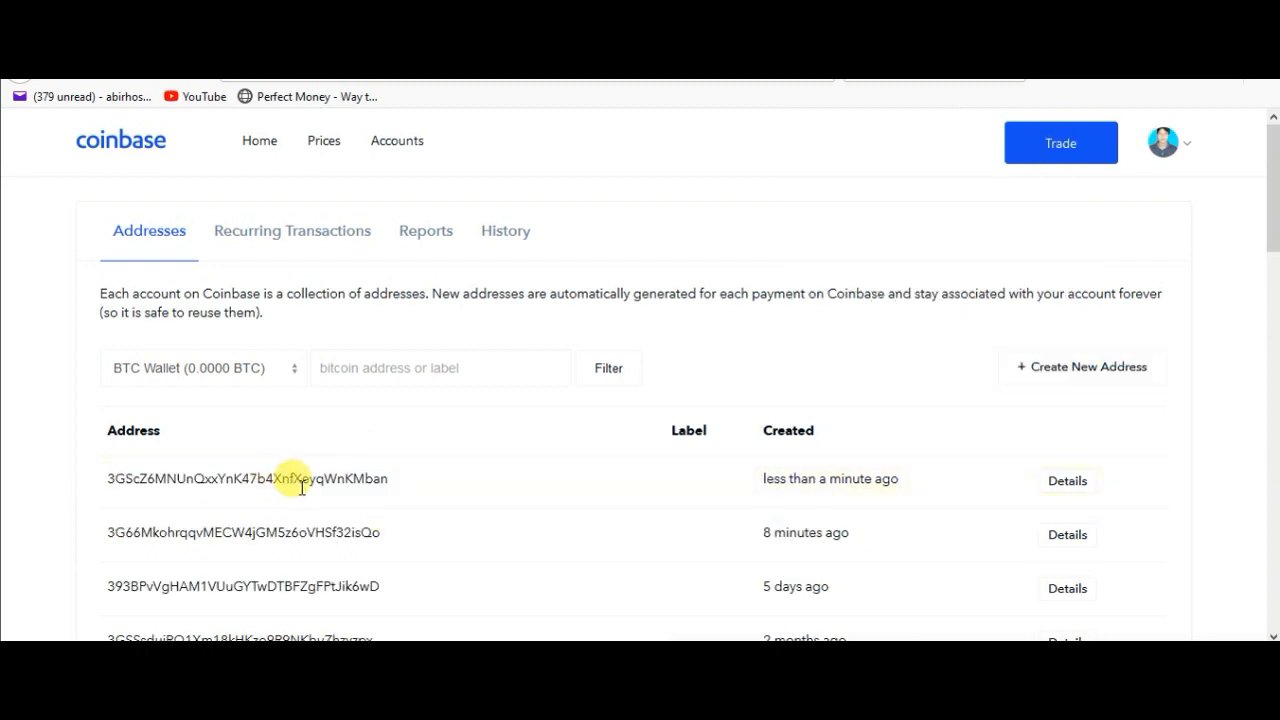
mouse_move(352, 440)
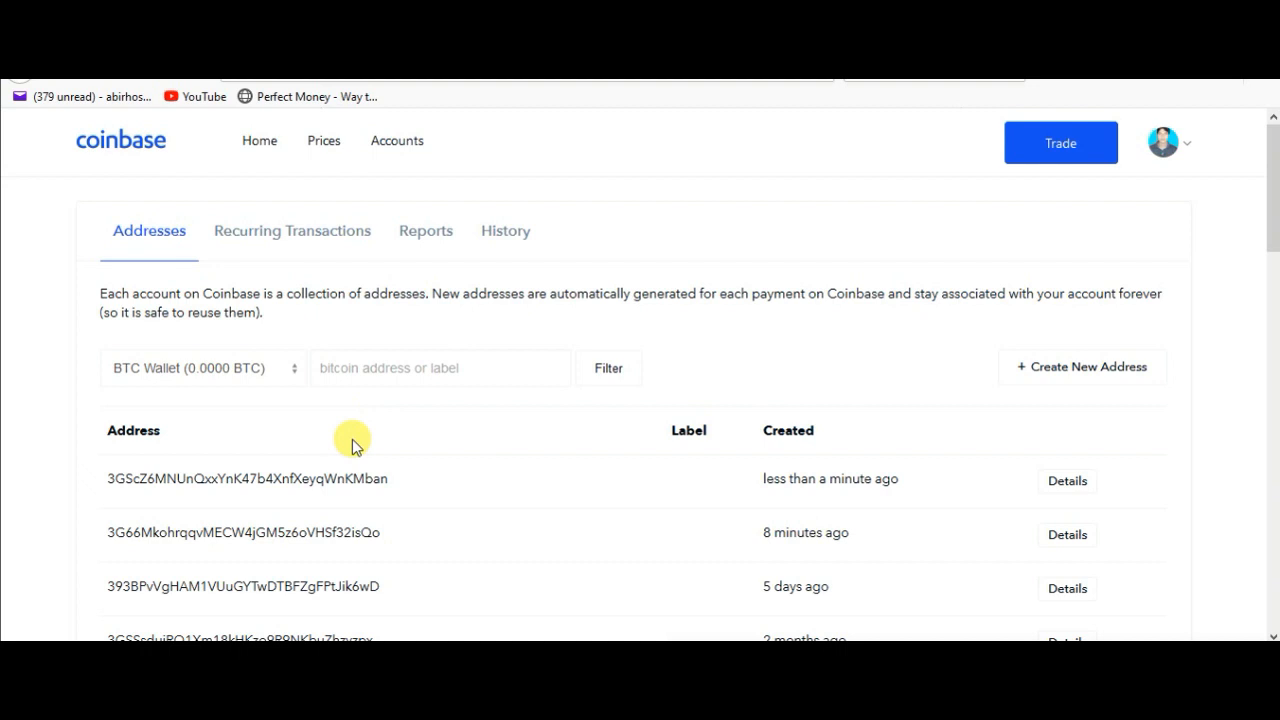
mouse_move(322, 438)
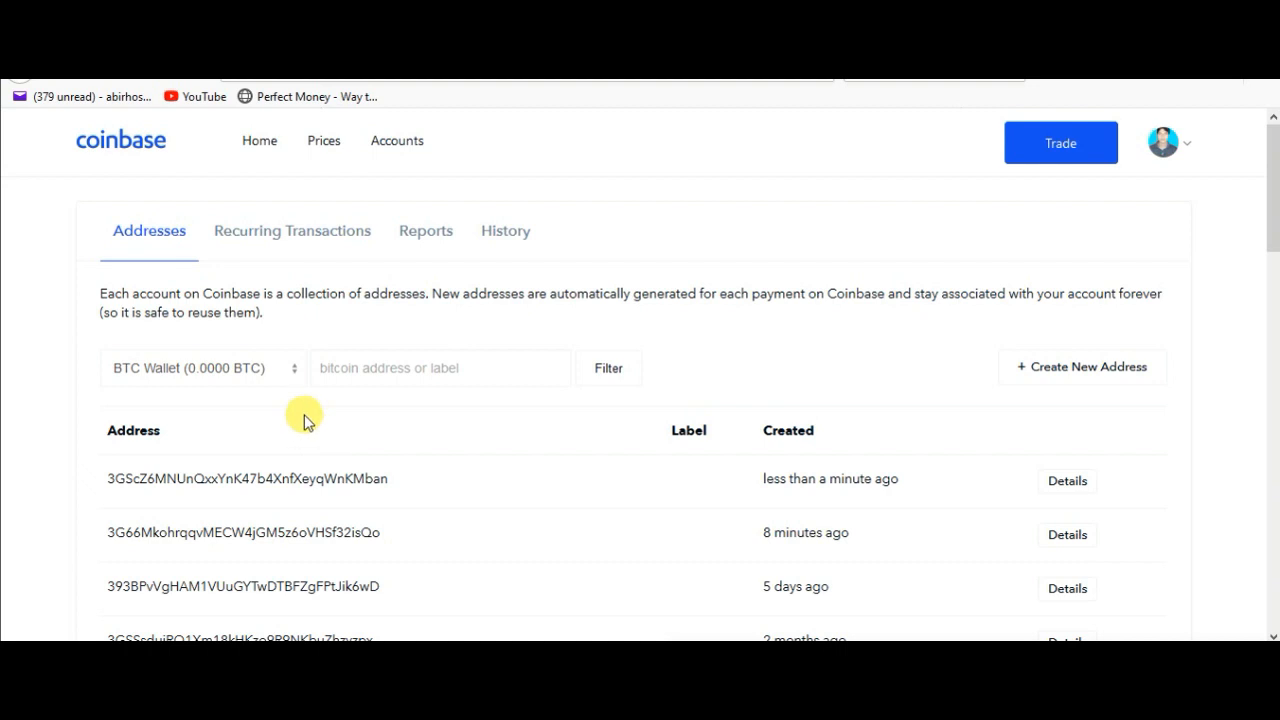
mouse_move(464, 424)
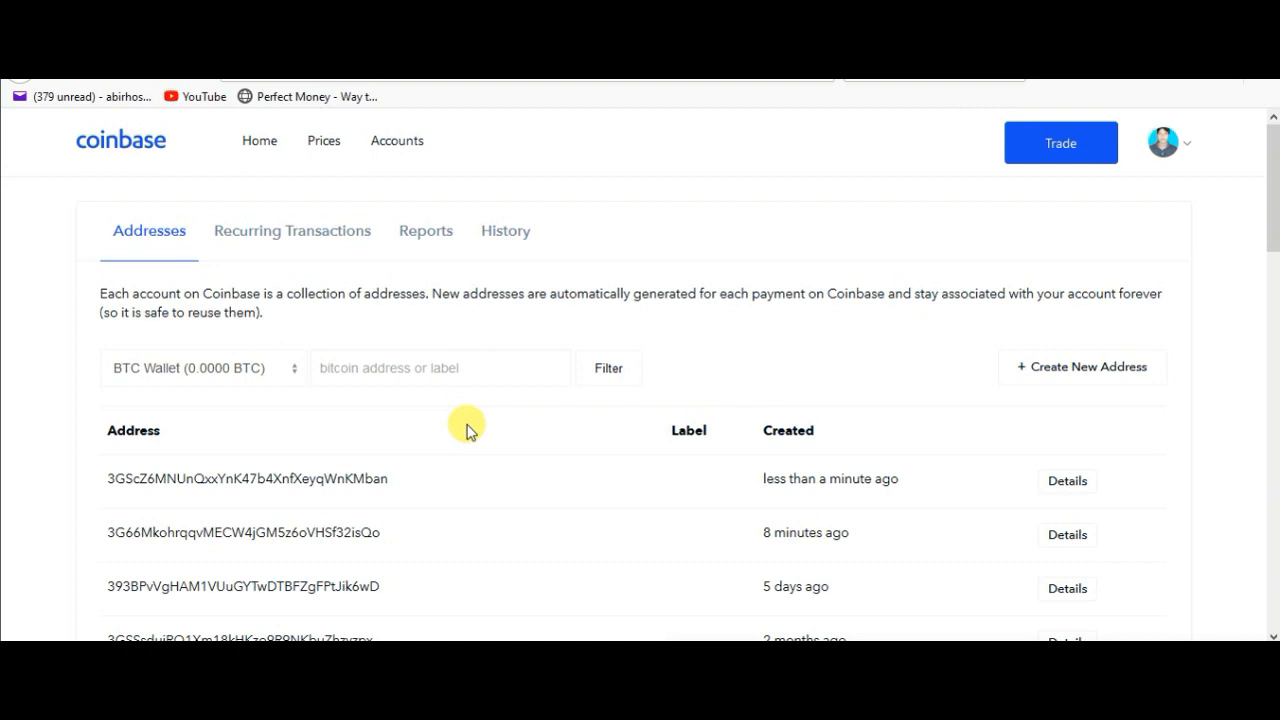
mouse_move(460, 440)
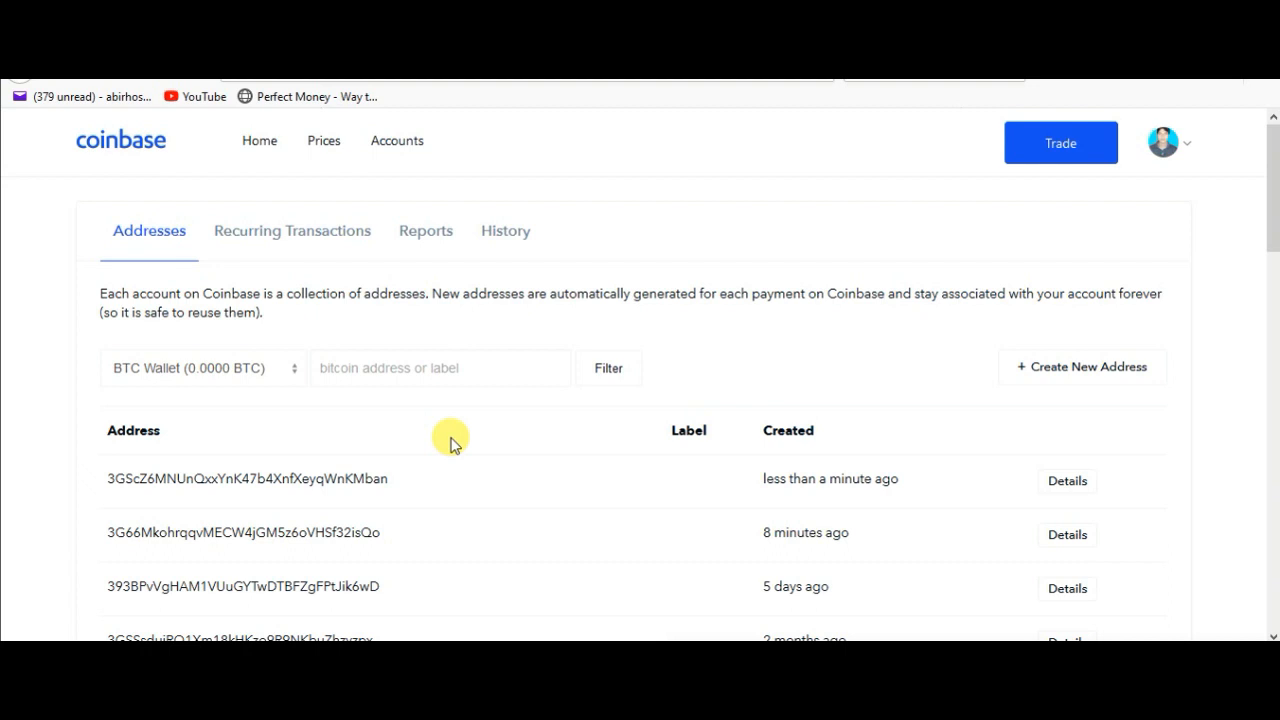
mouse_move(600, 496)
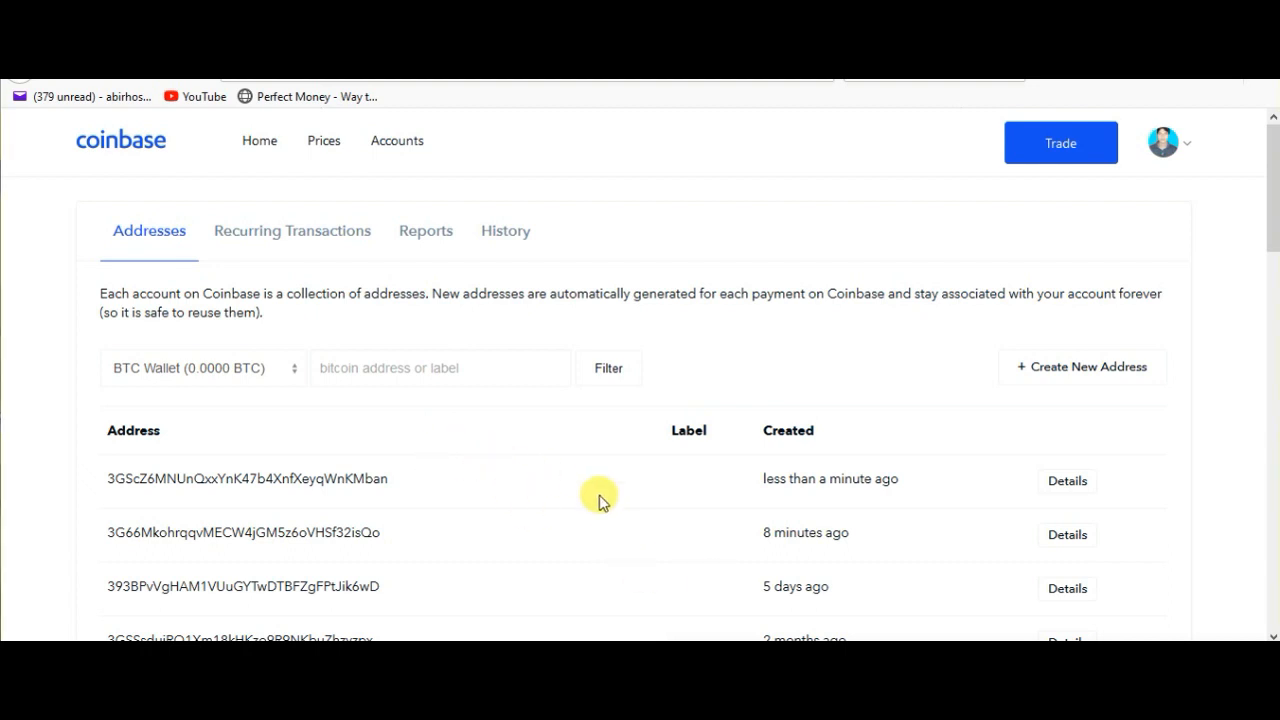
mouse_move(310, 330)
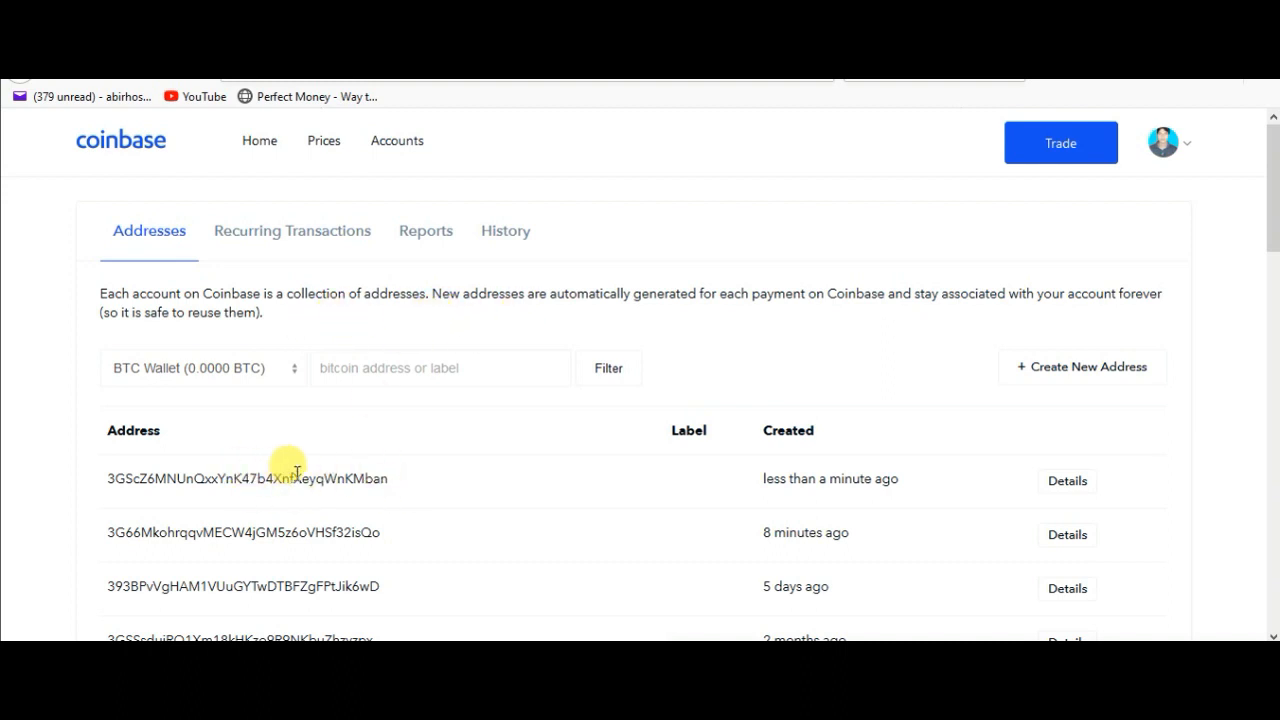
right_click(246, 478)
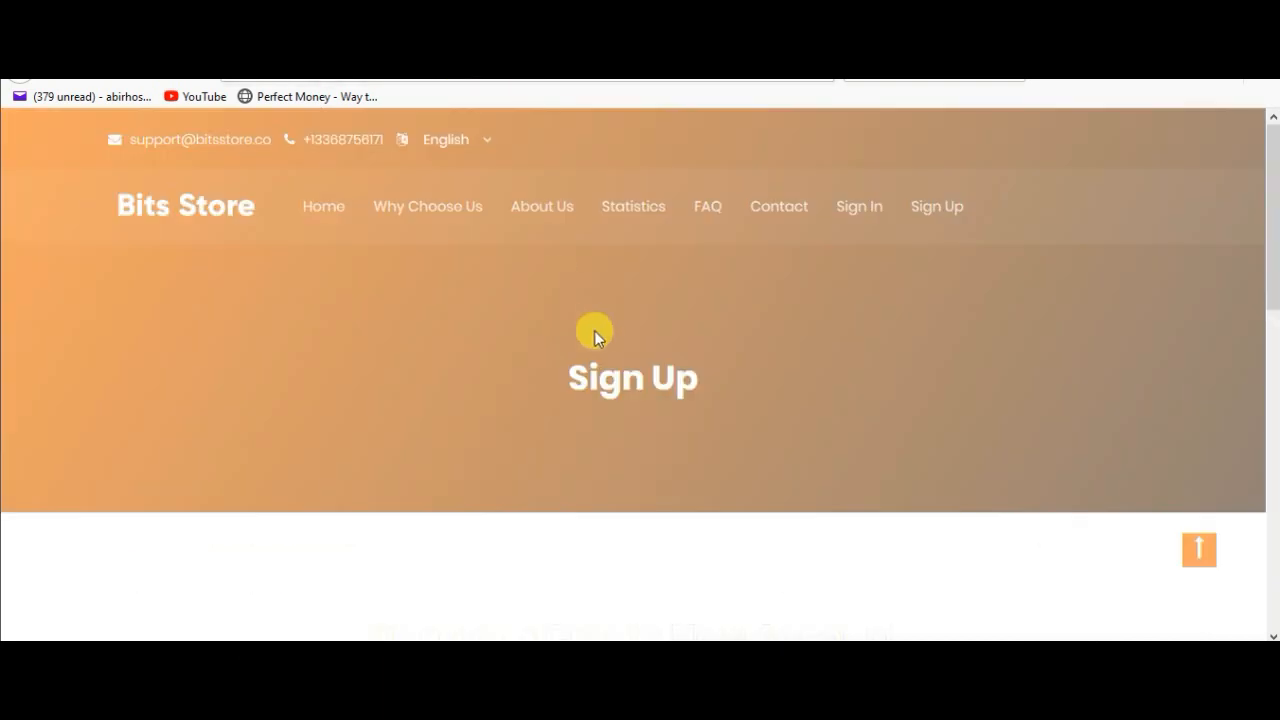
Fill the Wallet Address with the new Coinbase BTC address and tick 'I agree the terms & conditions'
scroll("down", 3)
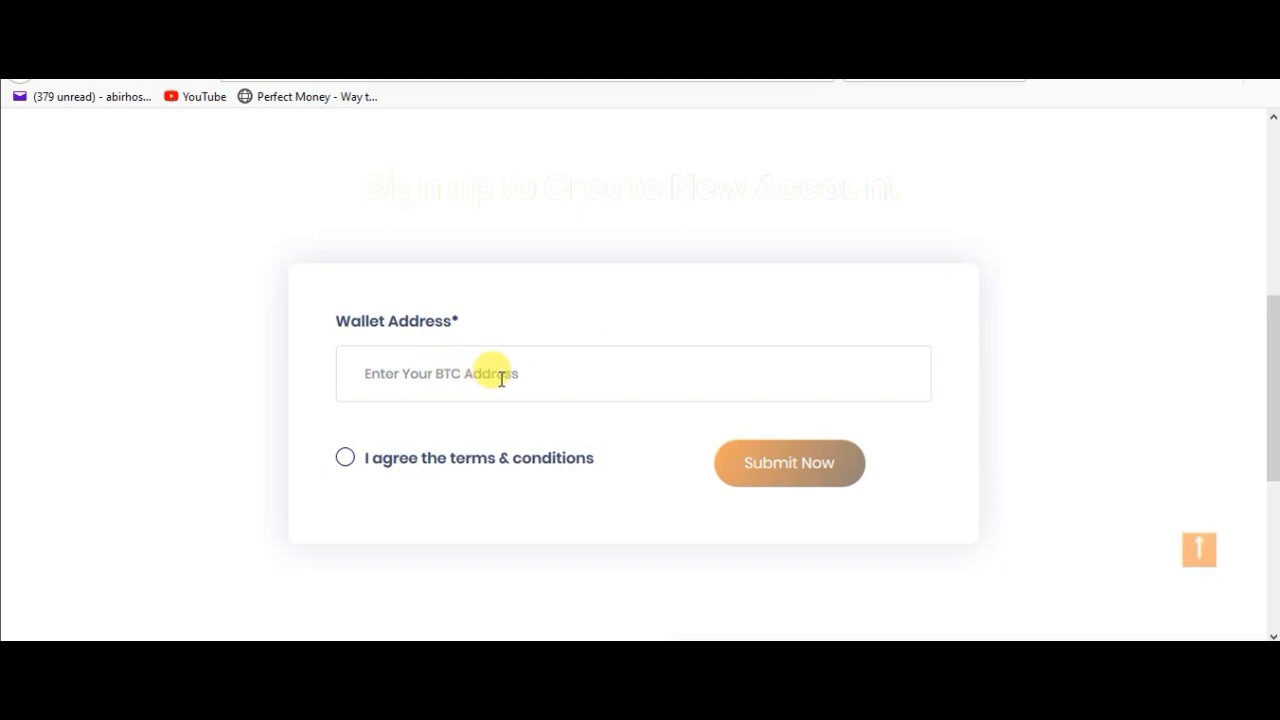
right_click(470, 374)
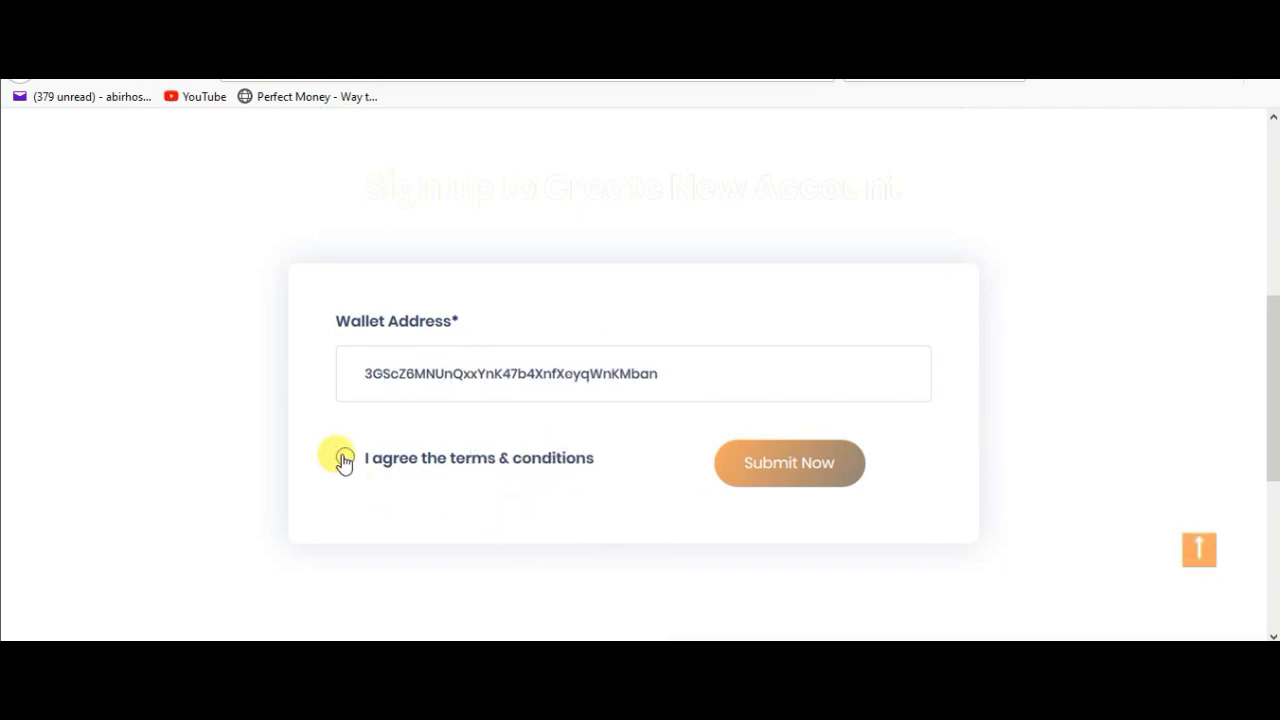
left_click(344, 456)
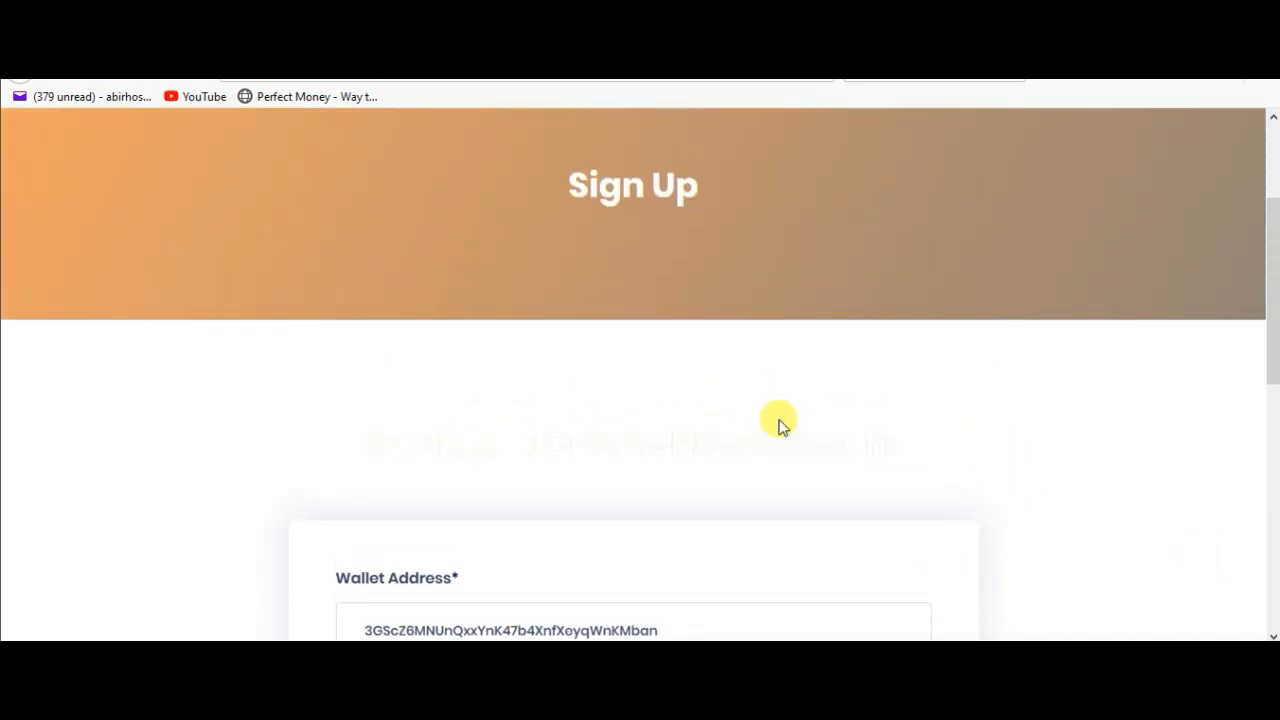
scroll("down", 3)
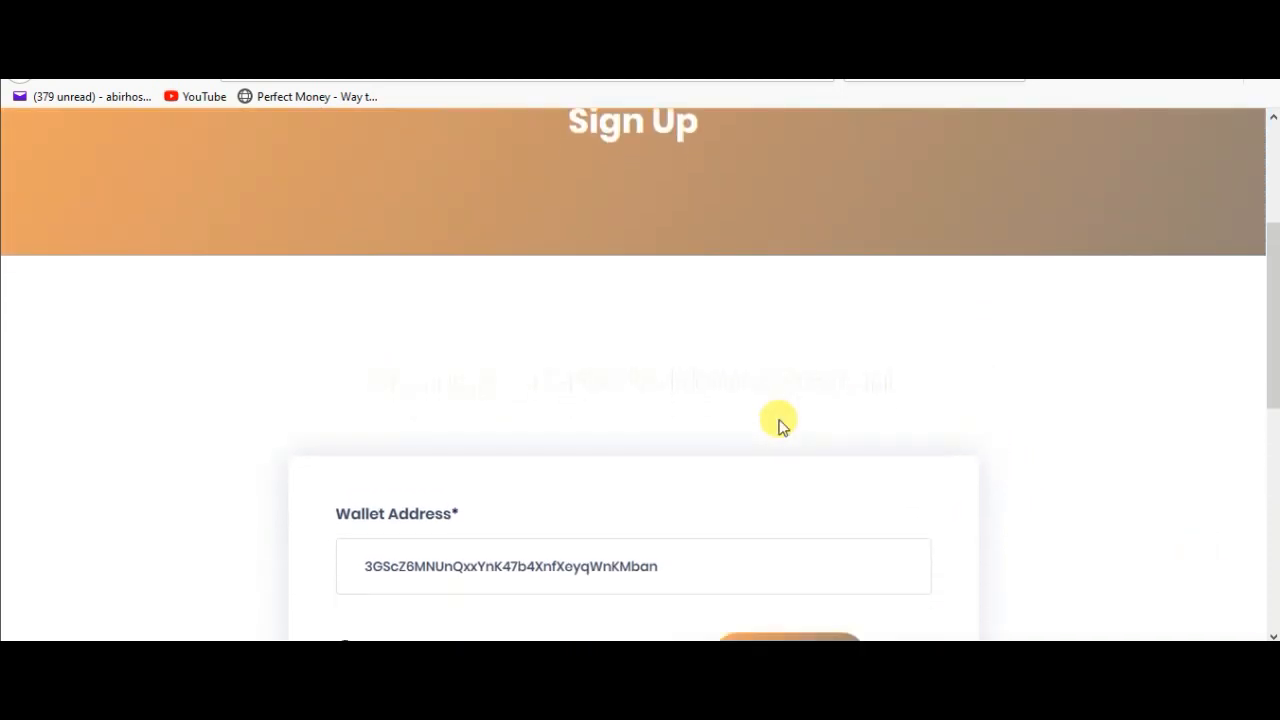
mouse_move(716, 438)
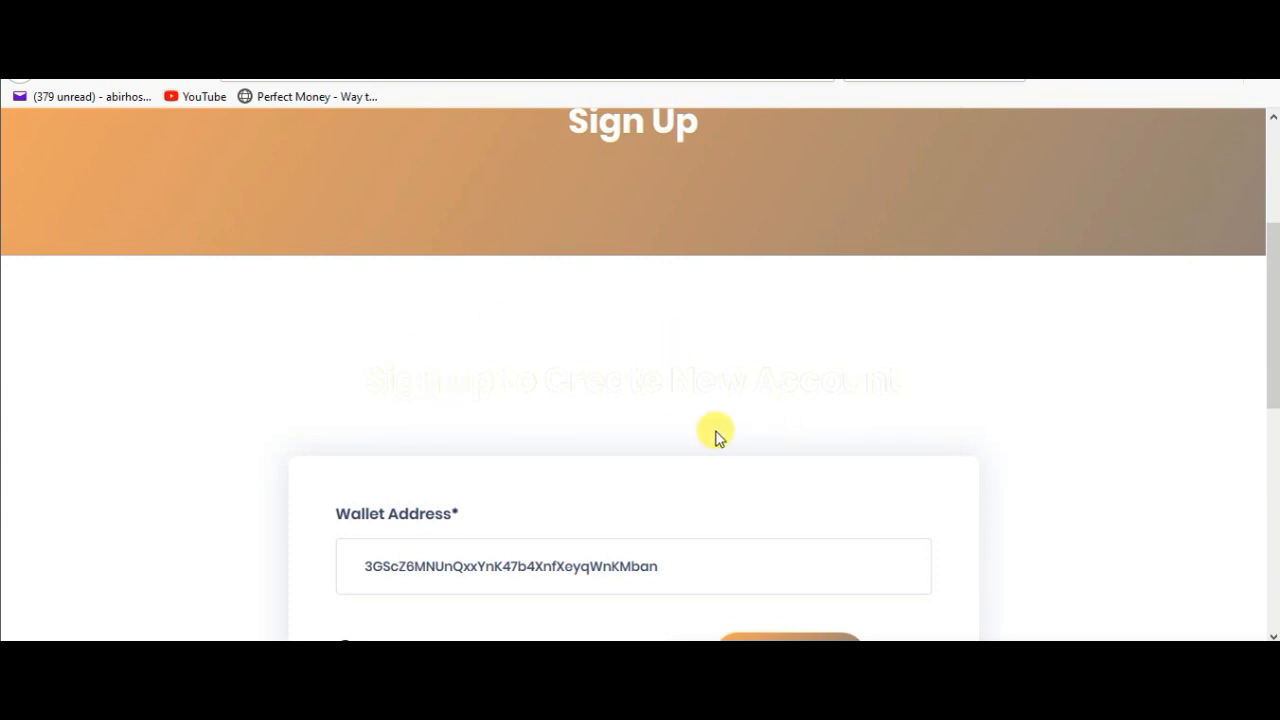
mouse_move(796, 444)
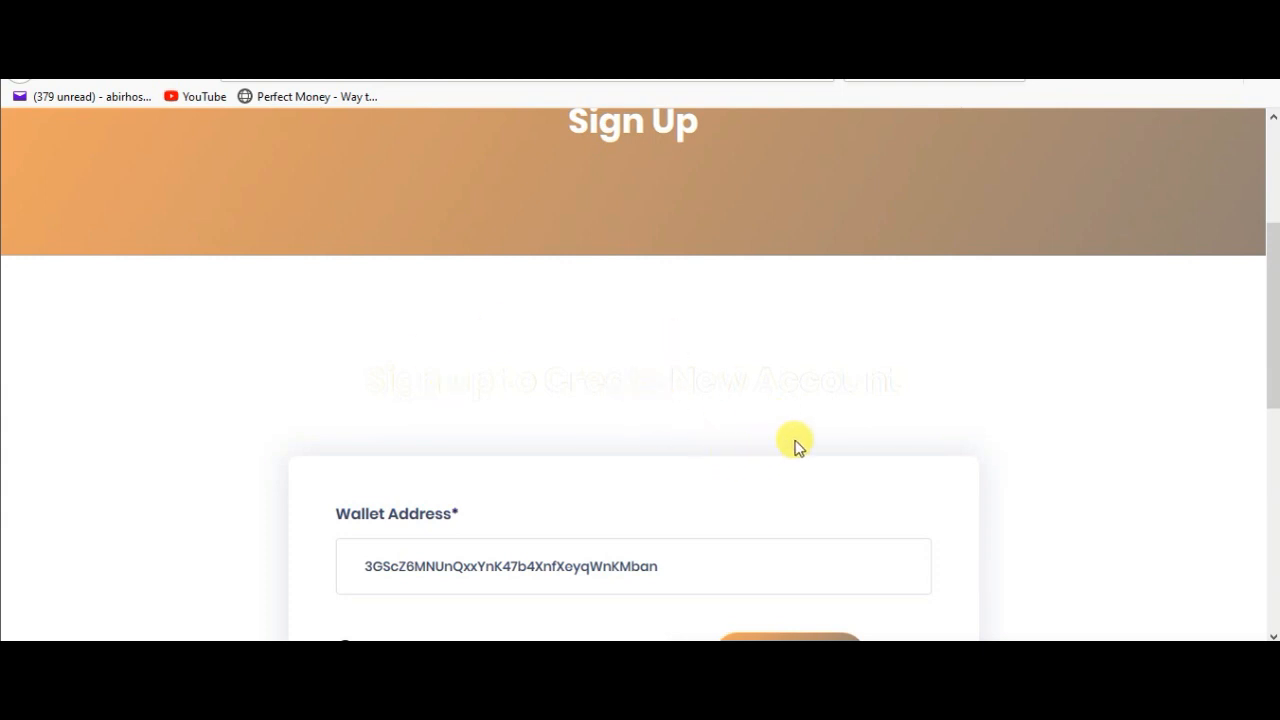
scroll("down", 3)
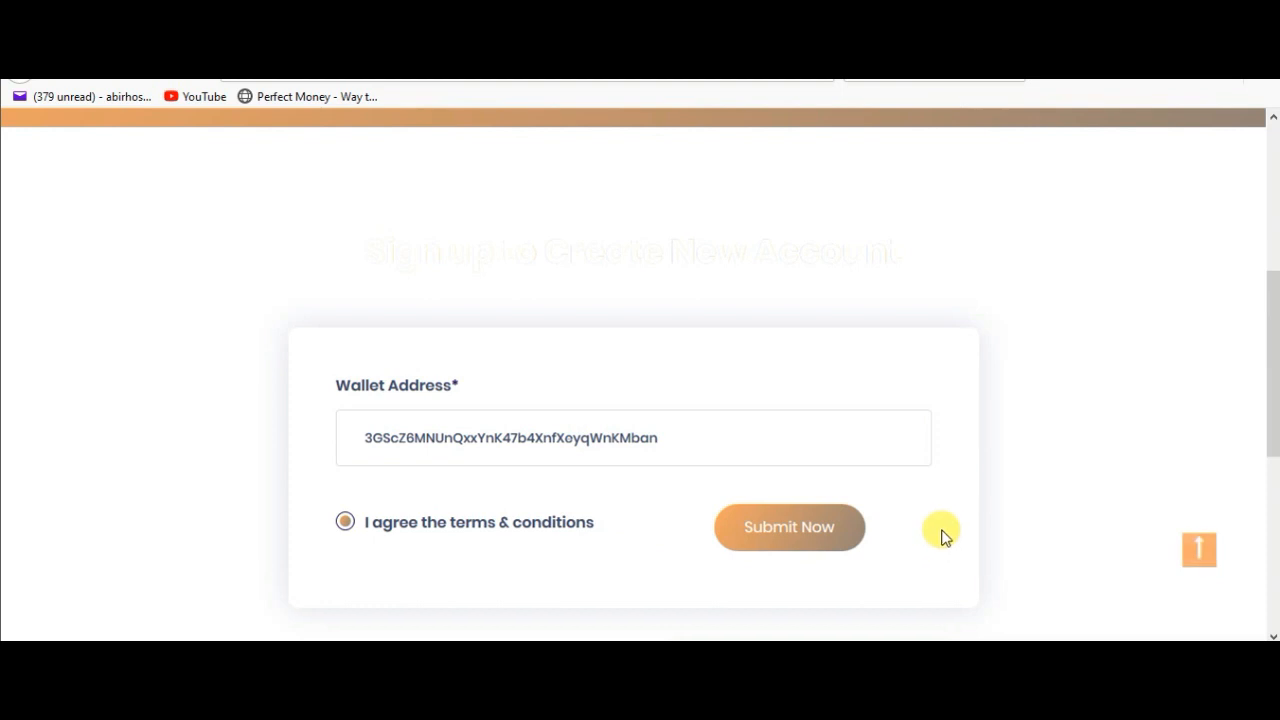
mouse_move(350, 450)
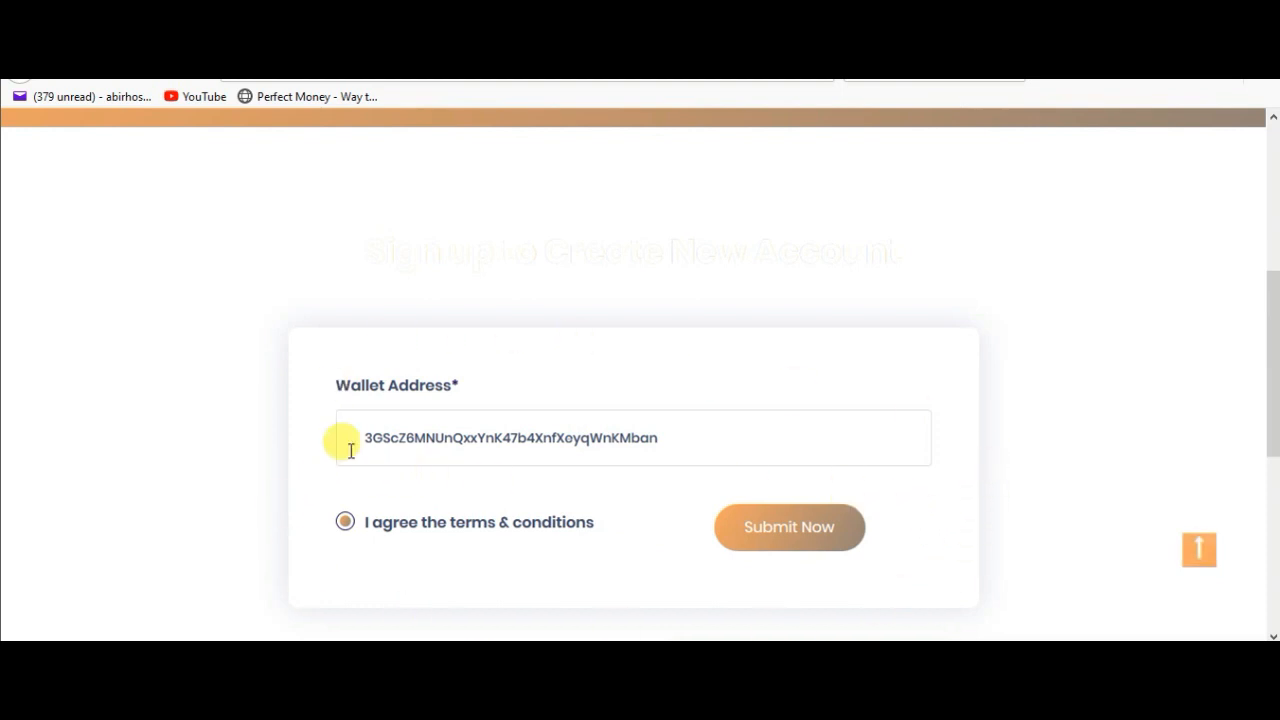
mouse_move(830, 478)
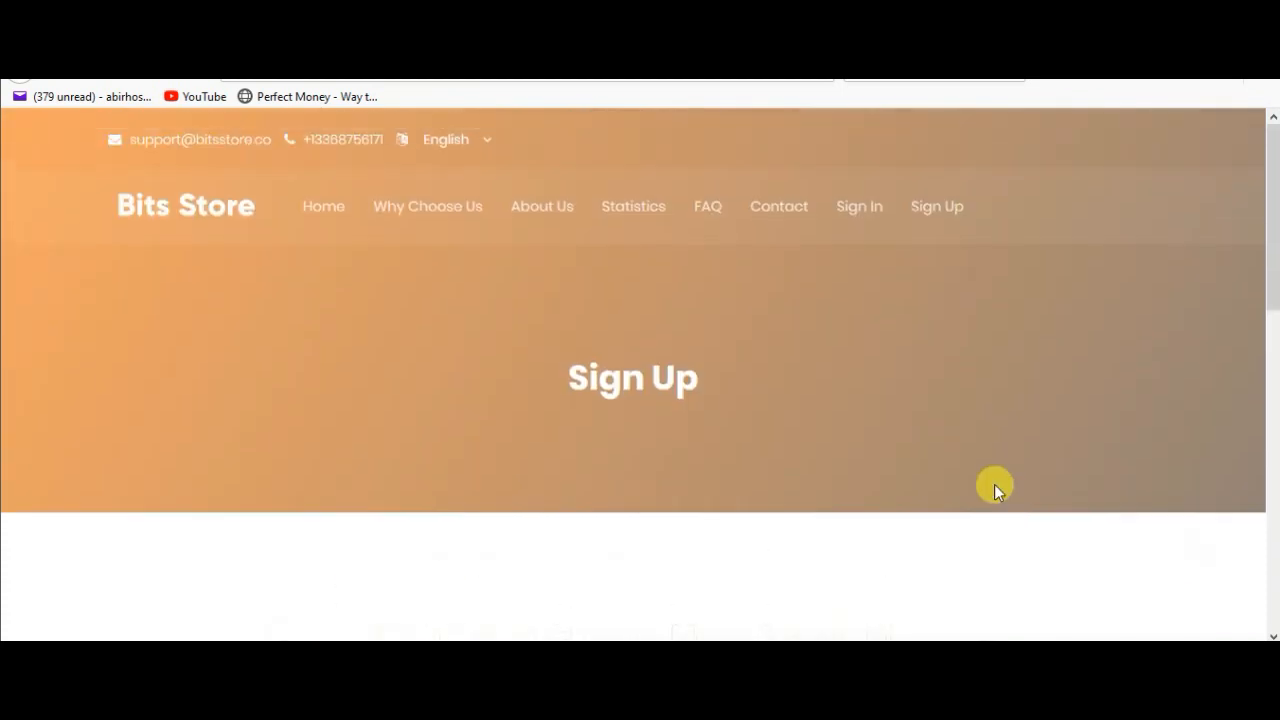
scroll("down", 3)
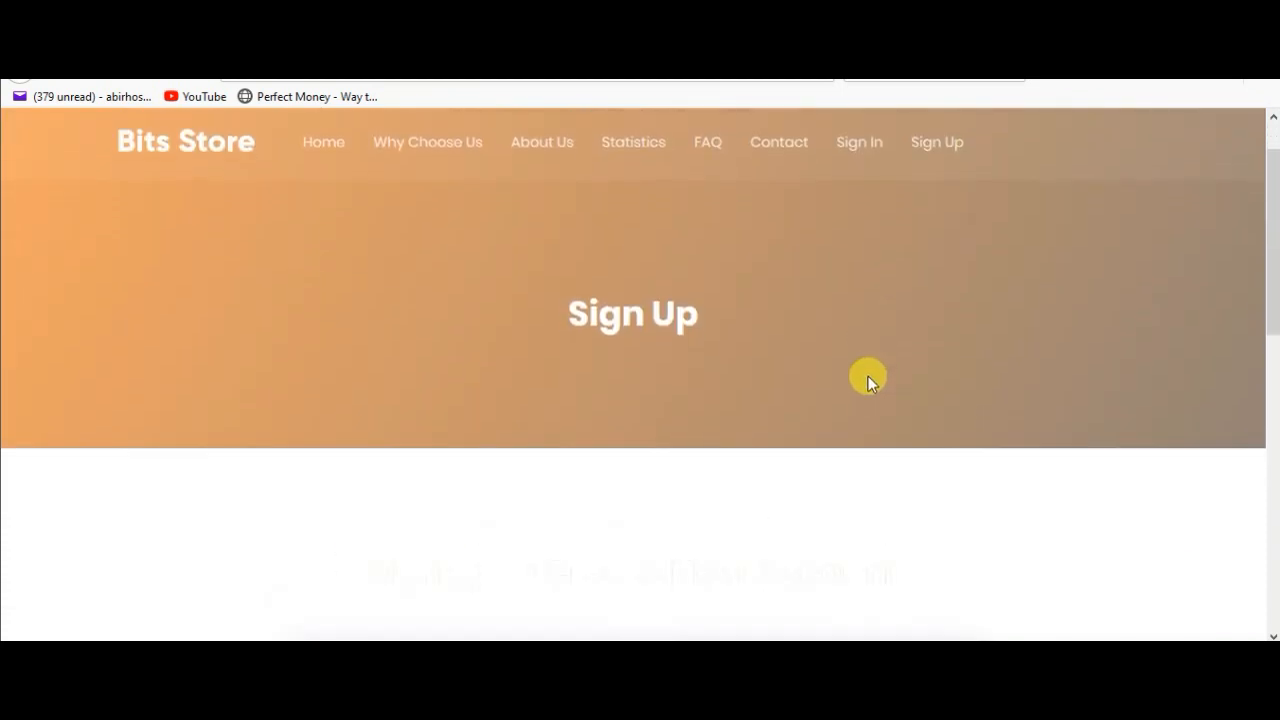
scroll("down", 3)
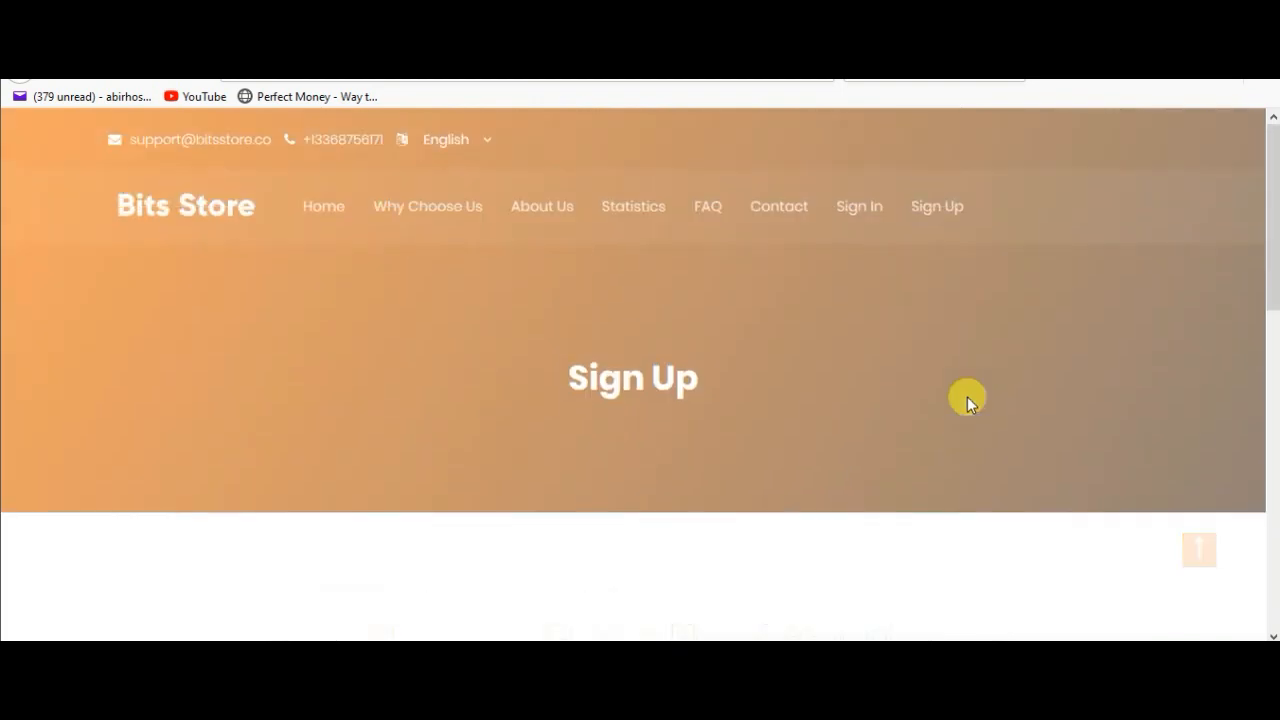
mouse_move(778, 206)
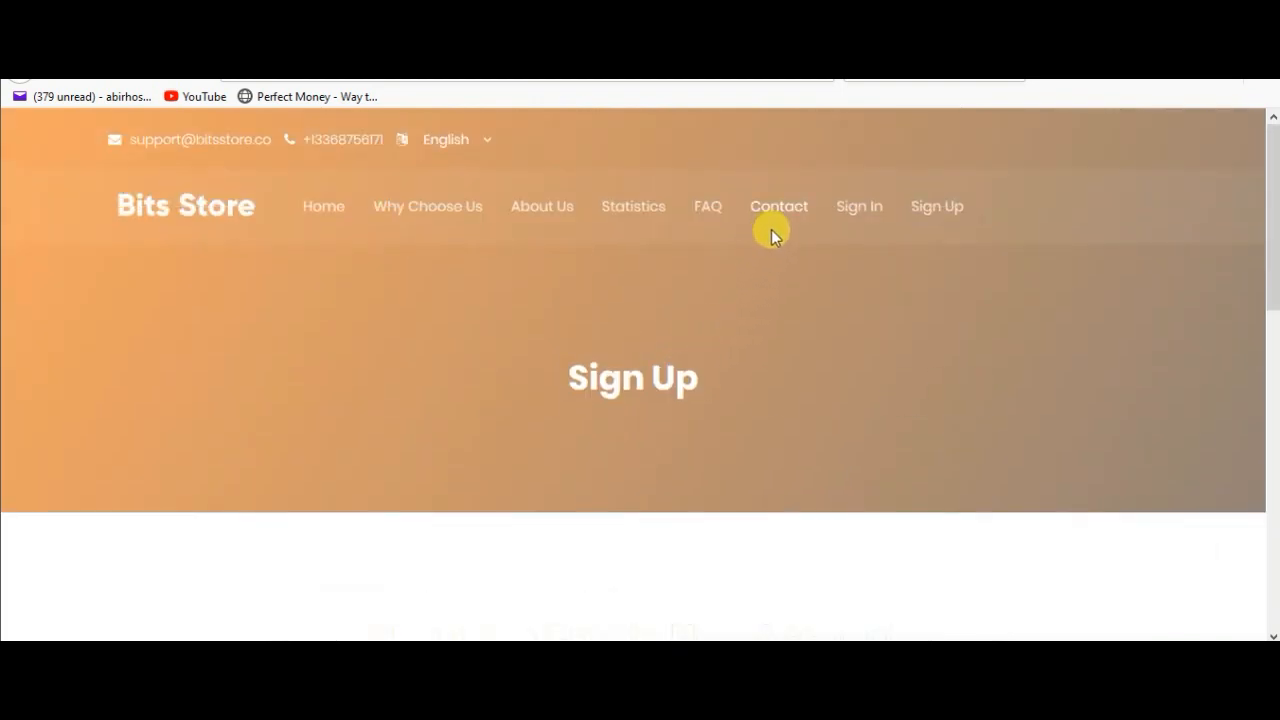
mouse_move(520, 328)
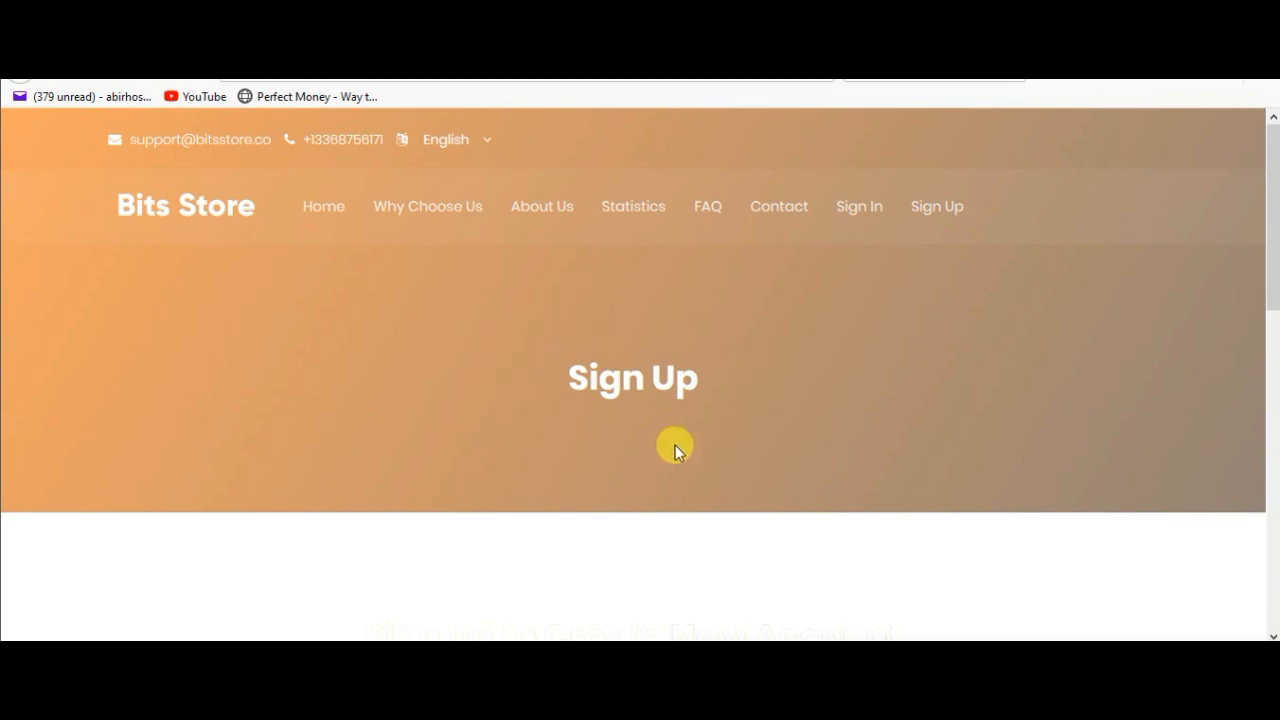
mouse_move(640, 356)
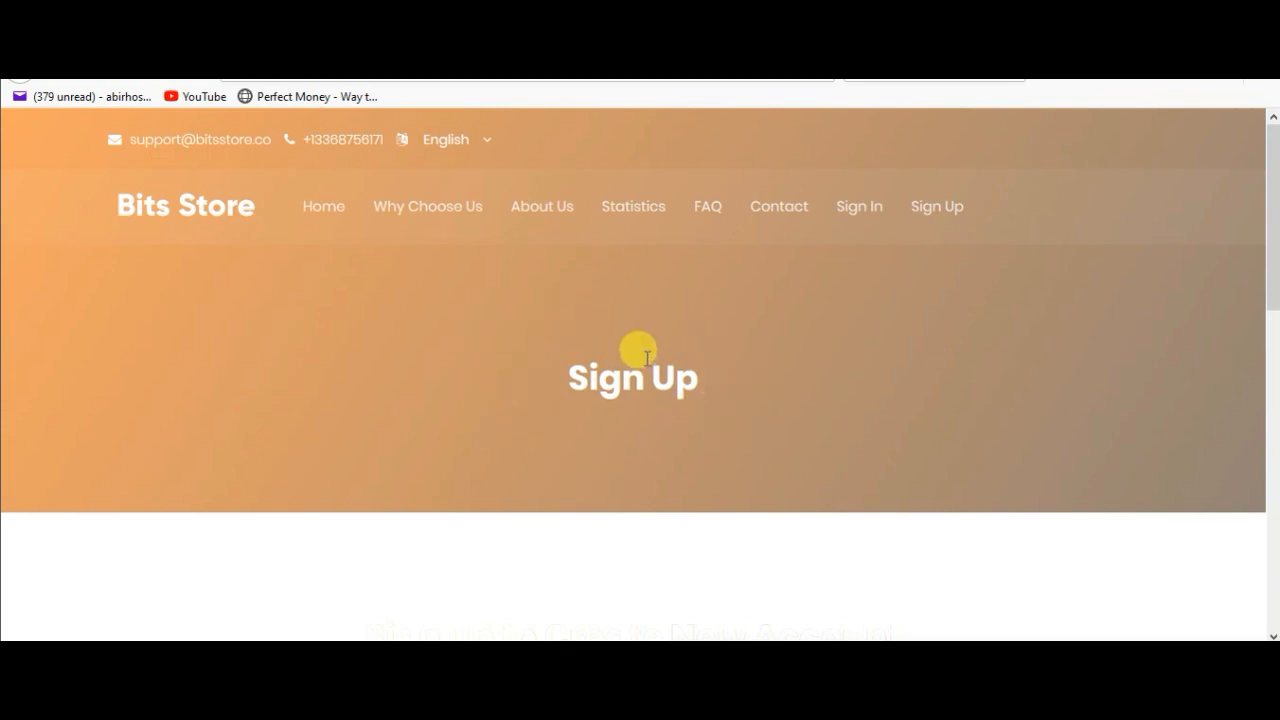
mouse_move(512, 288)
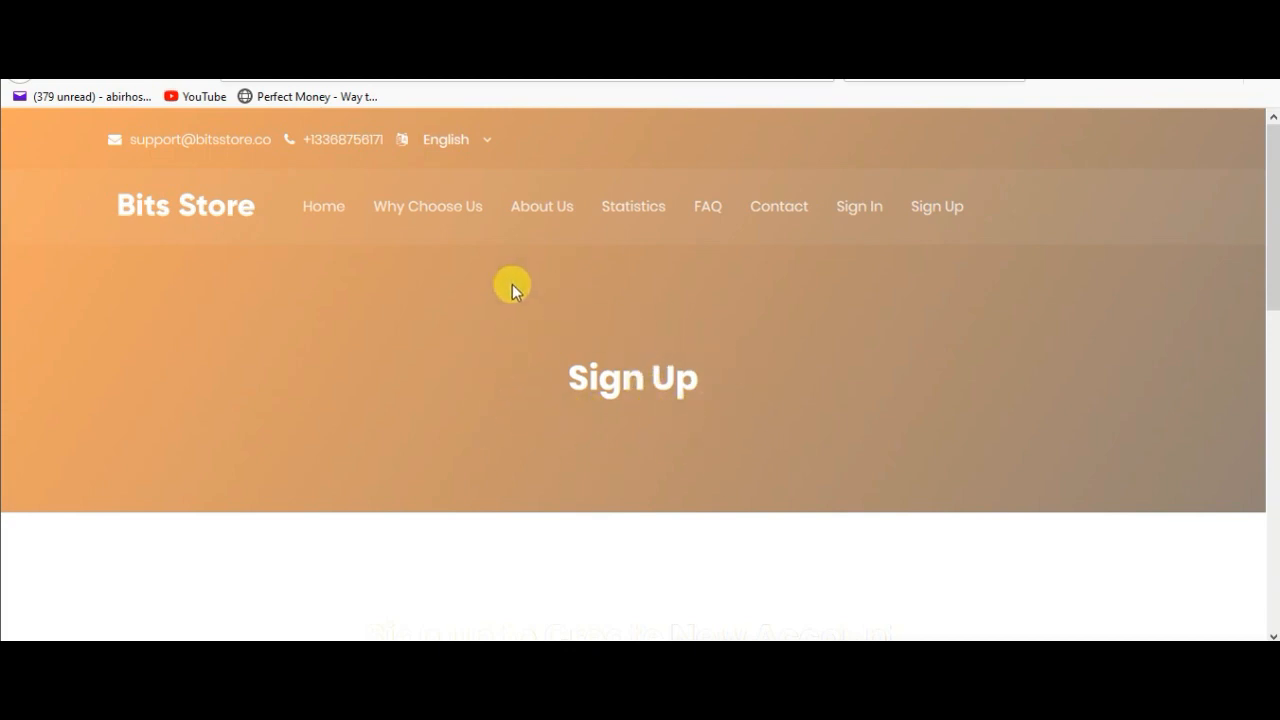
mouse_move(640, 398)
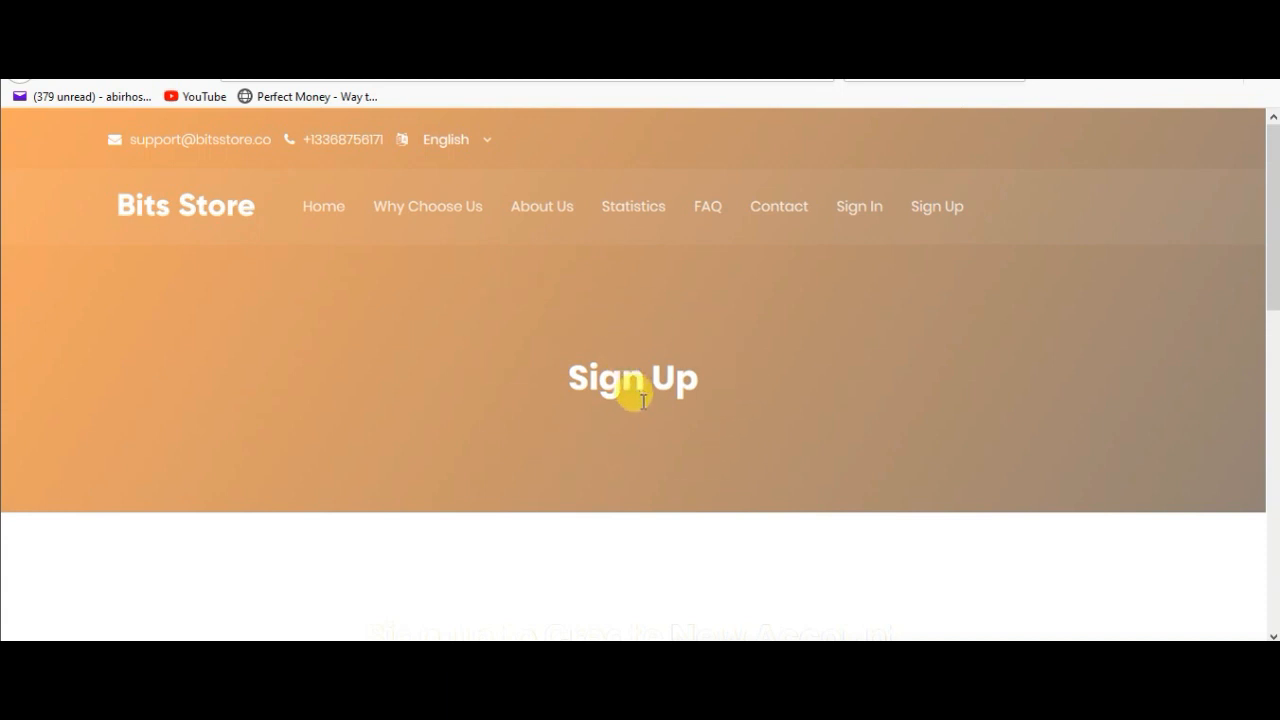
mouse_move(508, 408)
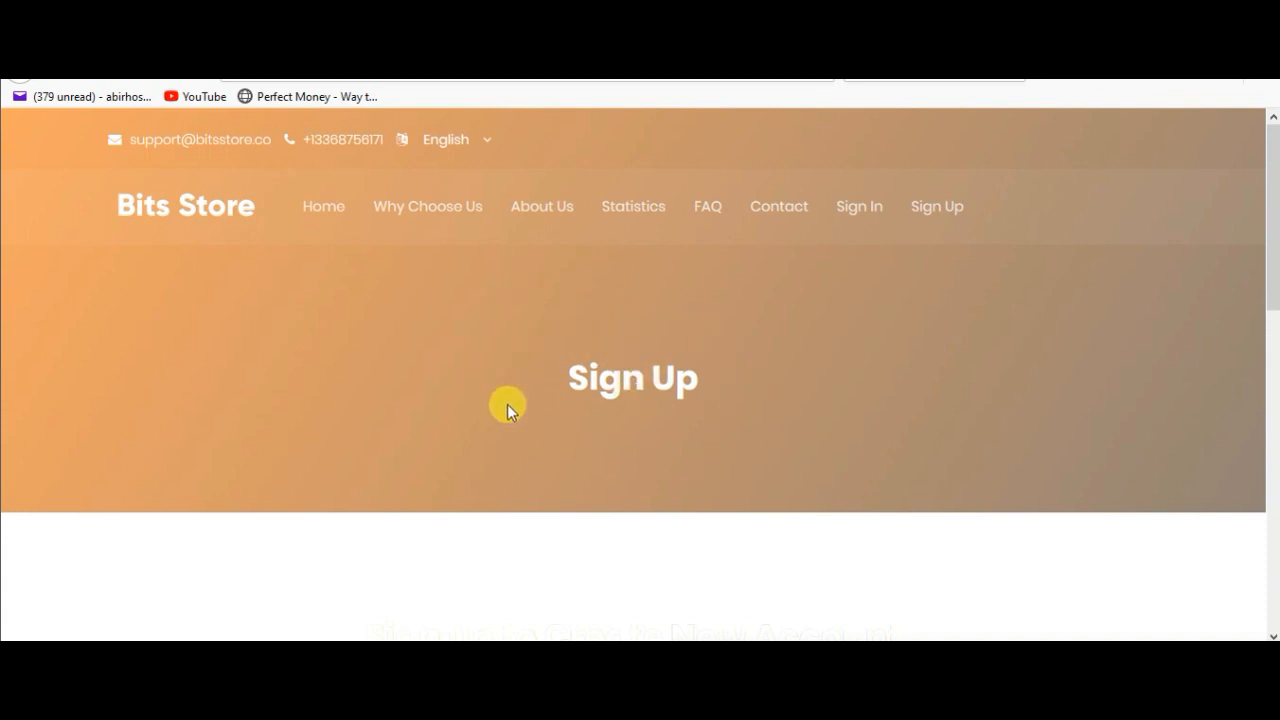
mouse_move(656, 328)
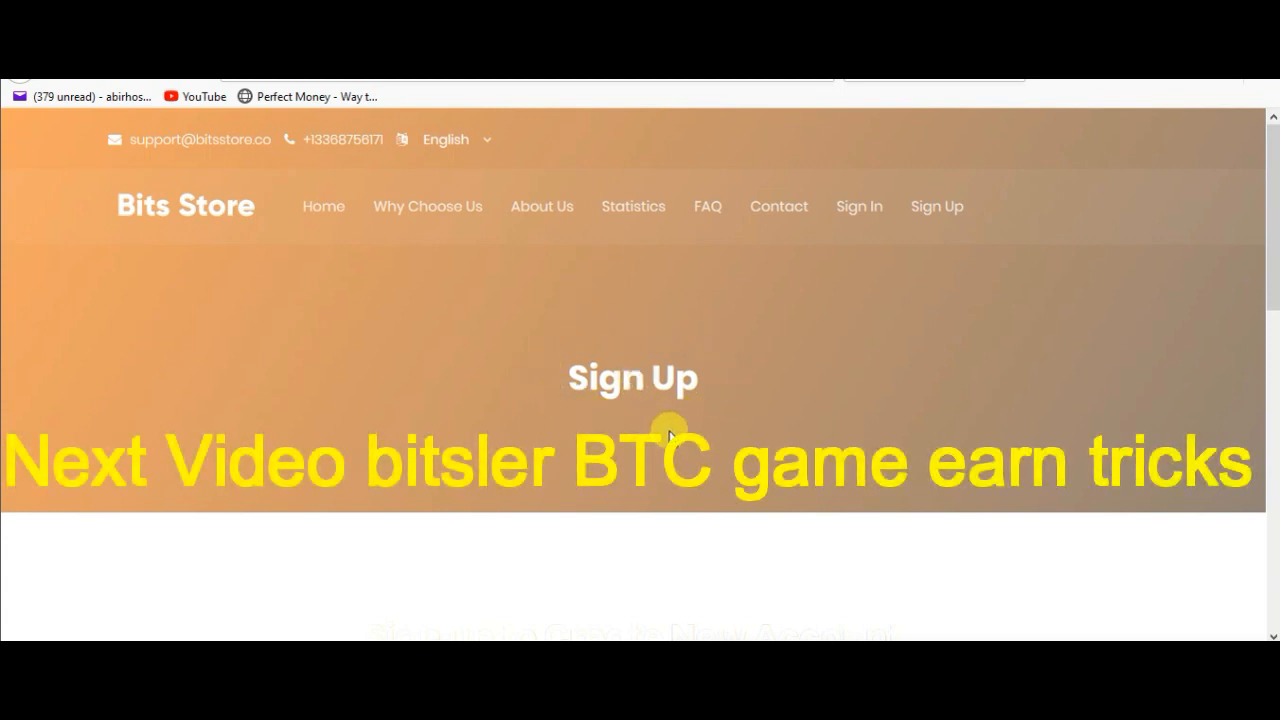
mouse_move(716, 424)
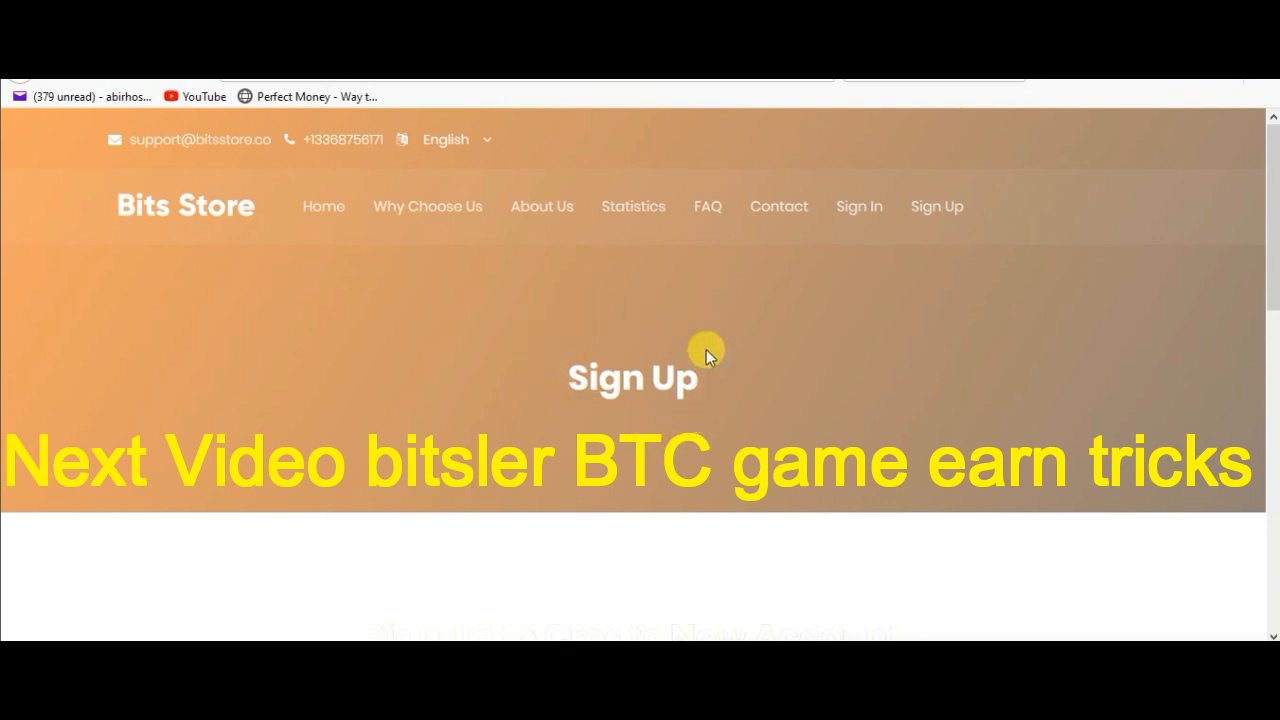
mouse_move(700, 424)
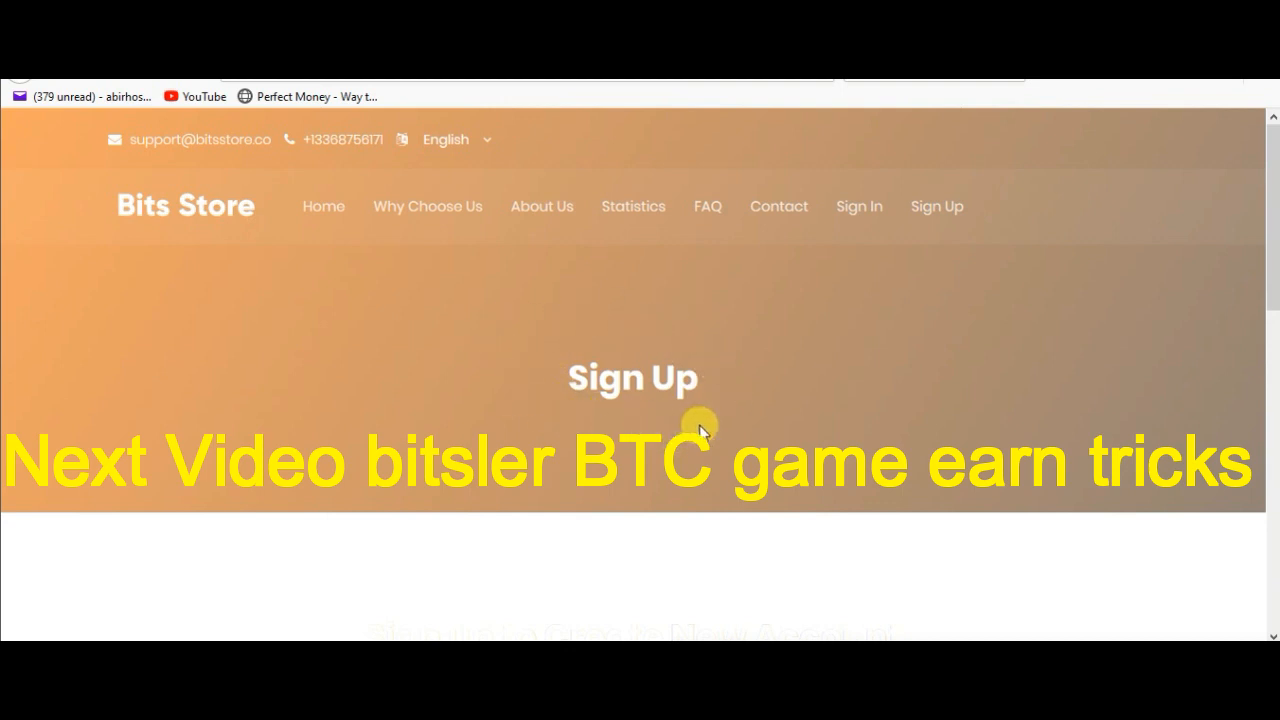
mouse_move(680, 428)
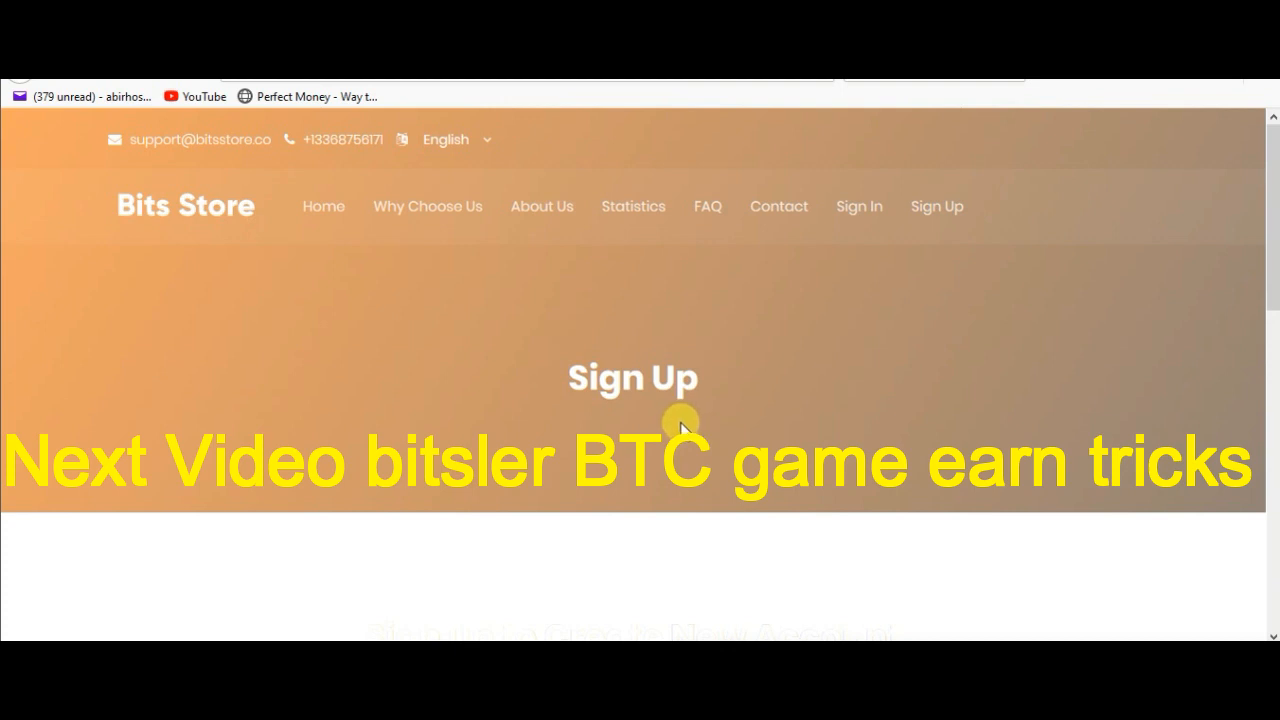
mouse_move(610, 444)
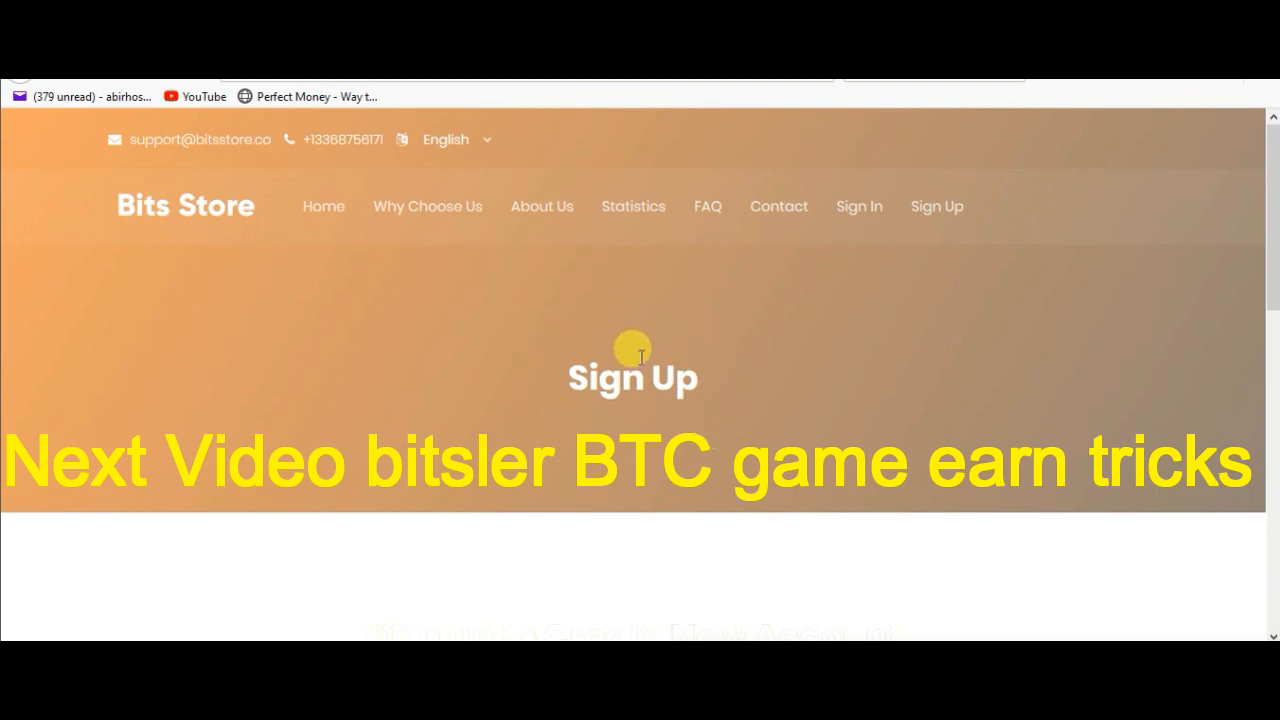
mouse_move(510, 404)
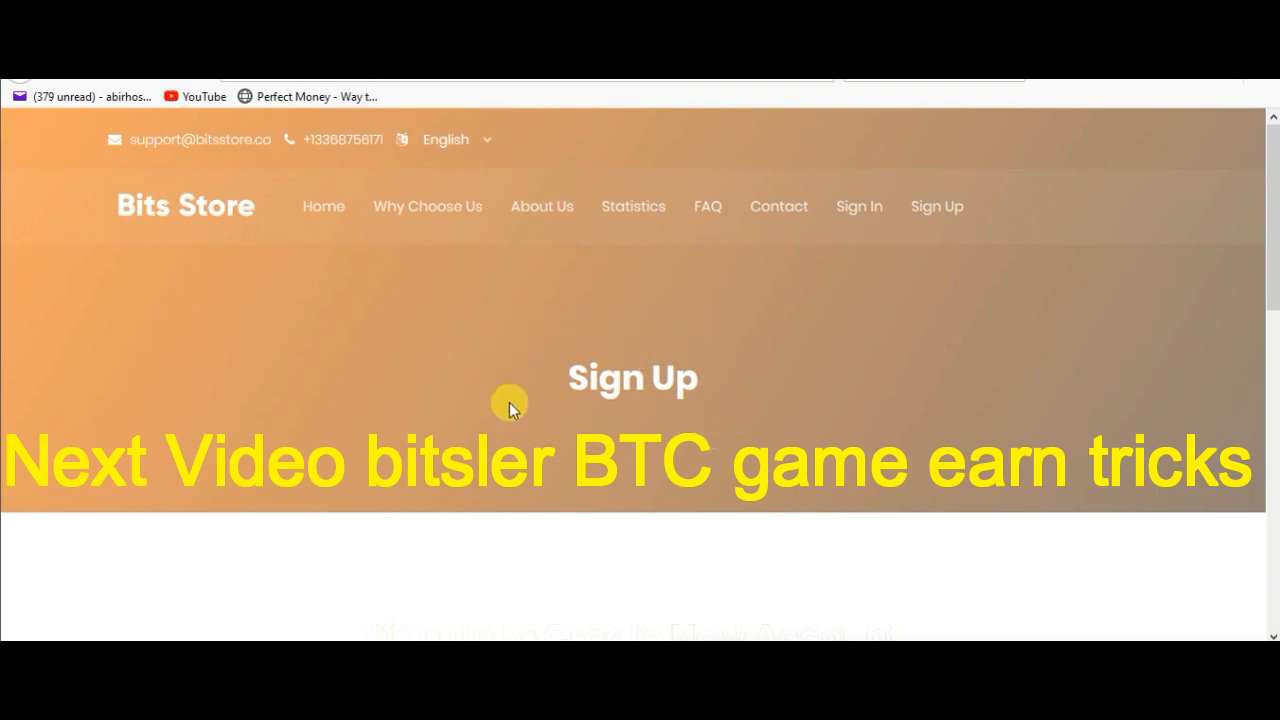
mouse_move(636, 328)
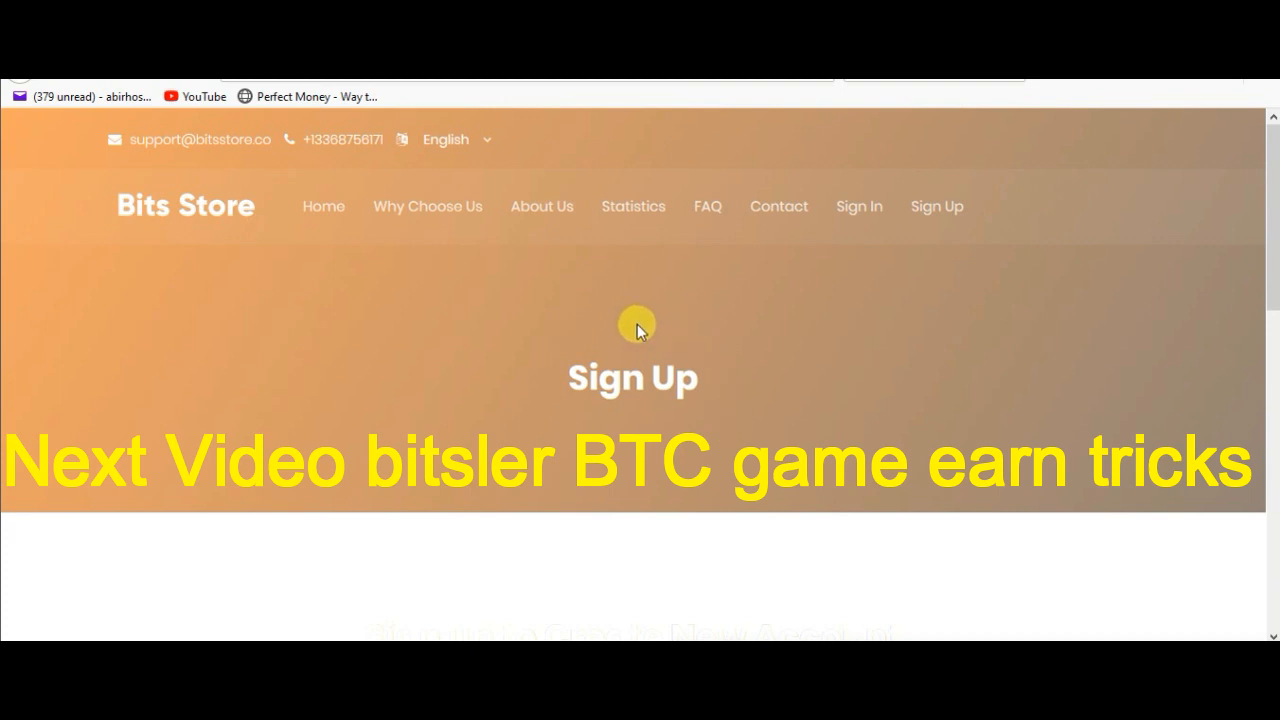
mouse_move(658, 468)
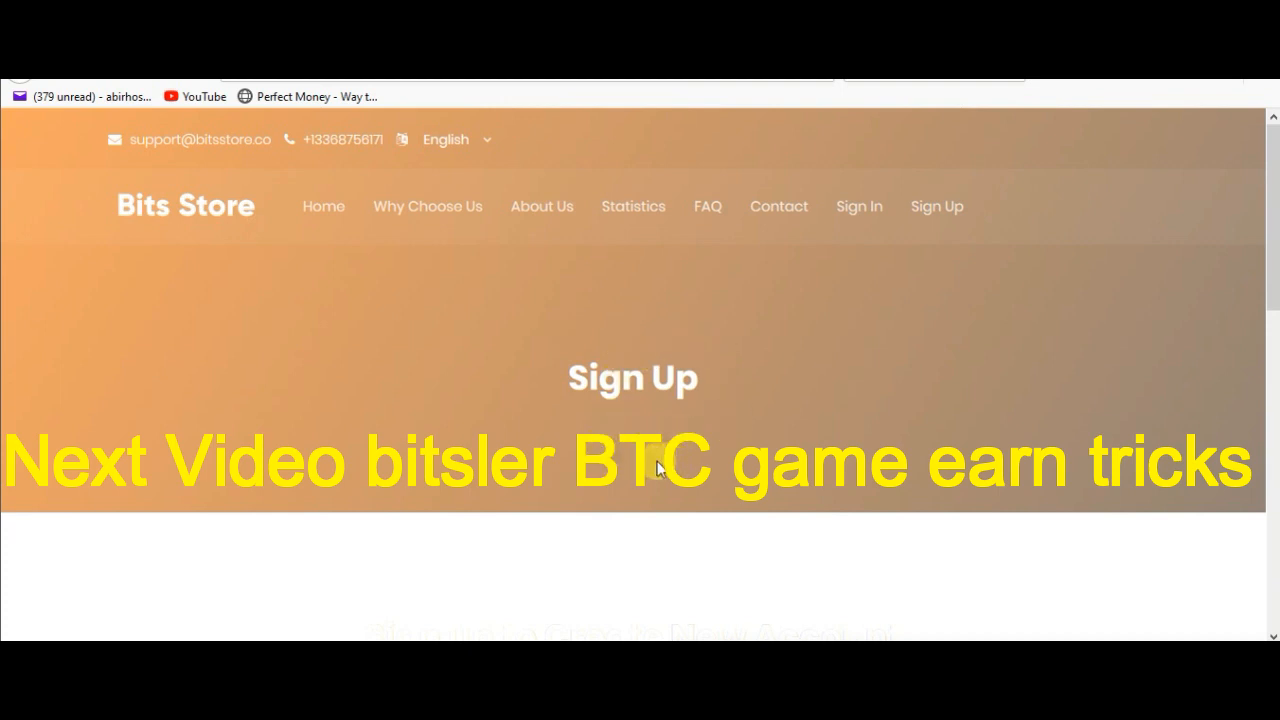